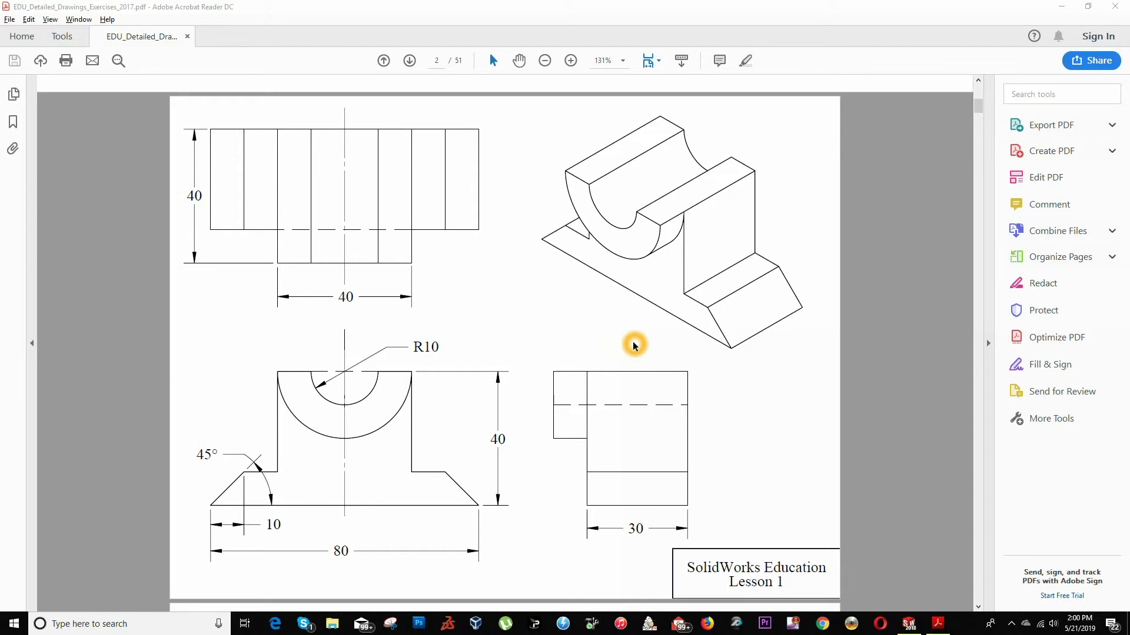
mouse_move(560, 303)
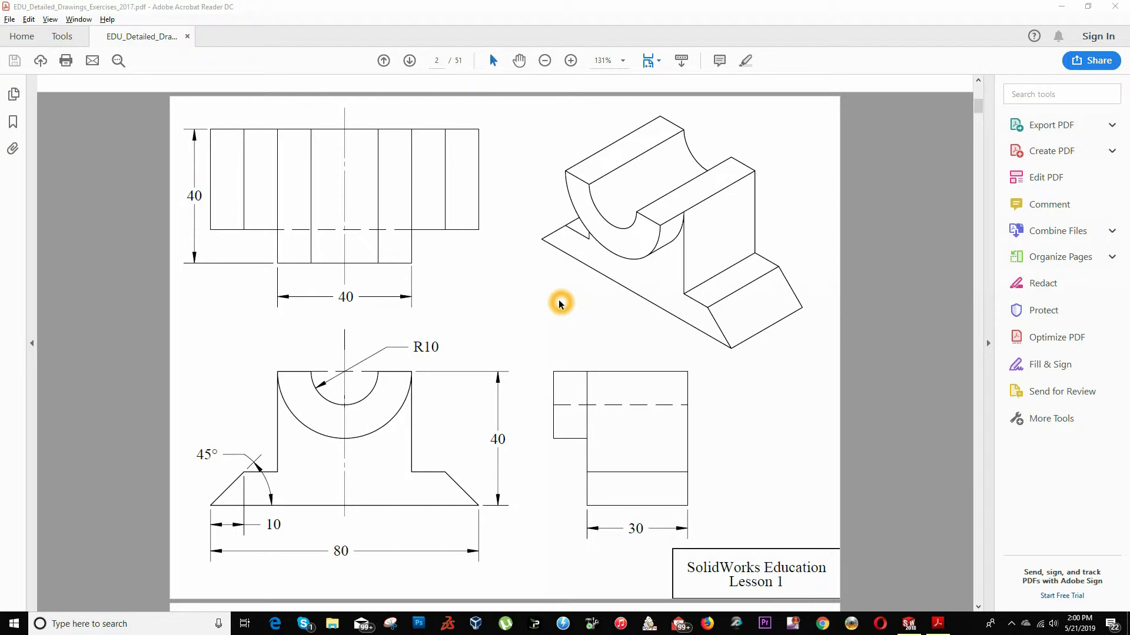
mouse_move(940, 616)
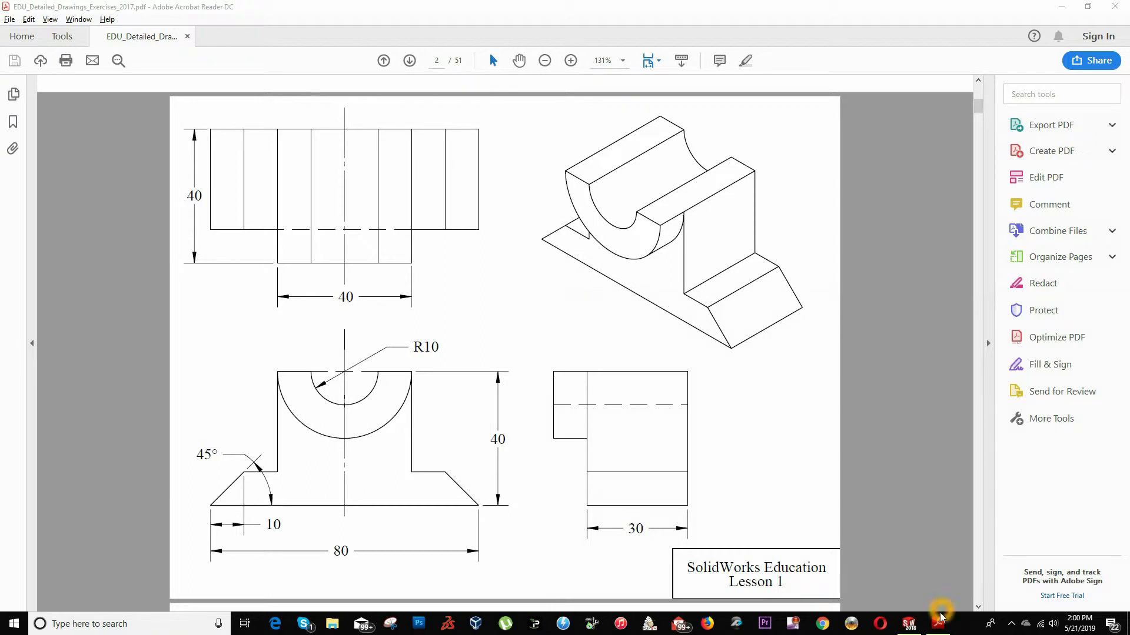
Step: Create a new blank part document, Part12, after checking the reference drawing
click(907, 623)
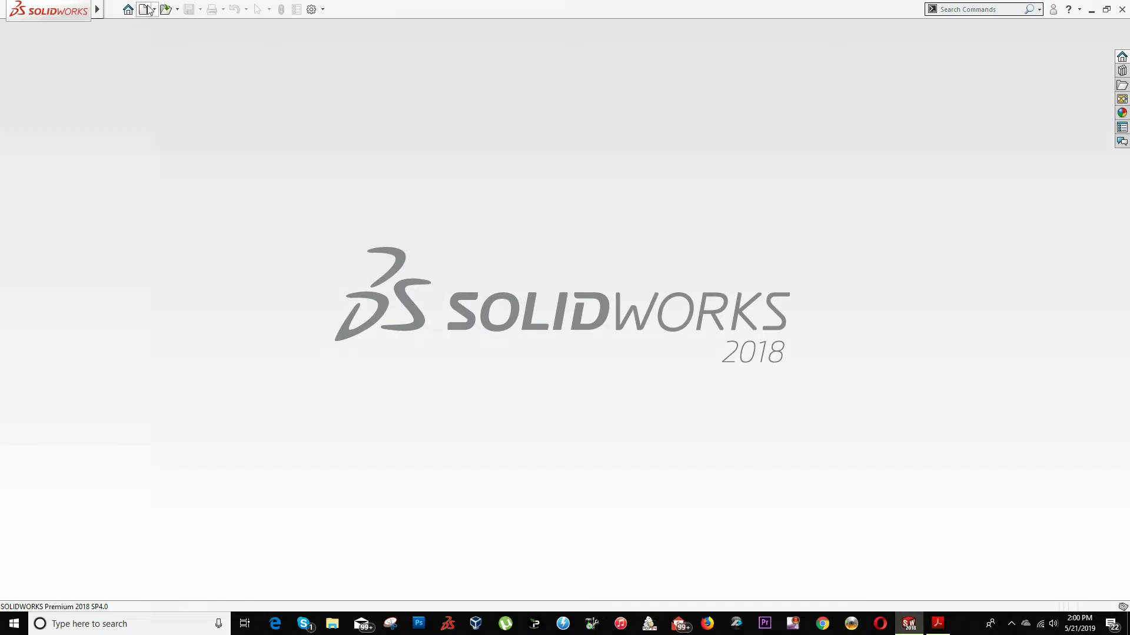
click(142, 9)
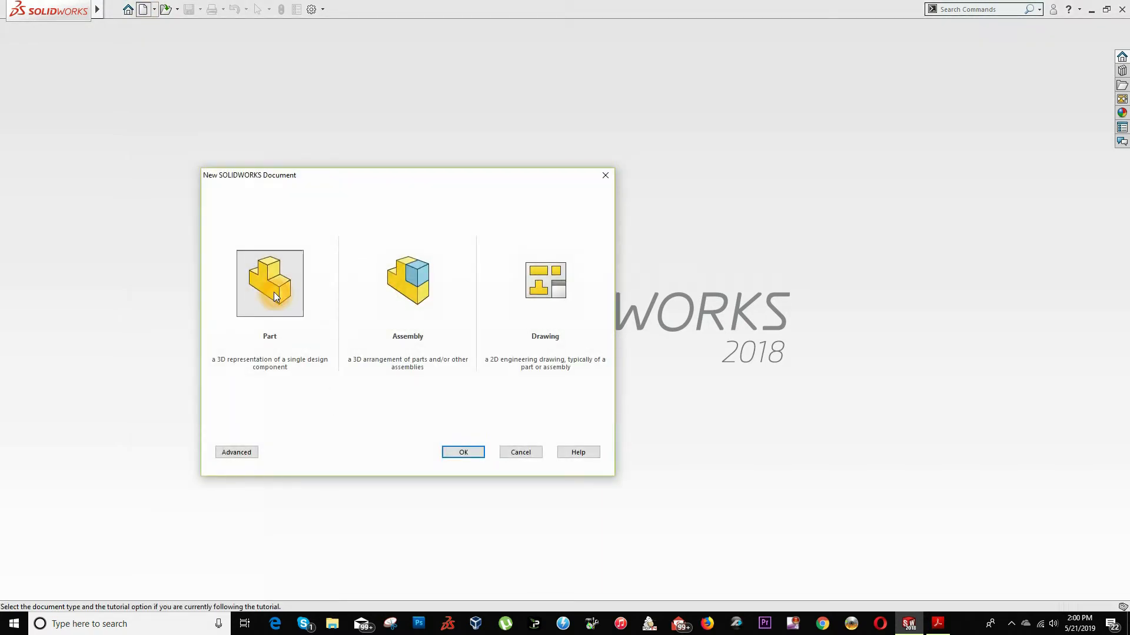
click(463, 452)
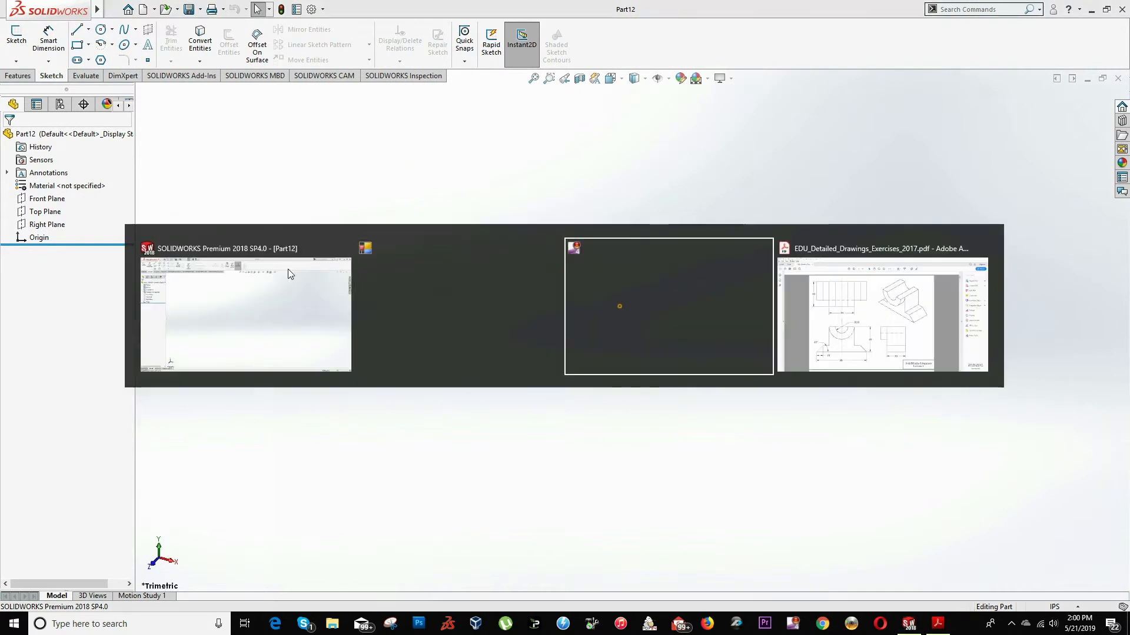
click(882, 306)
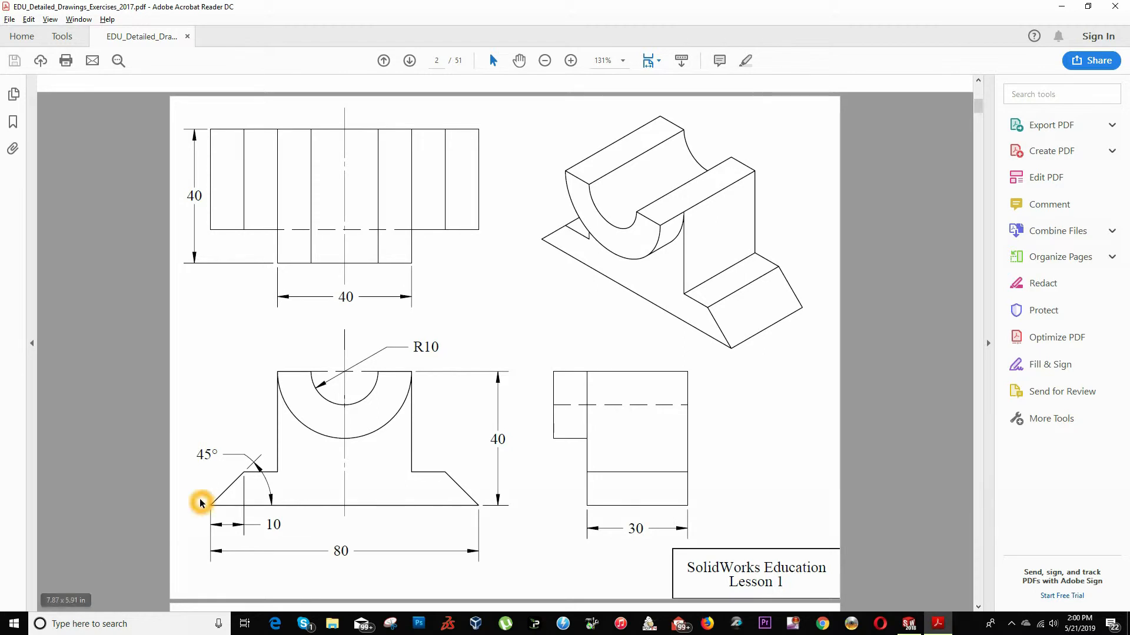
mouse_move(440, 501)
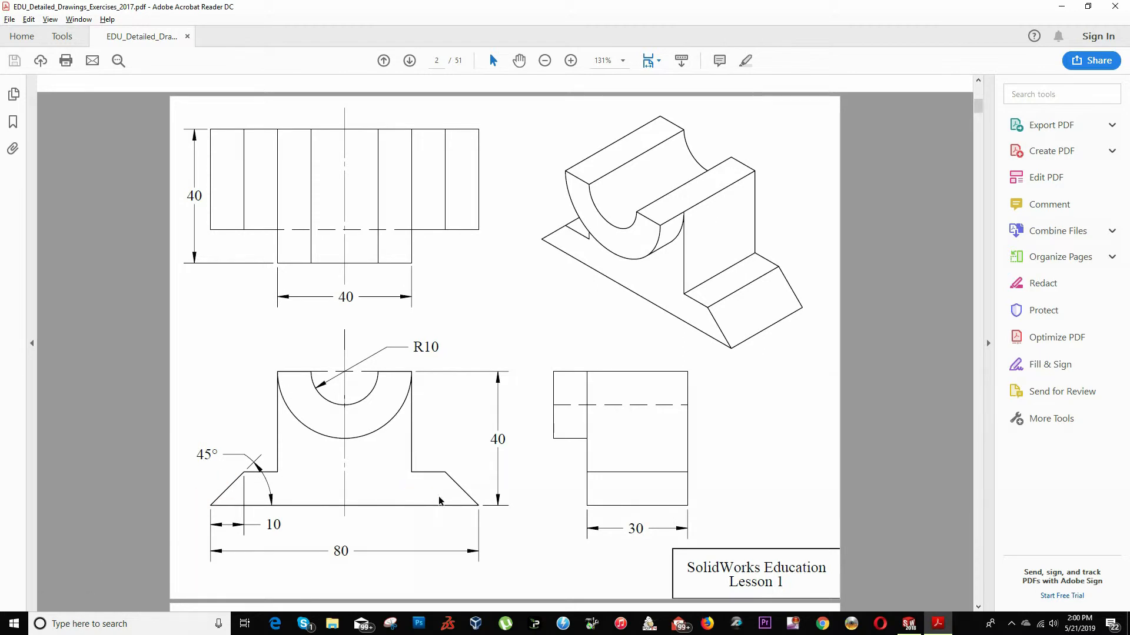
click(907, 624)
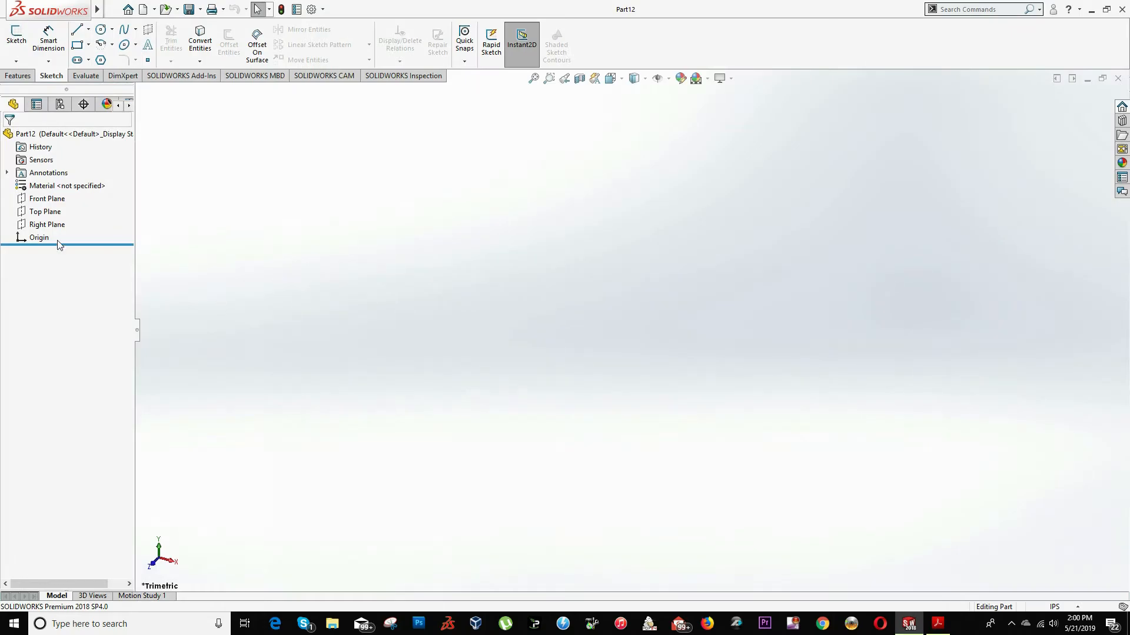
Step: Open an empty Sketch1 on the Front Plane
click(47, 199)
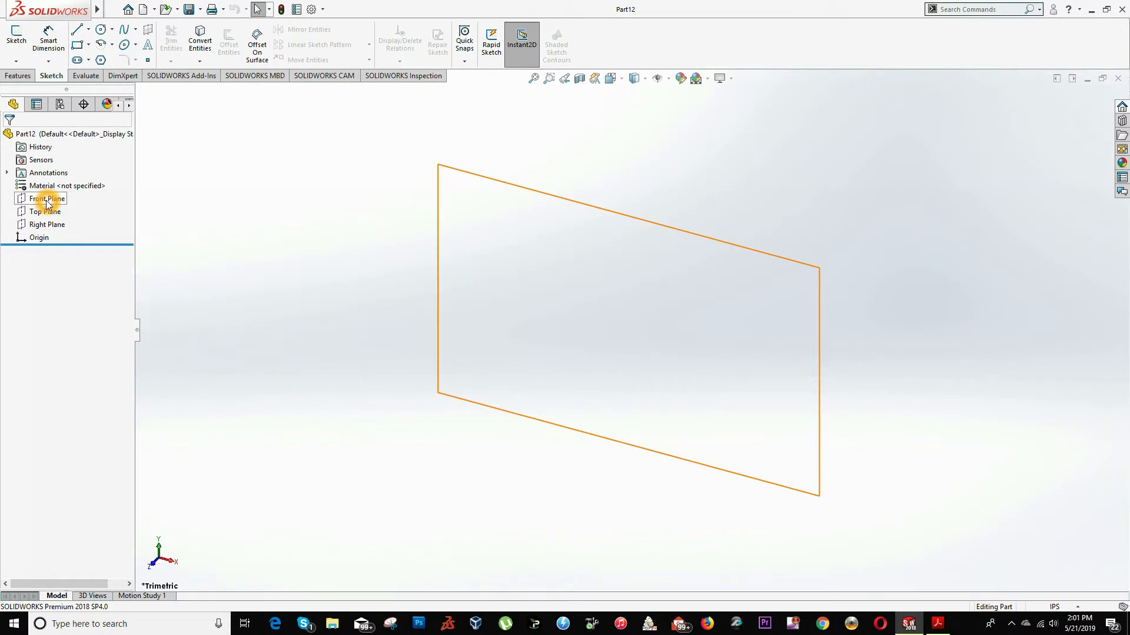
right_click(46, 198)
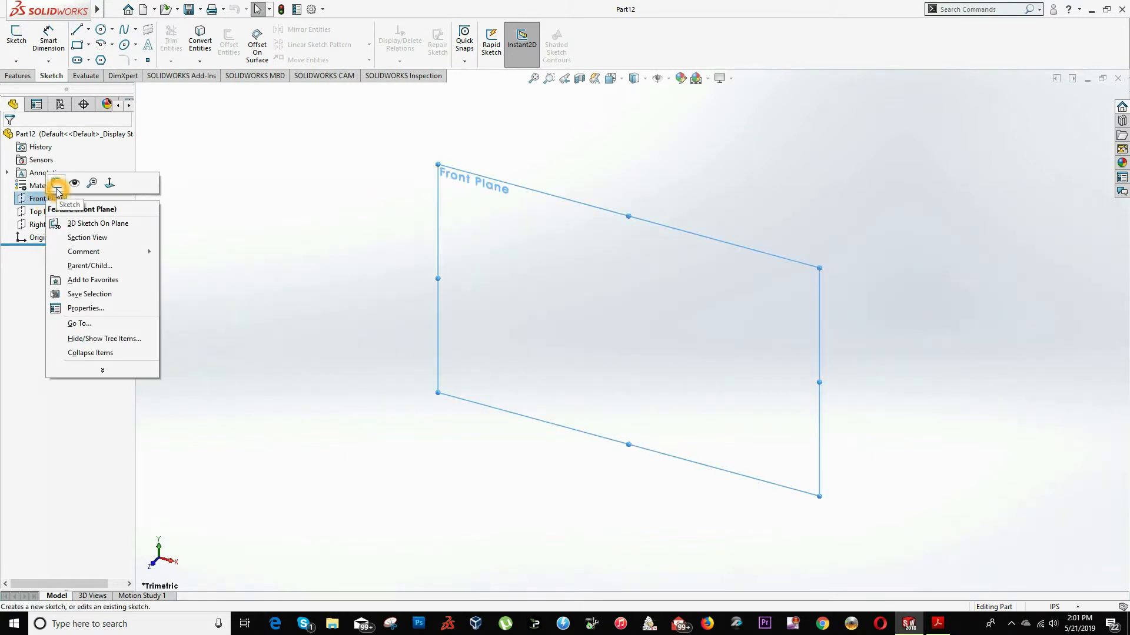
click(57, 183)
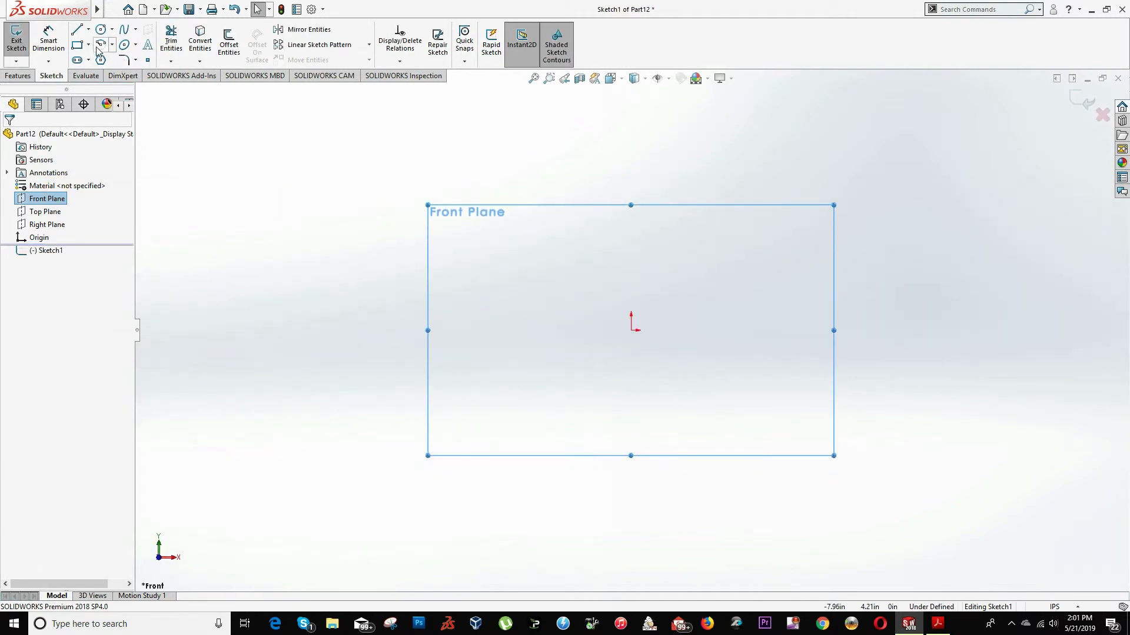
mouse_move(78, 29)
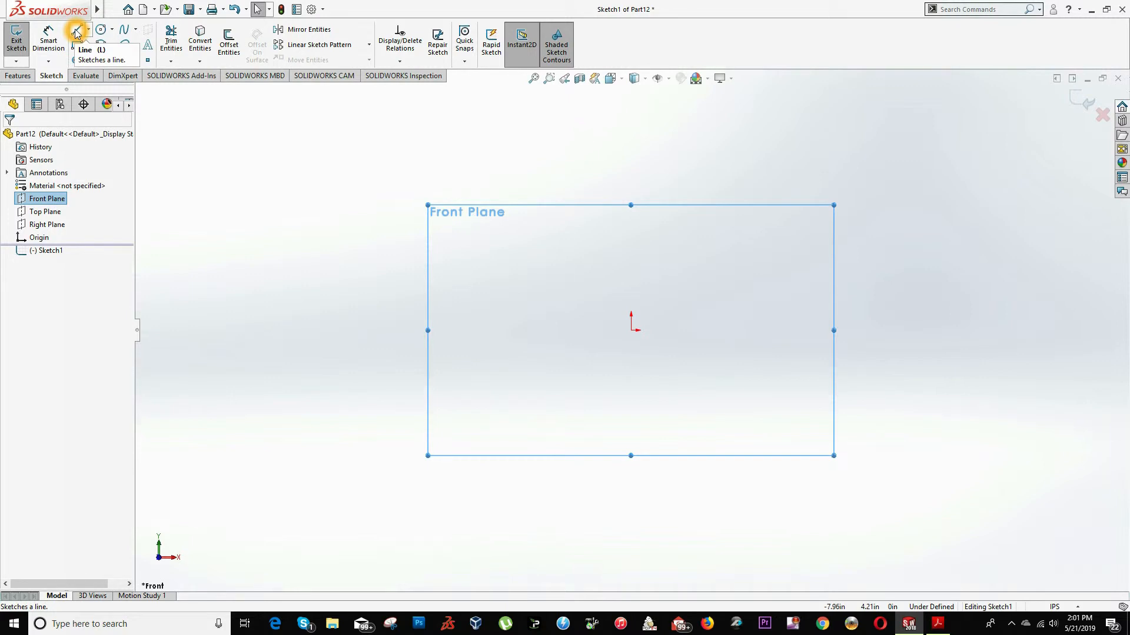
Step: Draw a closed line profile: base with angled ends and a raised central upright
click(76, 32)
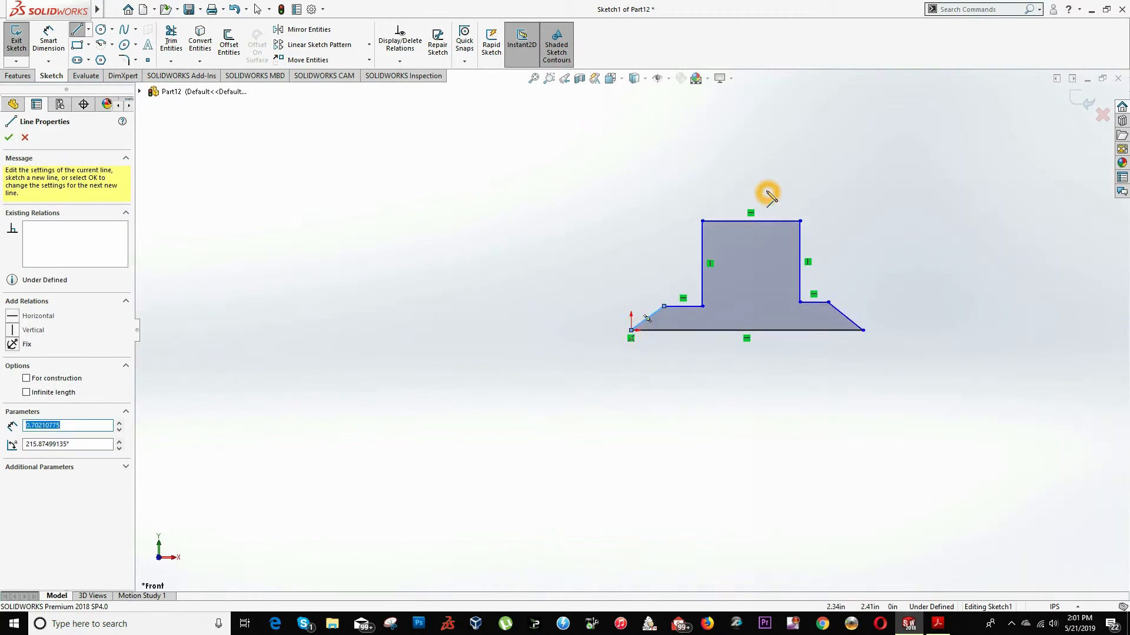
click(938, 623)
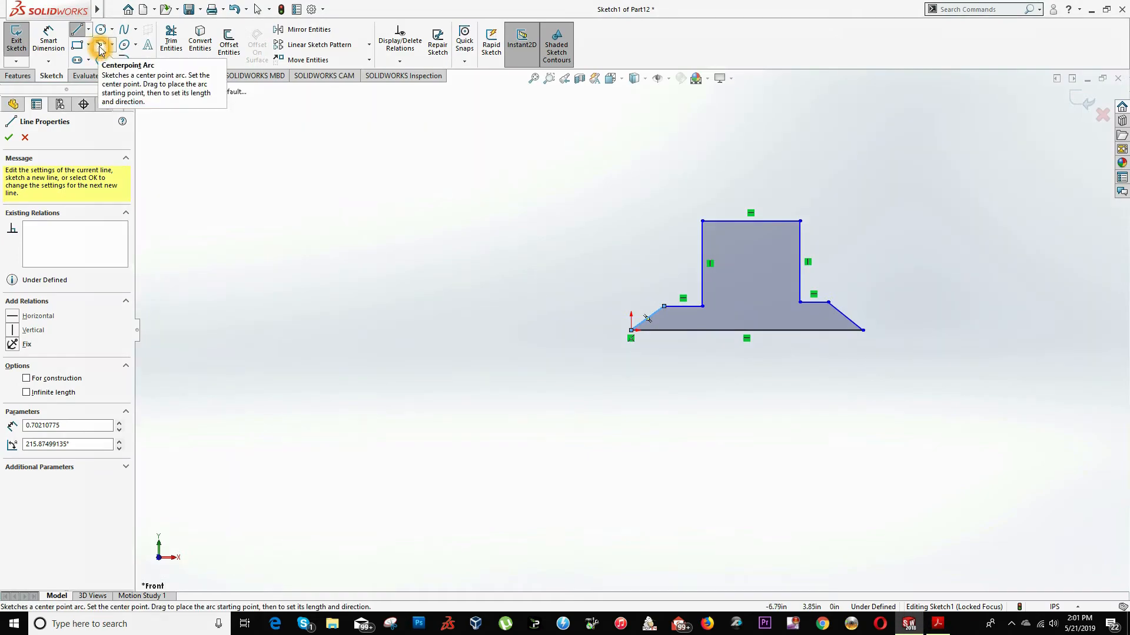
mouse_move(102, 29)
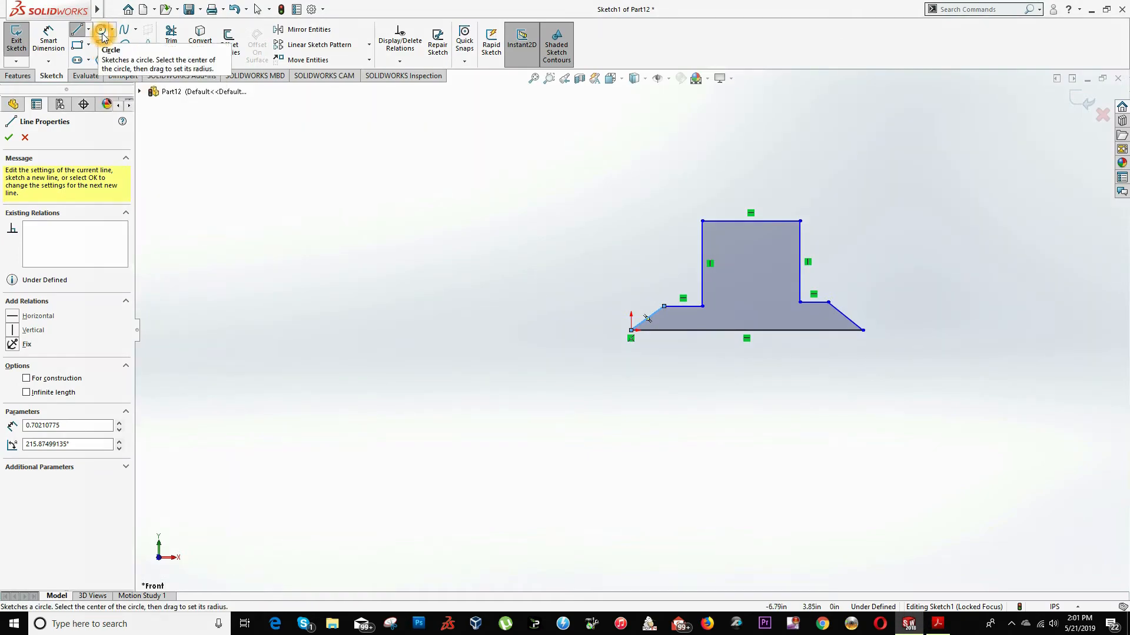
Step: Draw two concentric circles centred on the upright's top edge
click(102, 29)
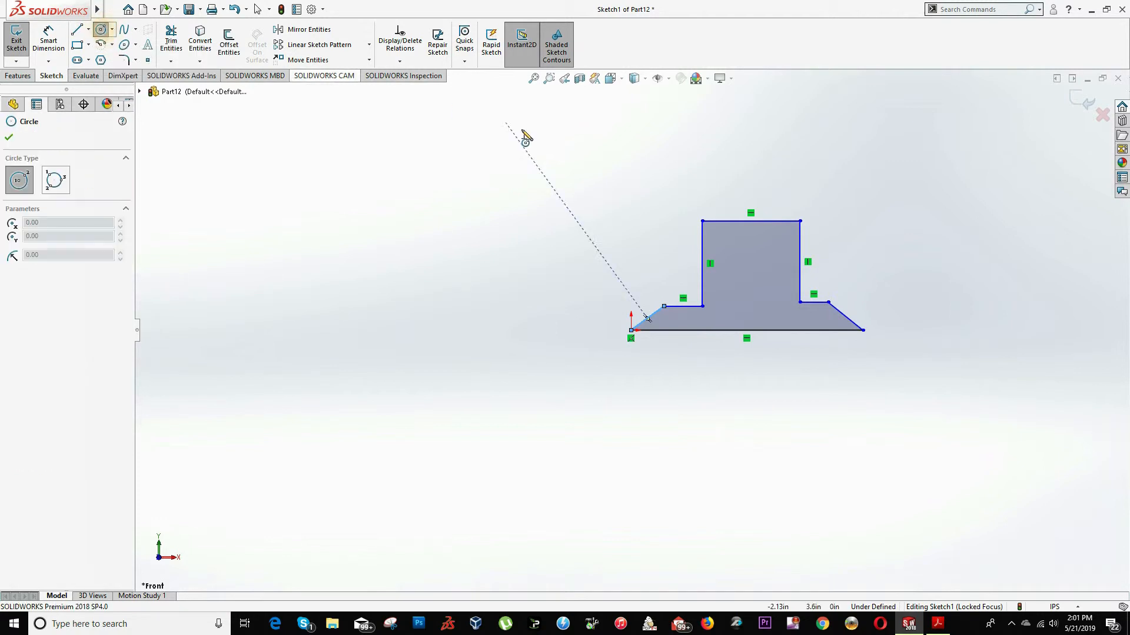
click(749, 221)
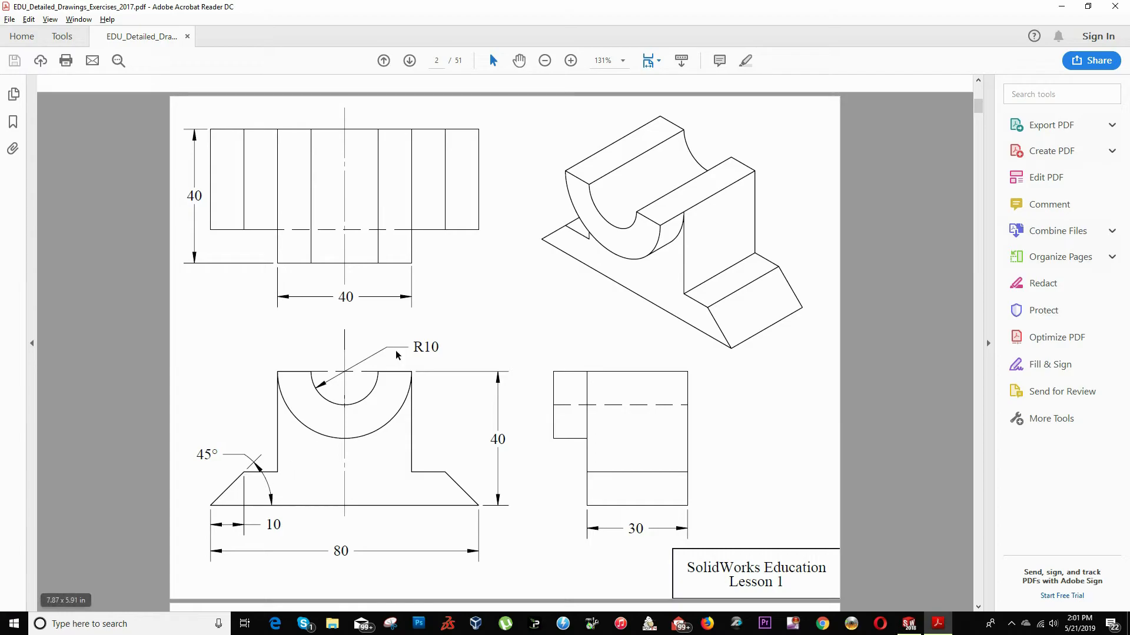
mouse_move(293, 365)
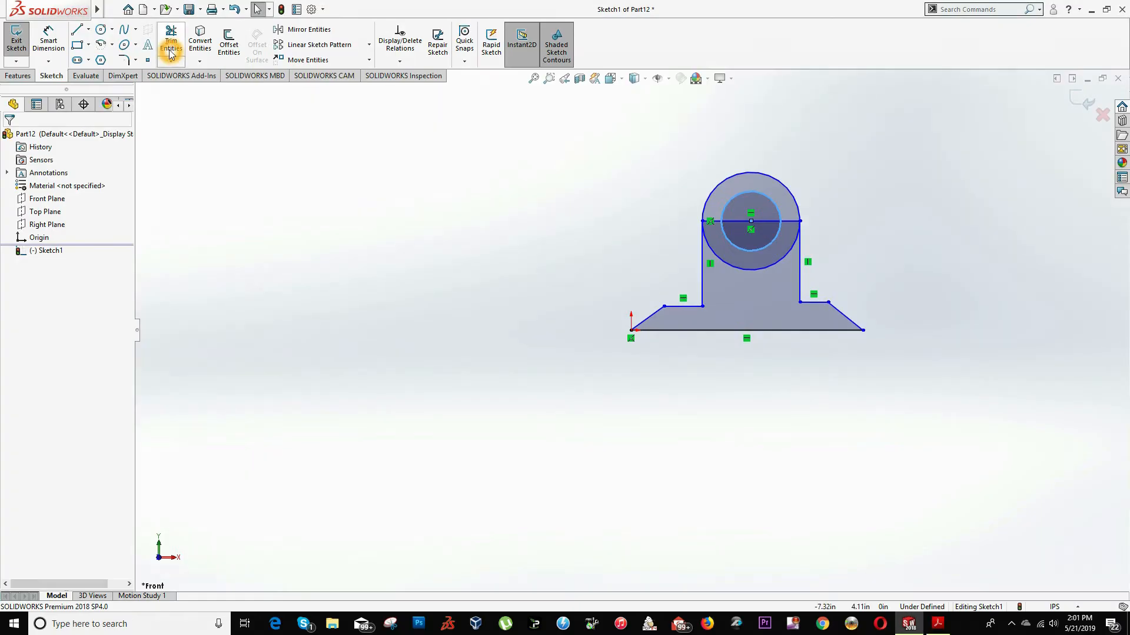
Step: Power-trim the upper circle halves and the top line between them
click(170, 37)
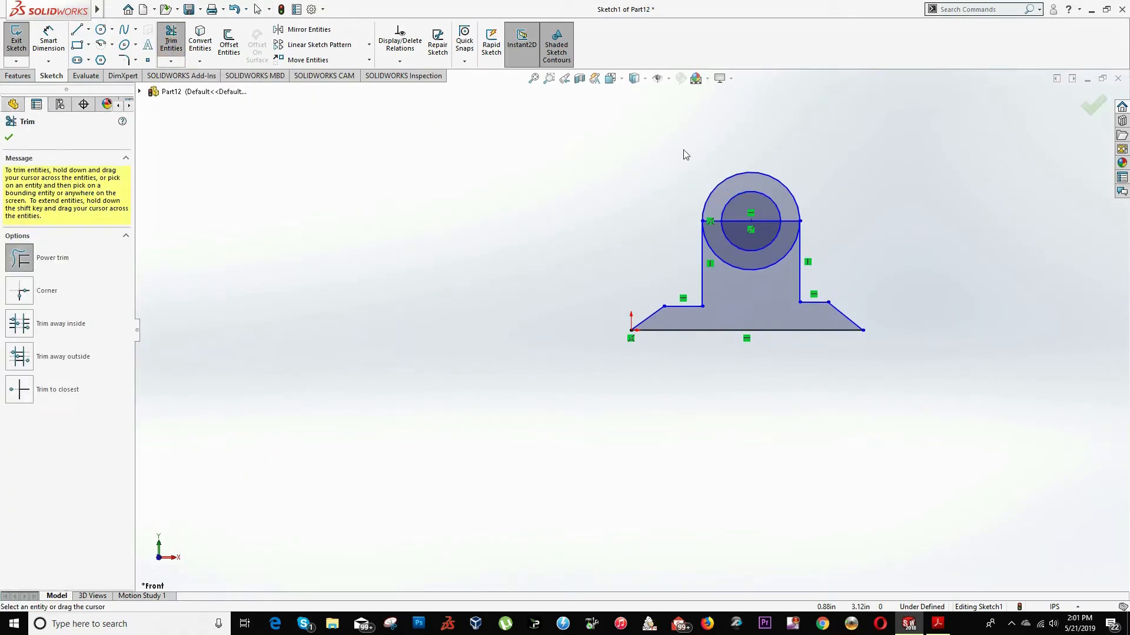
click(750, 211)
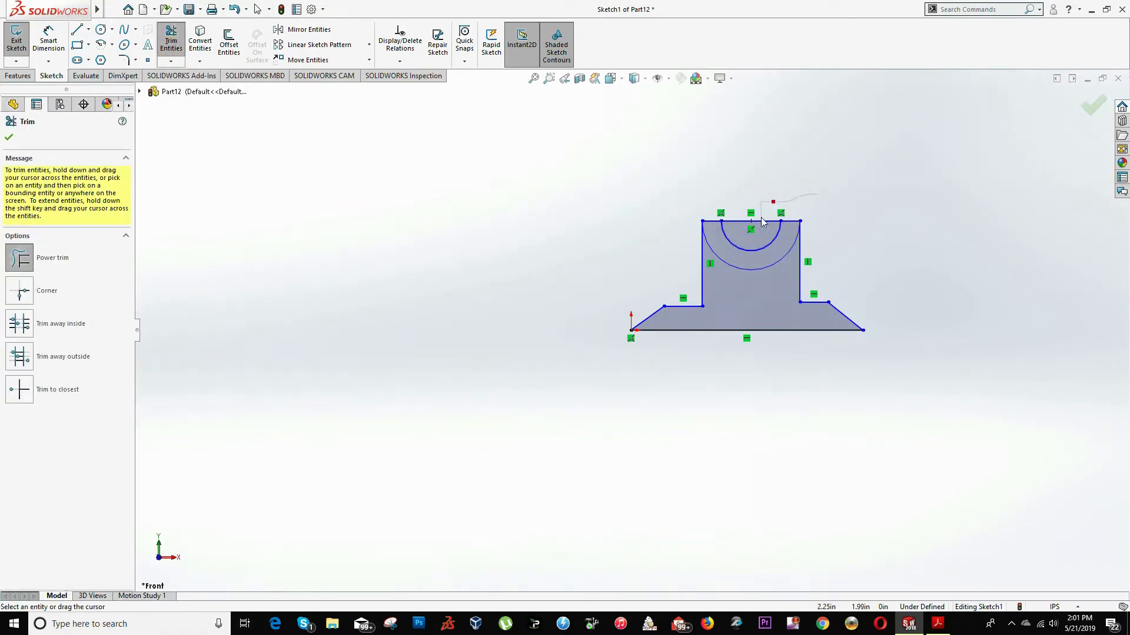
click(938, 623)
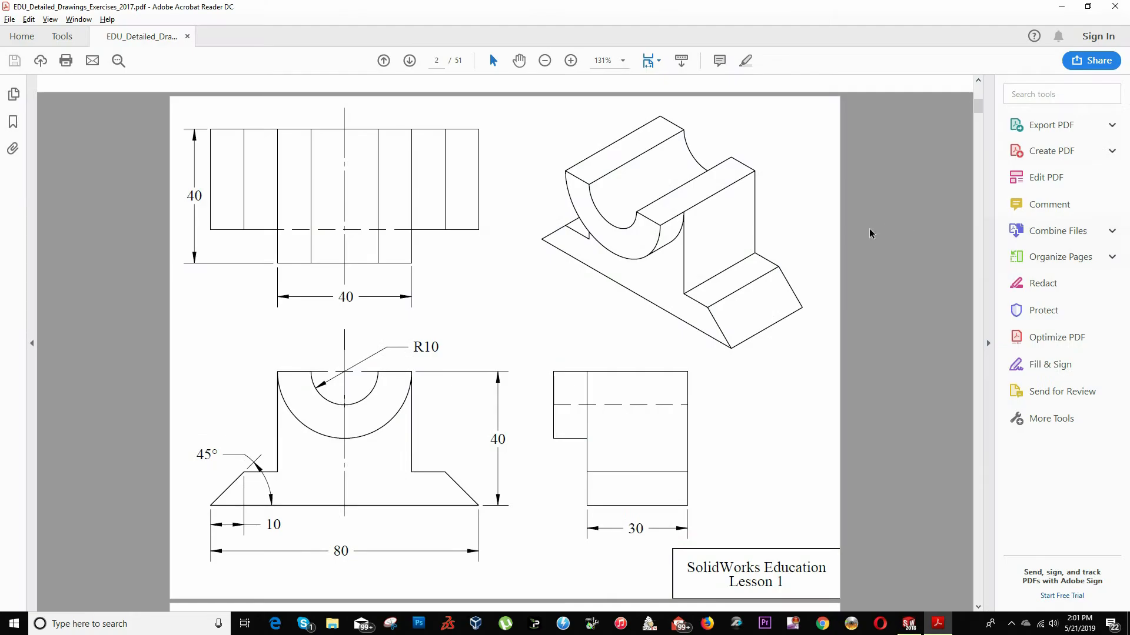
mouse_move(227, 480)
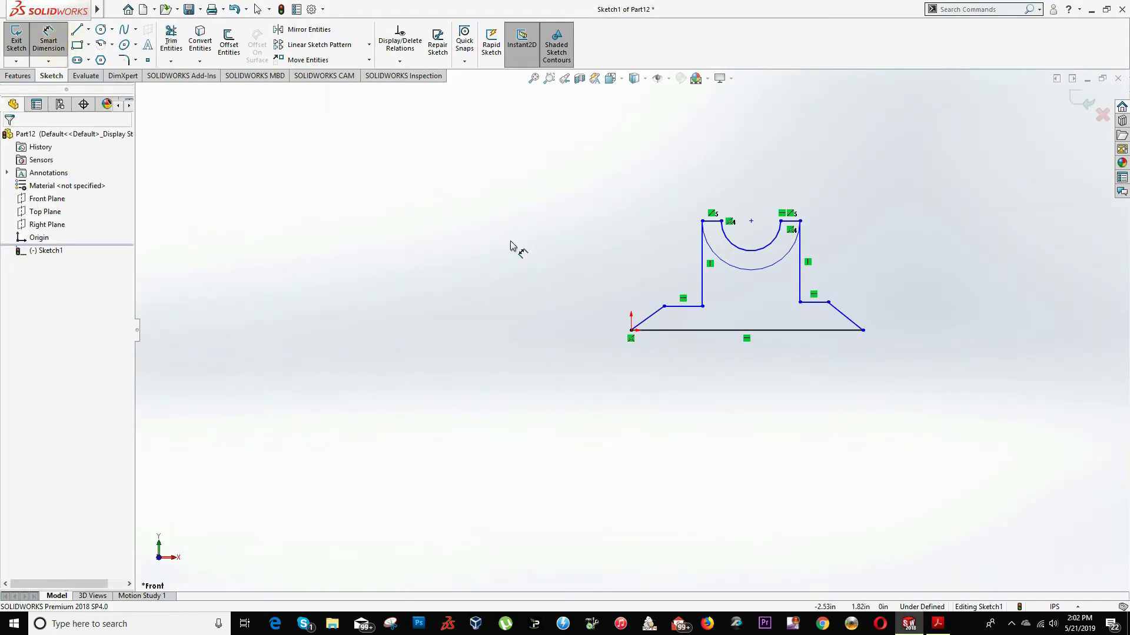
Step: Dimension the base length to 80 and place the overall height dimension
click(746, 330)
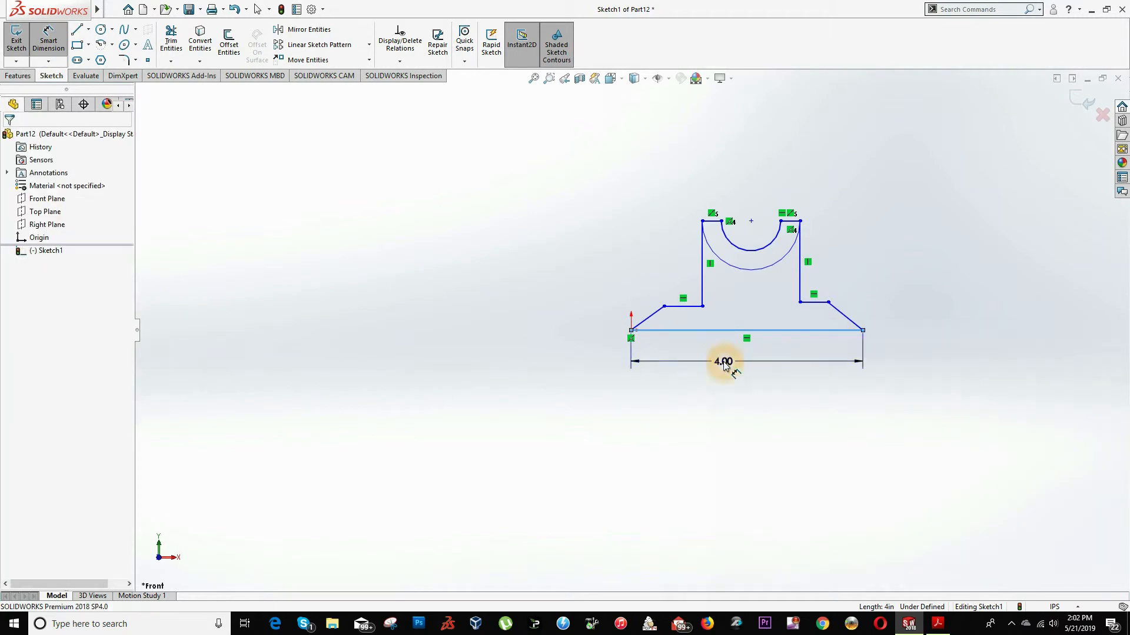
click(723, 361)
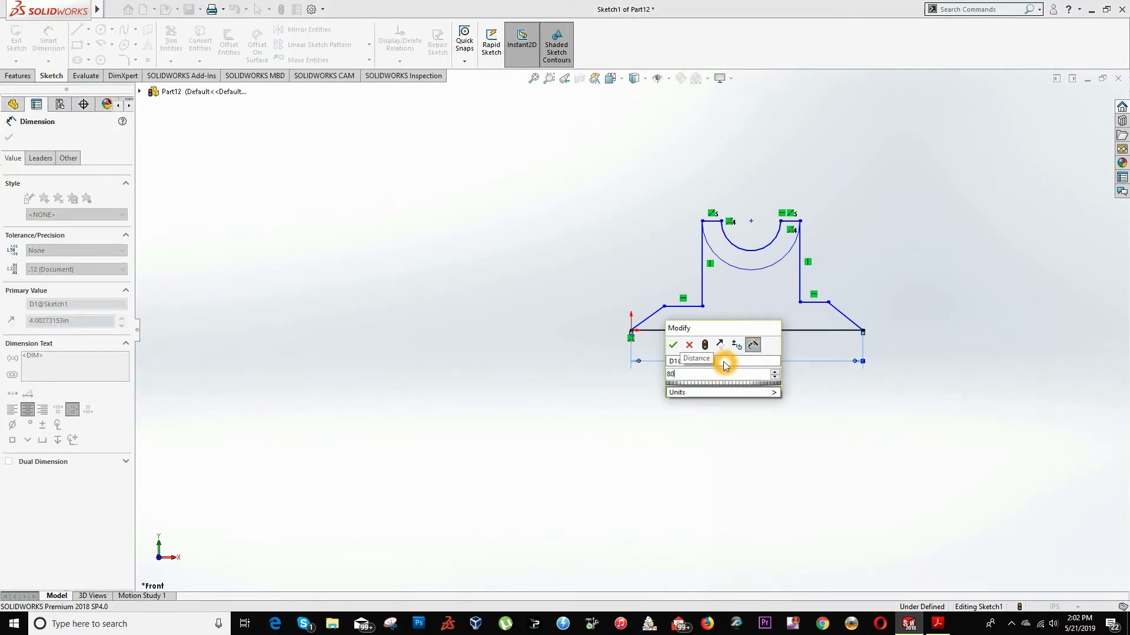
click(673, 345)
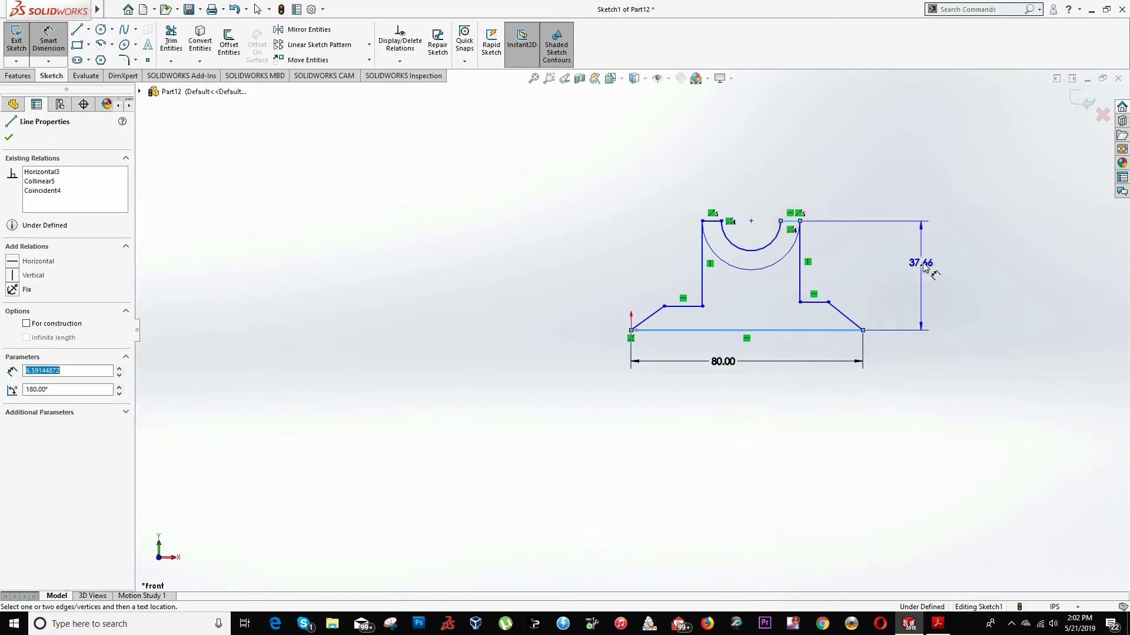
click(922, 263)
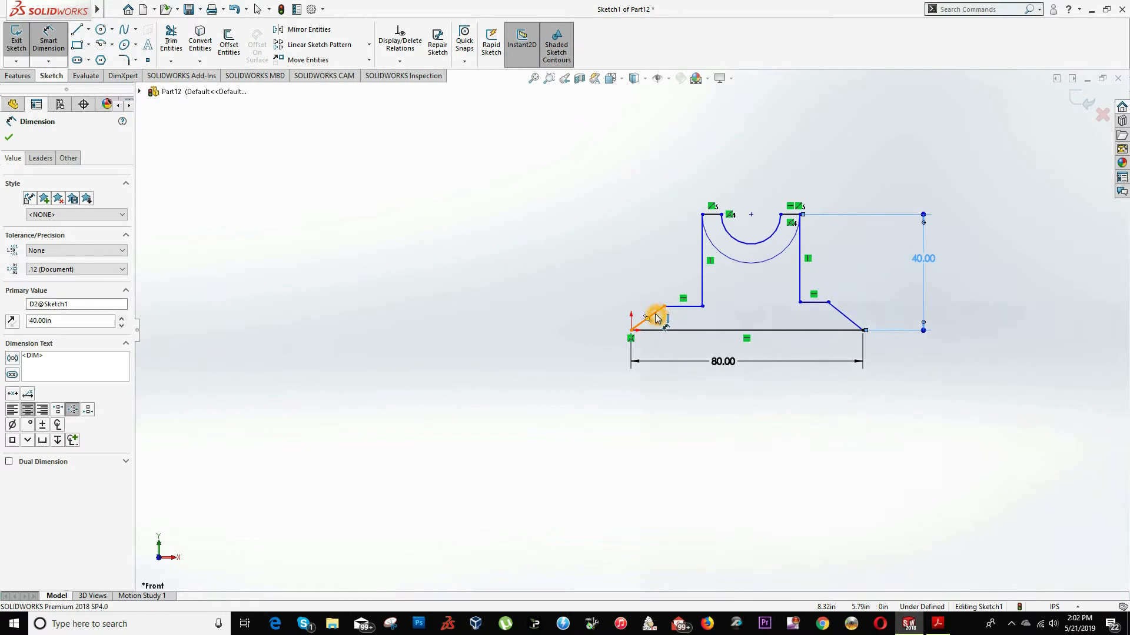
Step: Dimension the sloped end with a 10 chamfer offset and a 45° angle
click(652, 318)
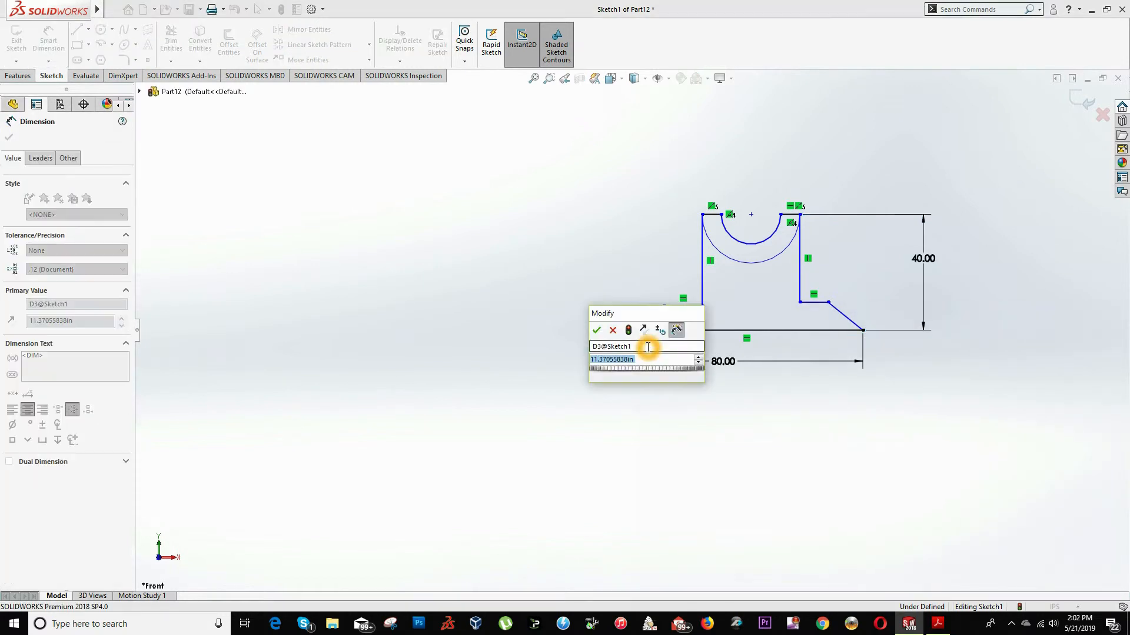
text(10)
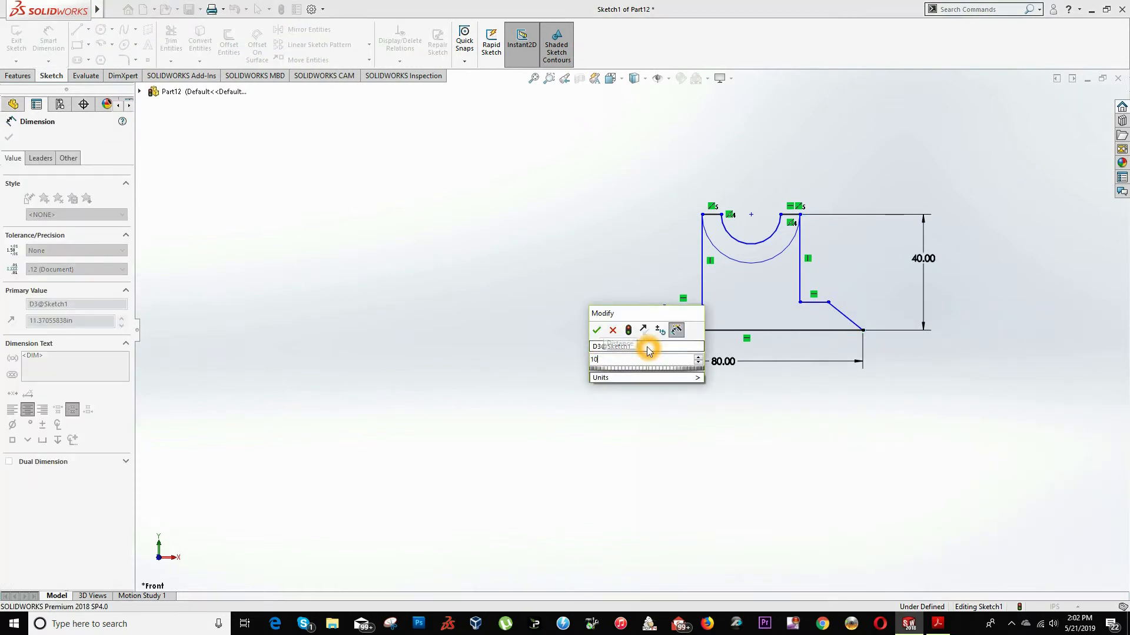
click(597, 330)
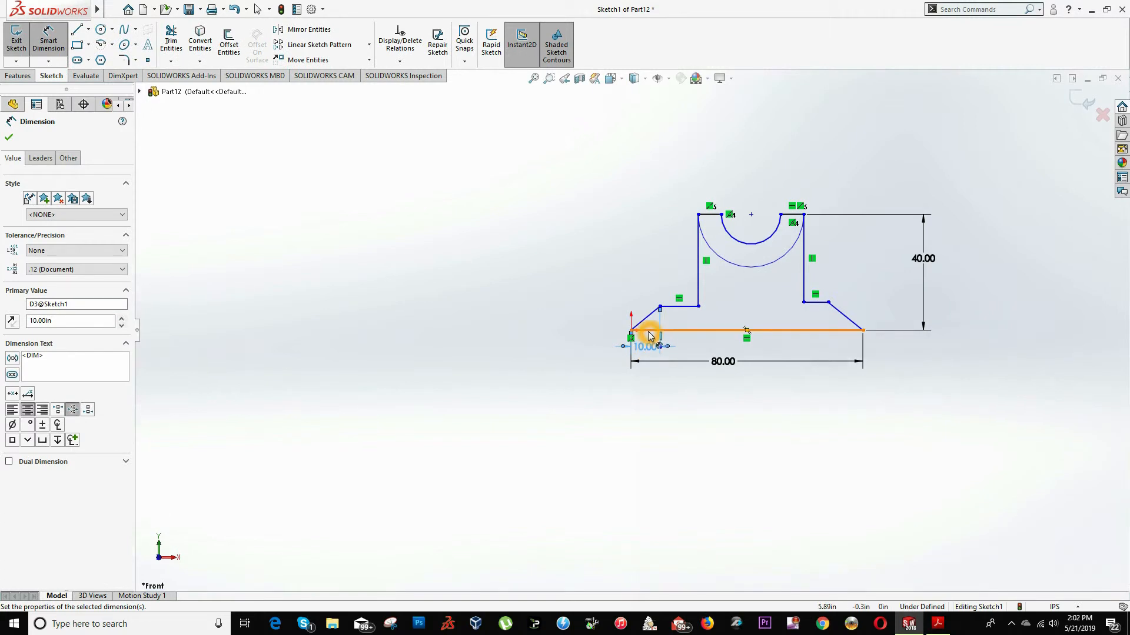
click(8, 137)
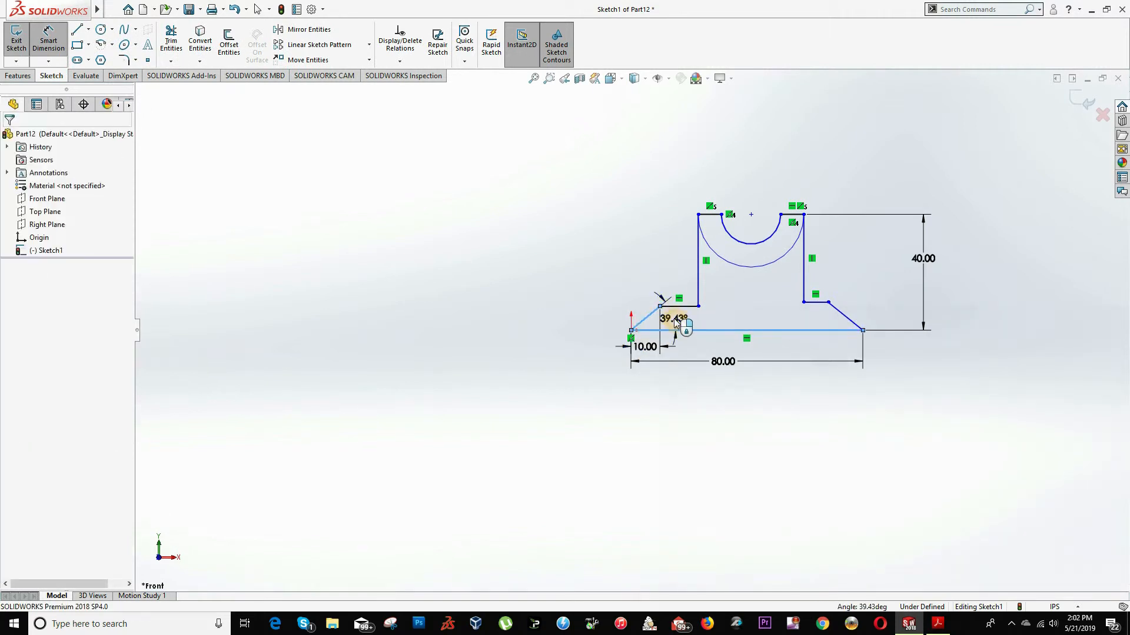
click(673, 318)
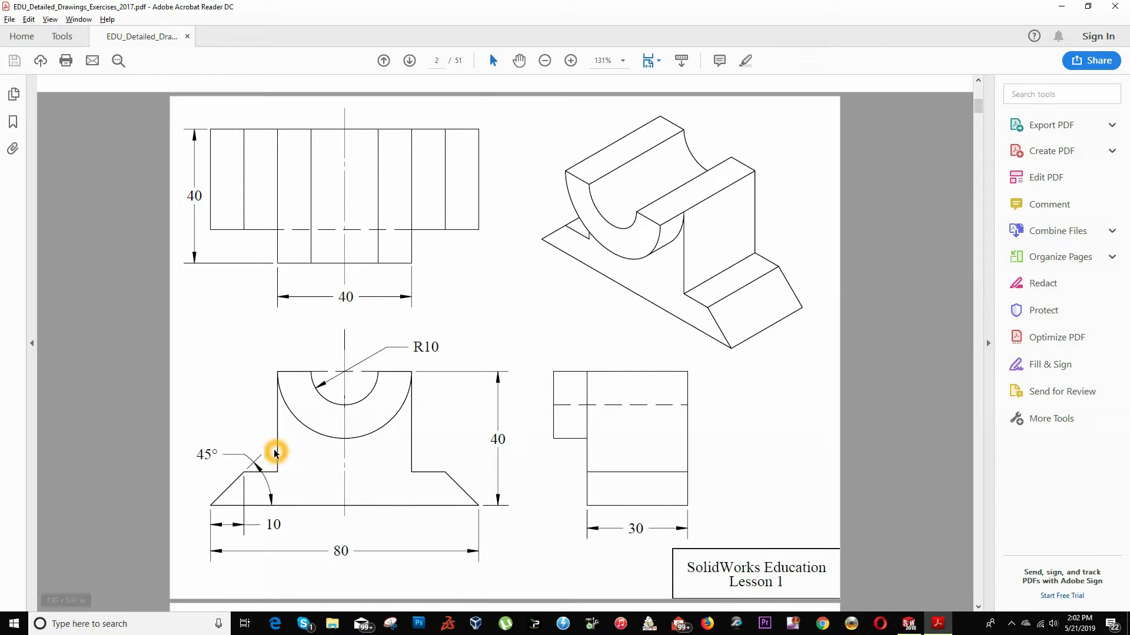
click(907, 624)
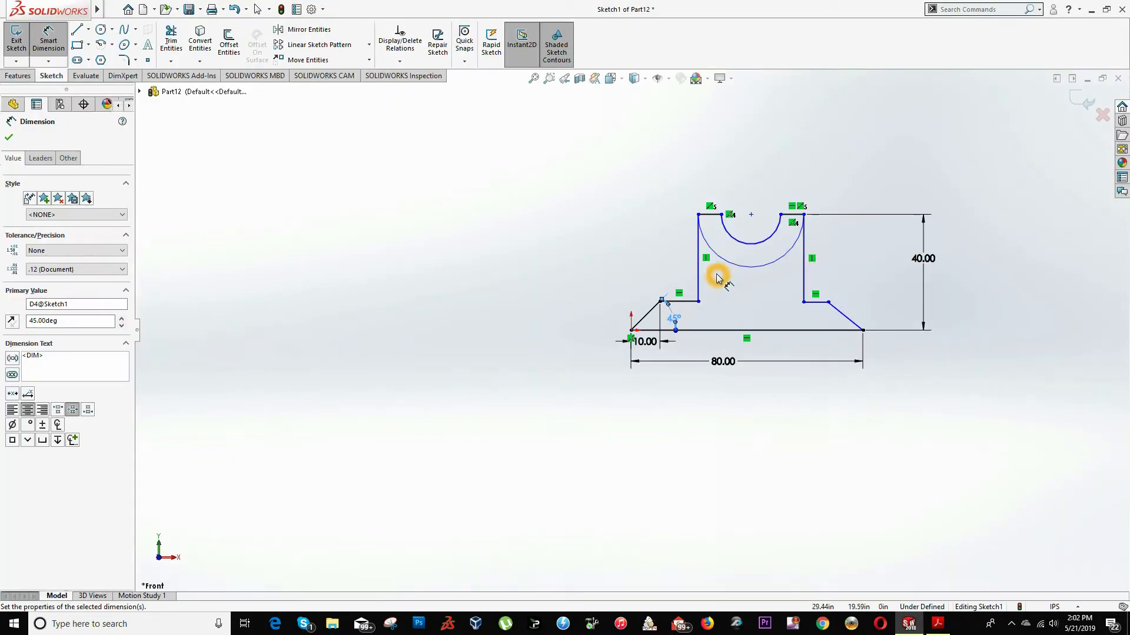
Step: Dimension the upright width to 40 and start the groove radius dimension
click(749, 281)
text(40)
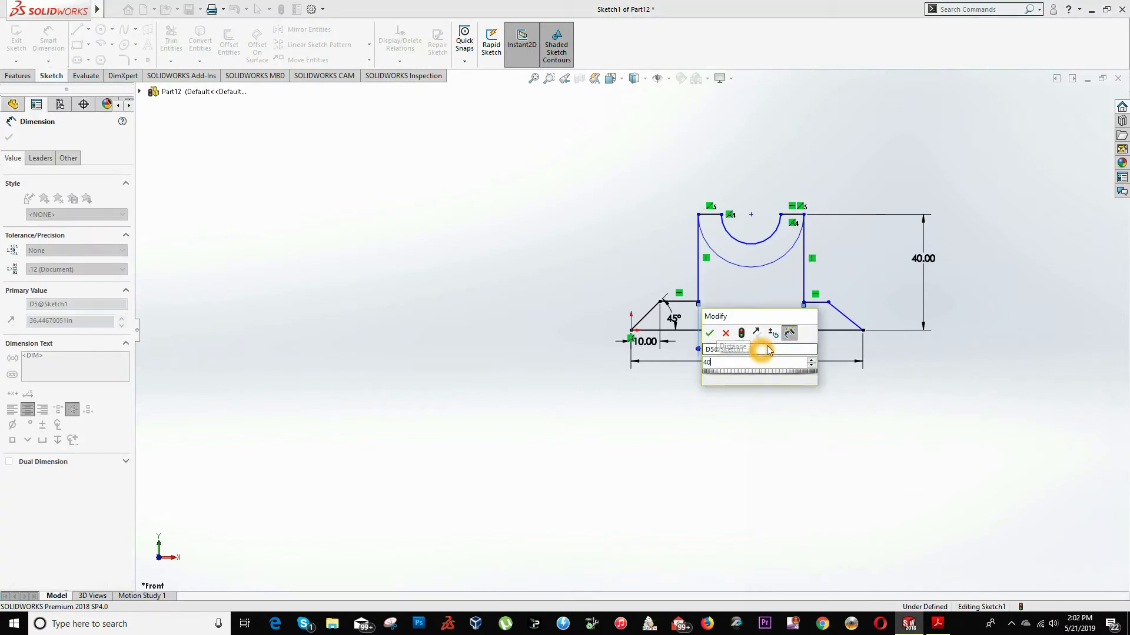
click(709, 333)
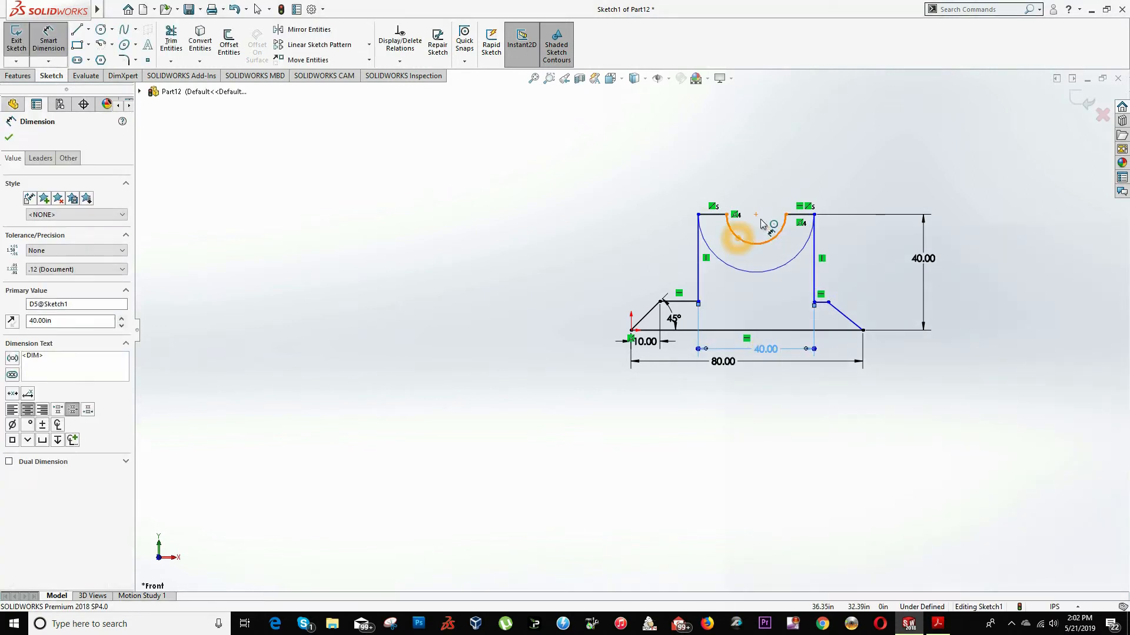
click(753, 231)
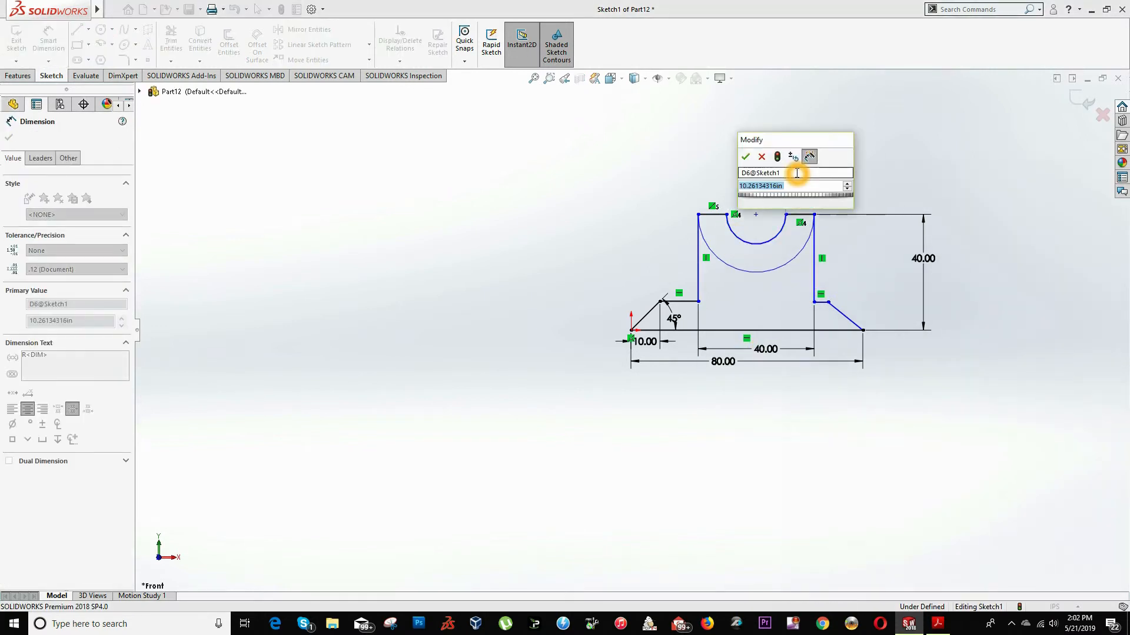
click(744, 157)
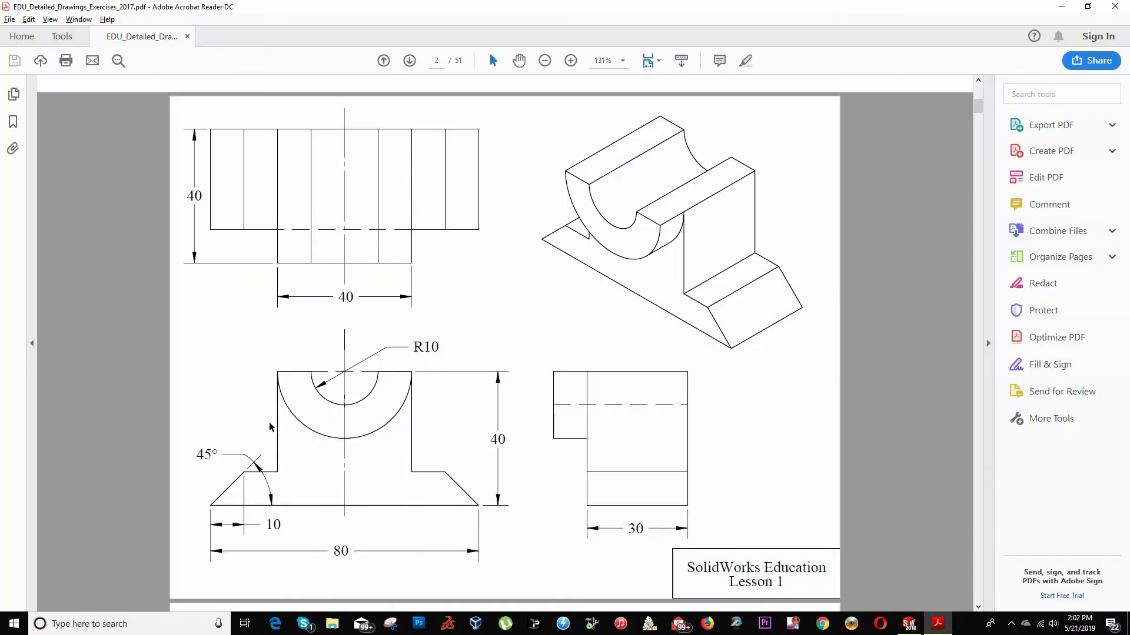
mouse_move(260, 366)
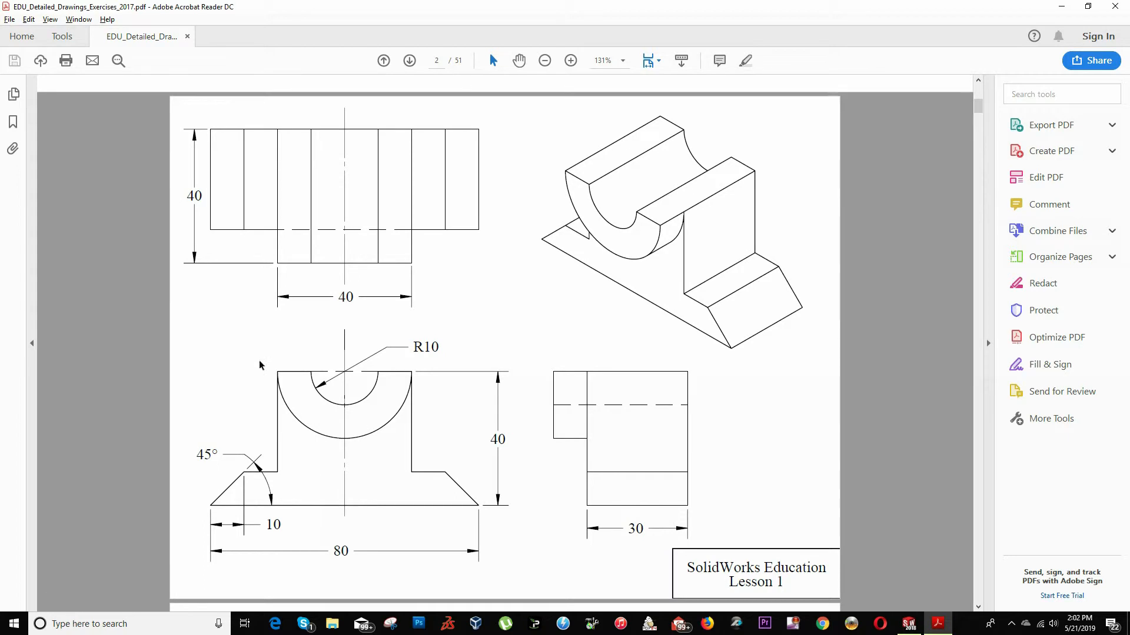
mouse_move(389, 418)
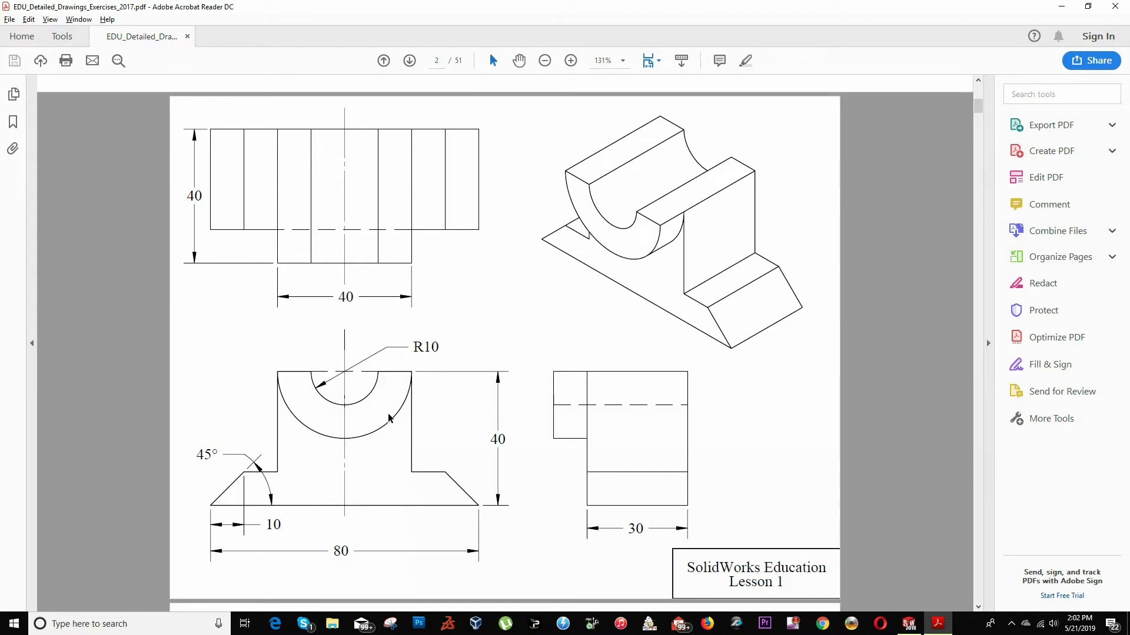
Step: Confirm the R10 groove radius, exit Smart Dimension and select the left ledge line
click(908, 623)
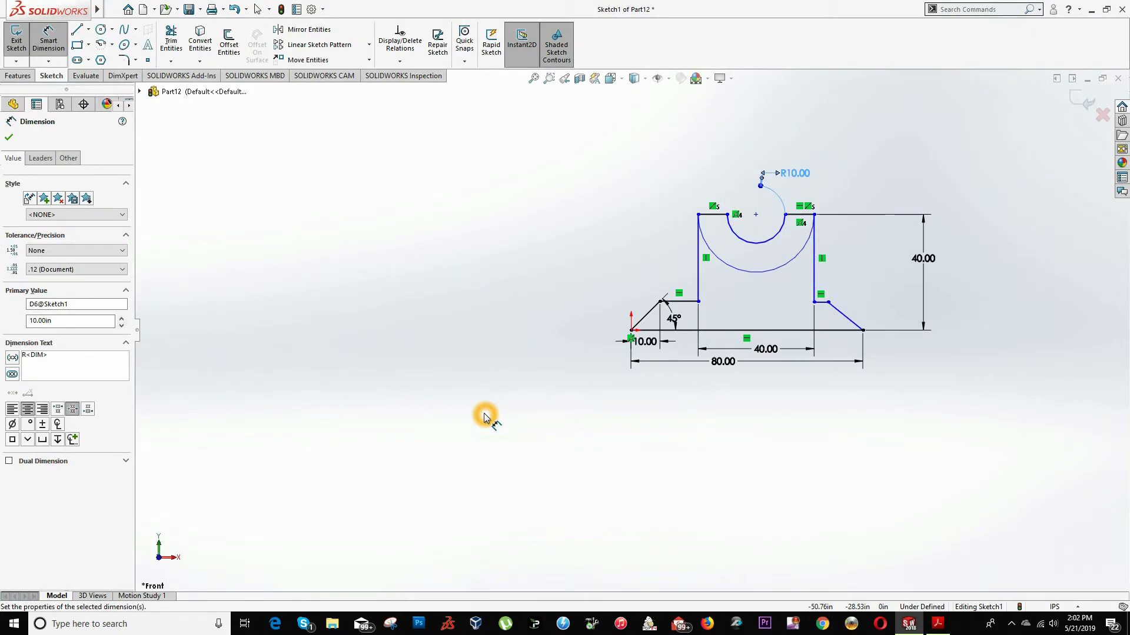
click(8, 137)
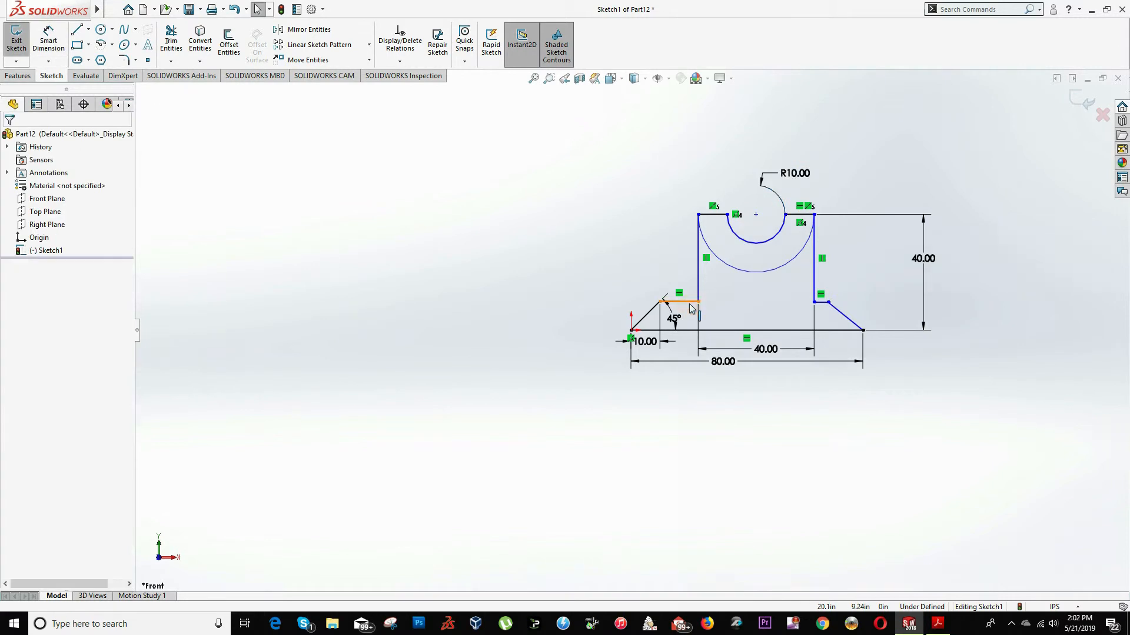
click(681, 301)
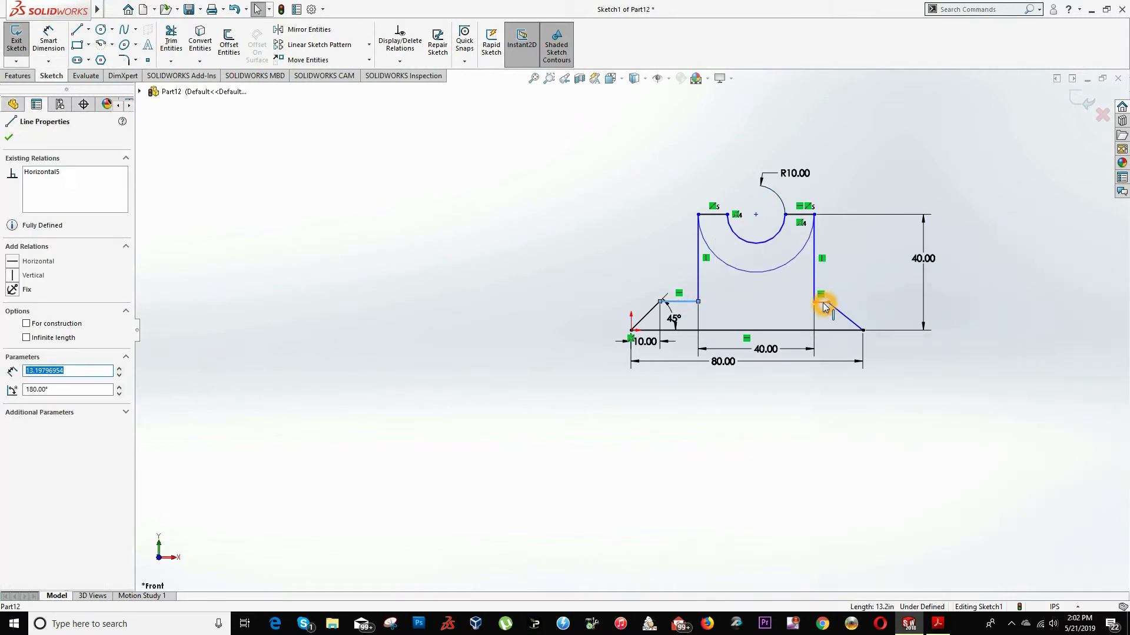
Step: Make the two horizontal ledge lines collinear
click(822, 302)
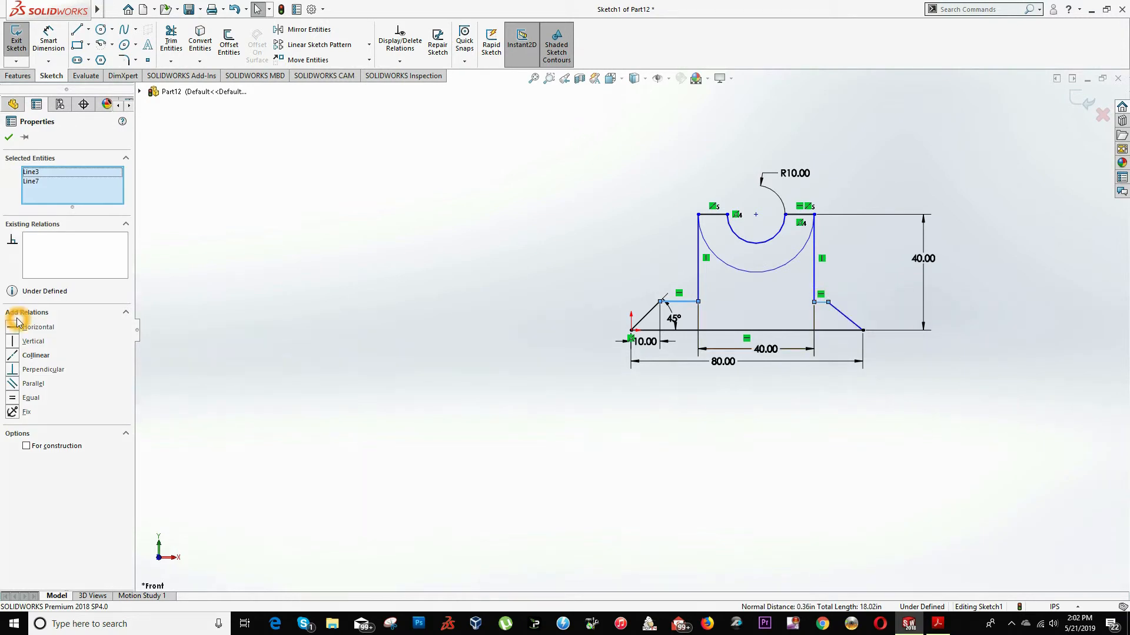
mouse_move(18, 355)
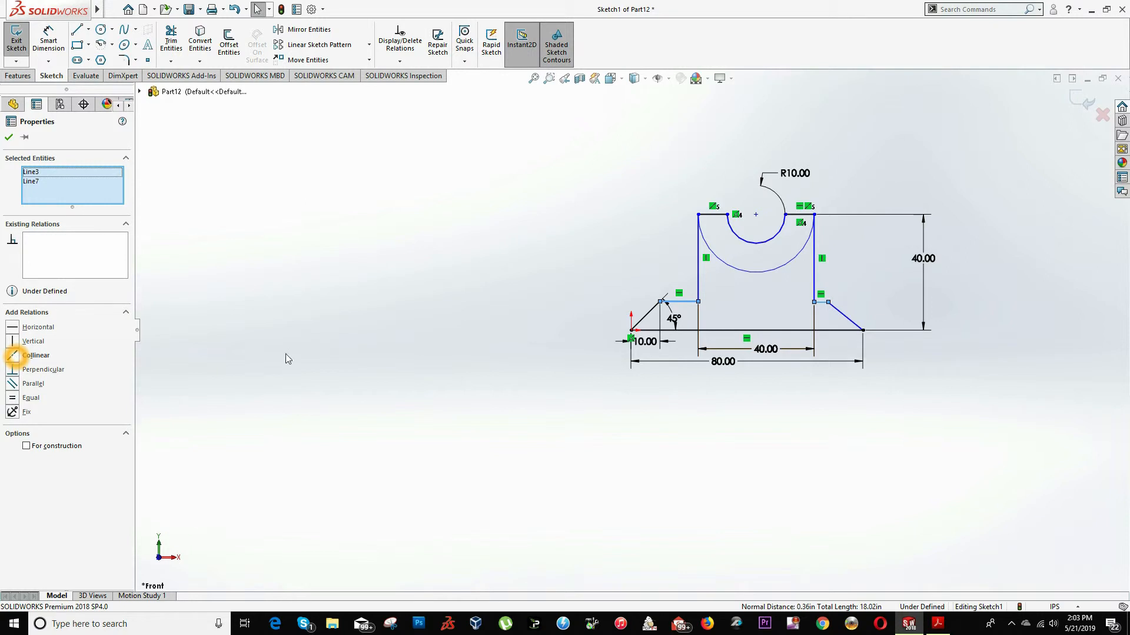
mouse_move(717, 306)
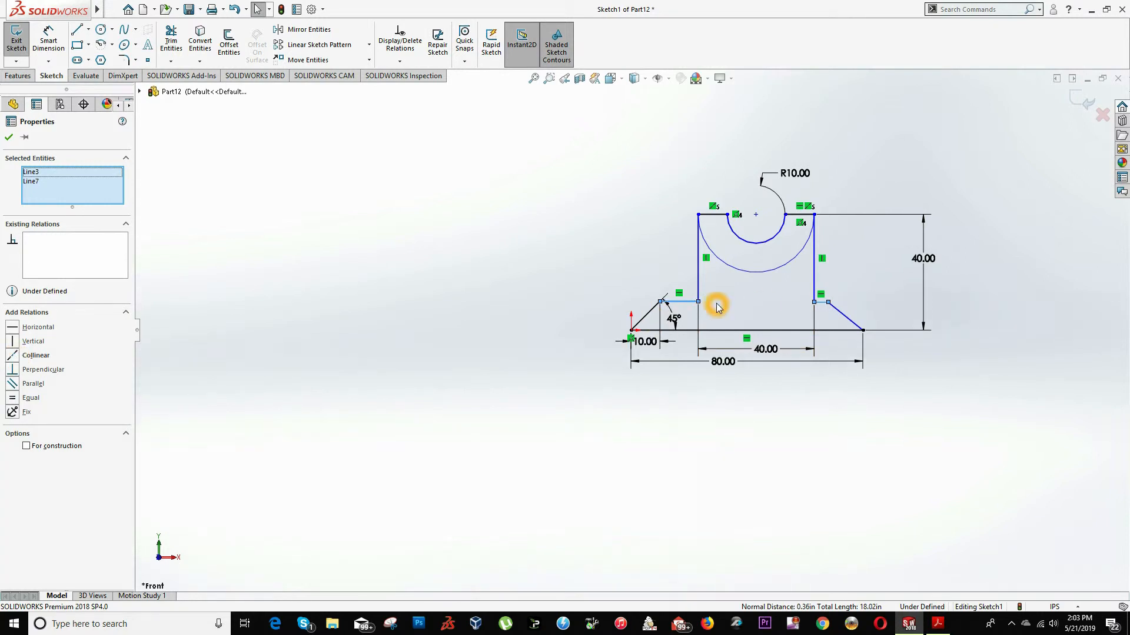
click(36, 355)
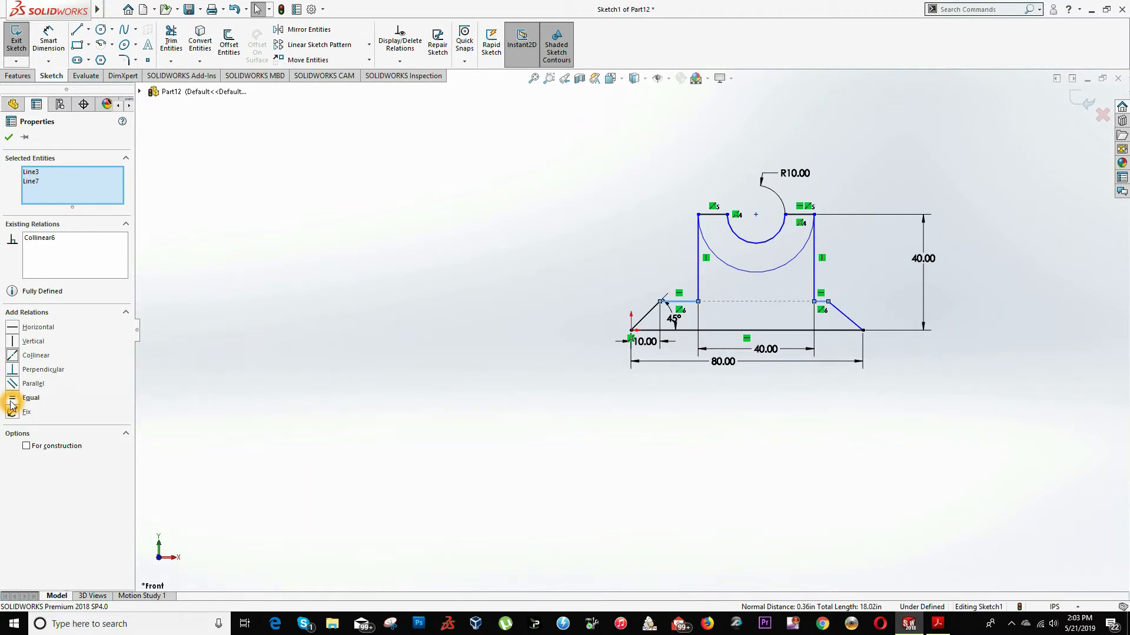
click(12, 401)
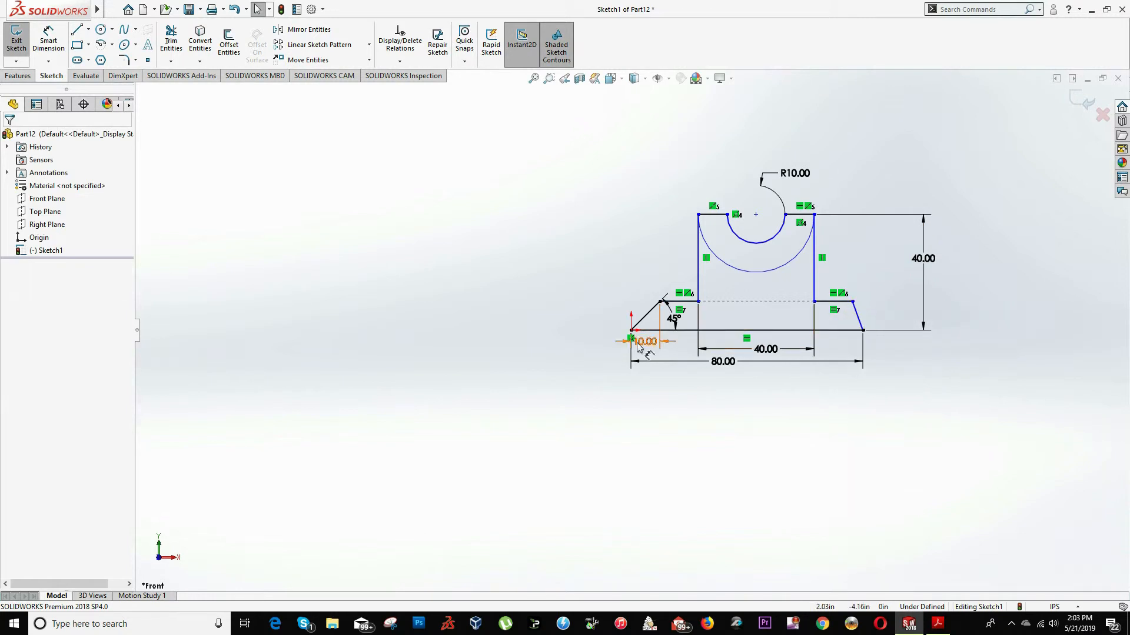
Step: Make the two slanted chamfer lines equal in length
click(647, 317)
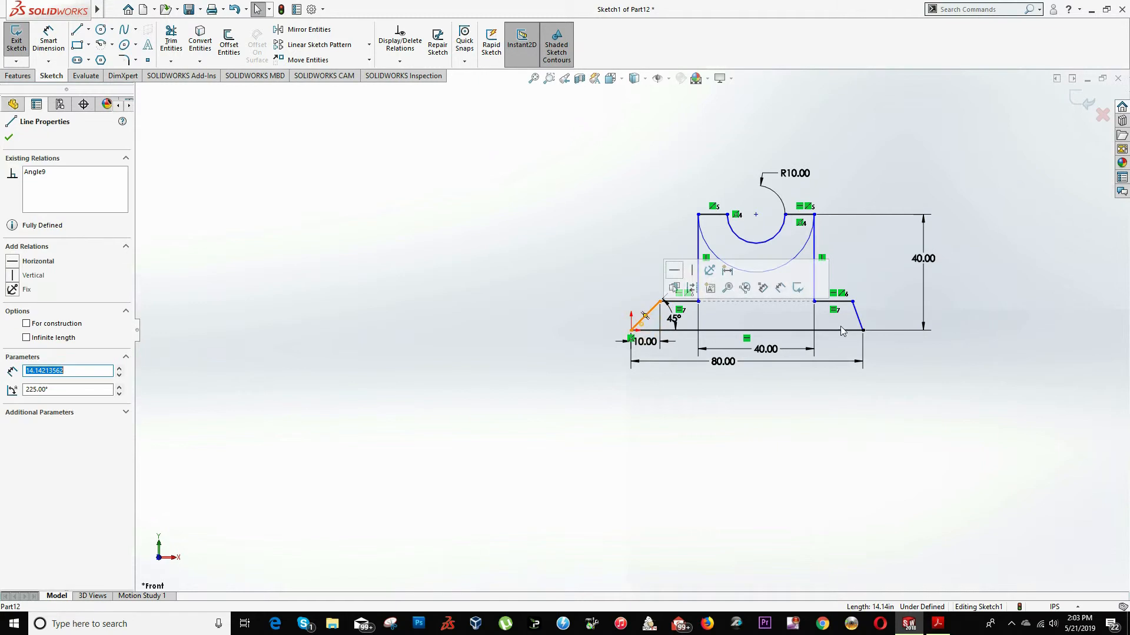
click(857, 328)
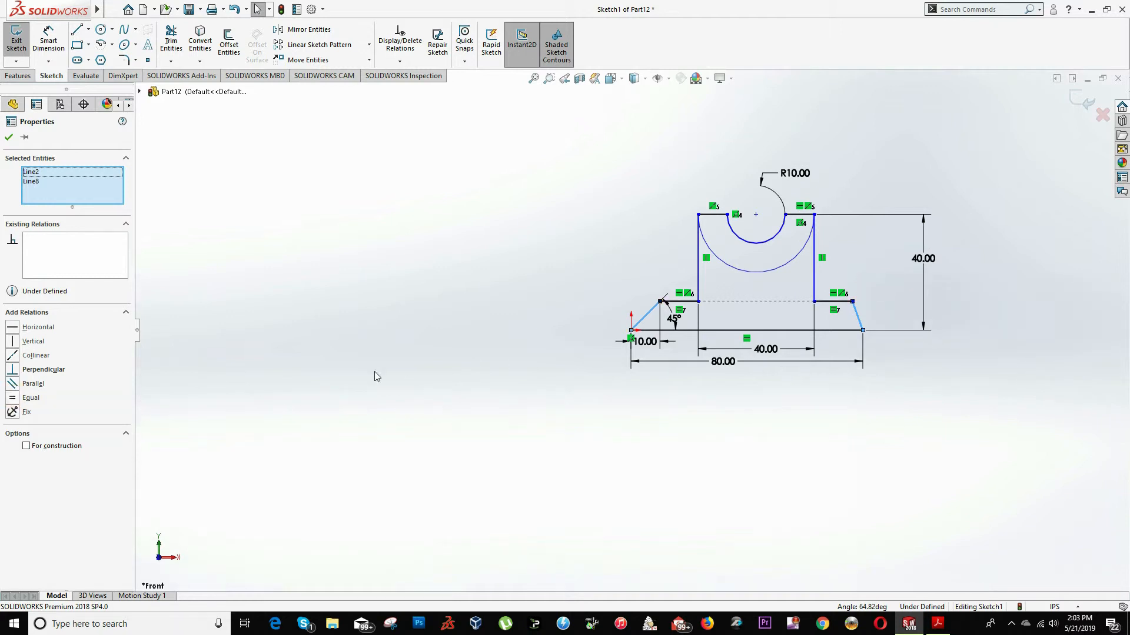
click(30, 398)
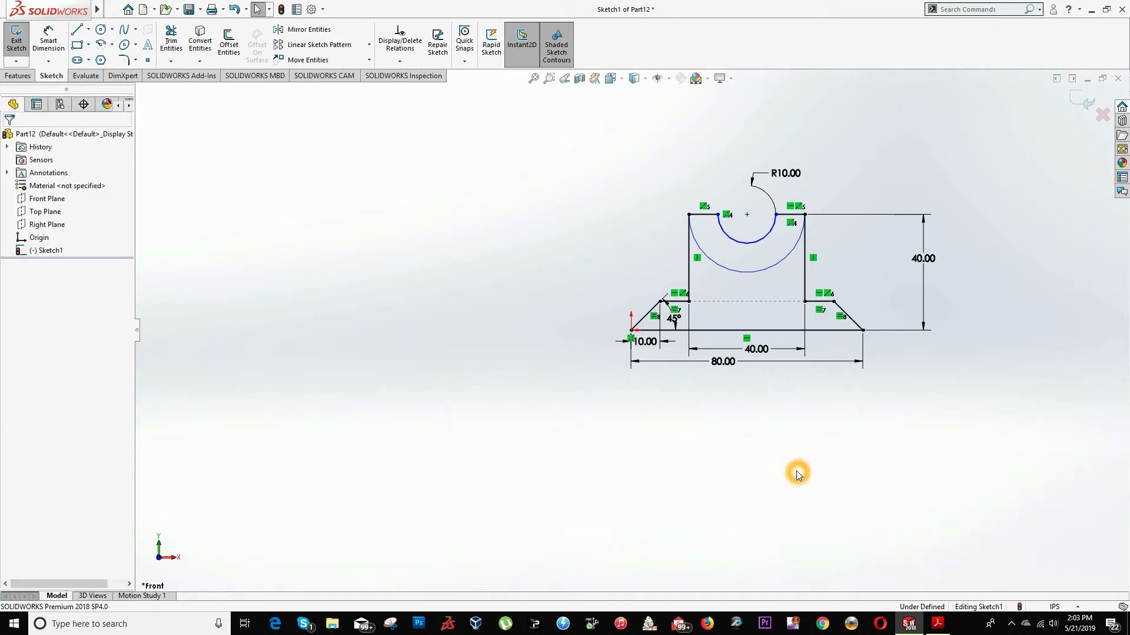
mouse_move(757, 322)
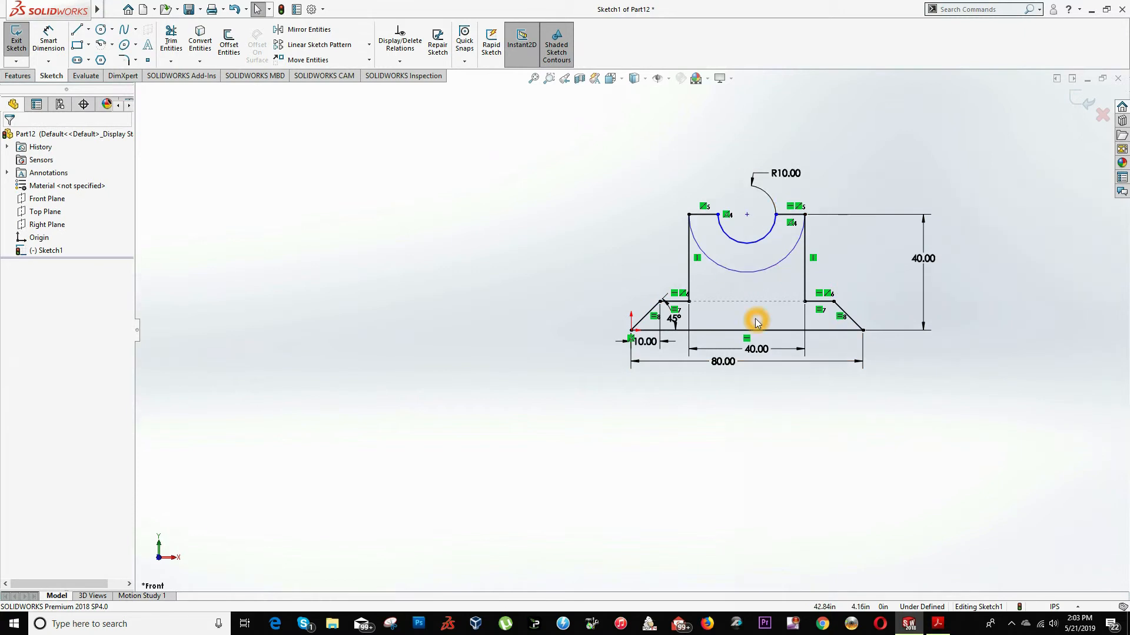
Step: Drag the groove arc's centre point upward to about (40, 44.37)
click(688, 256)
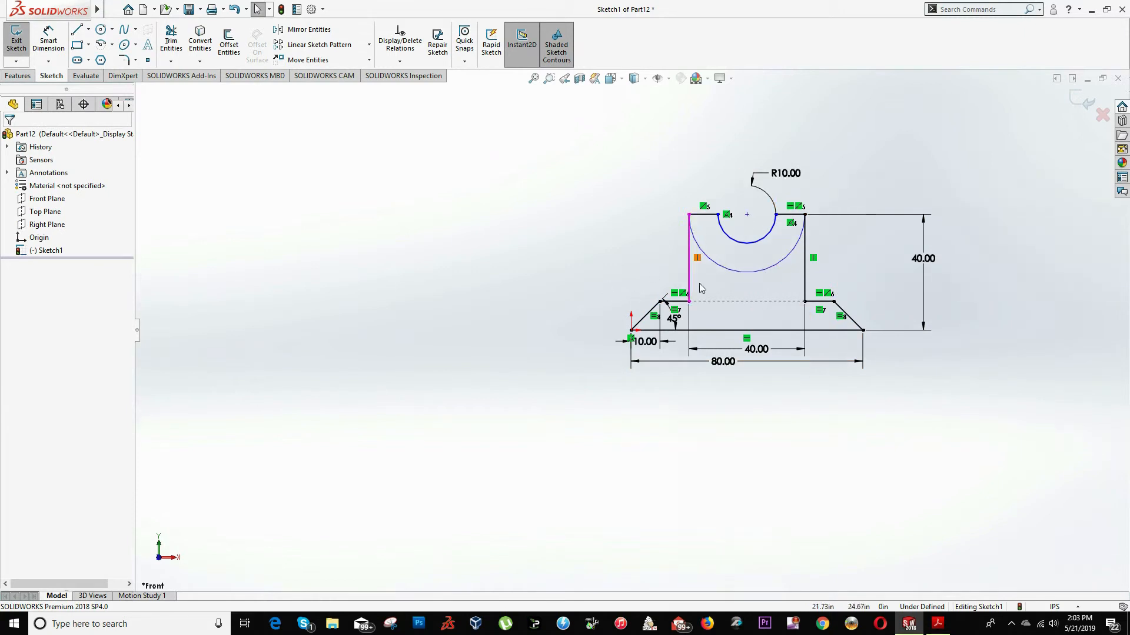
click(746, 330)
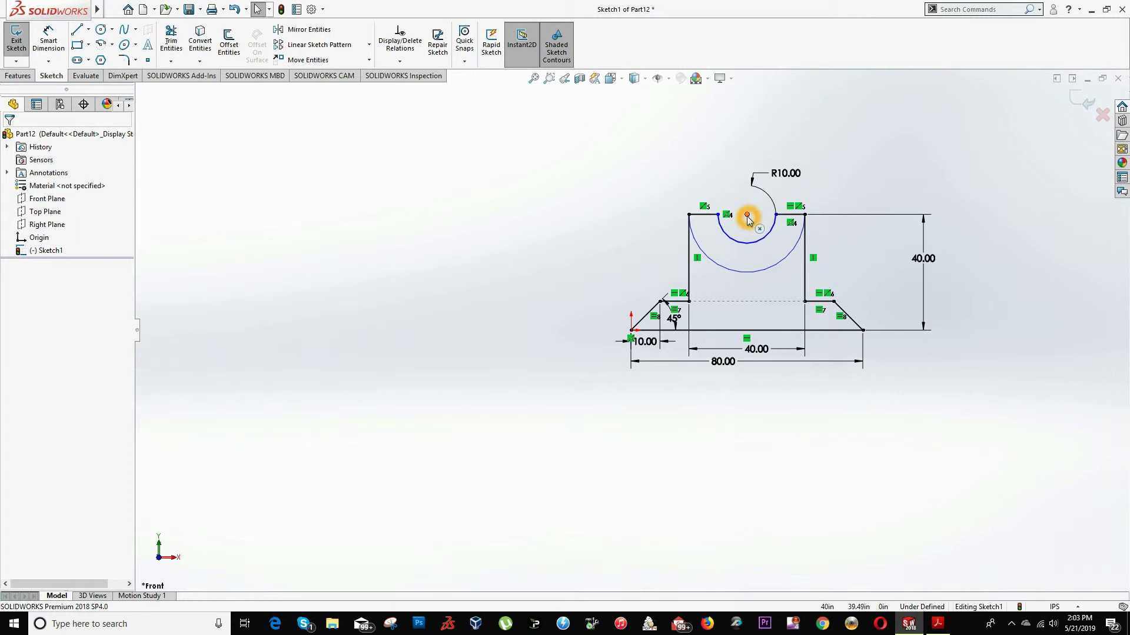
mouse_move(751, 221)
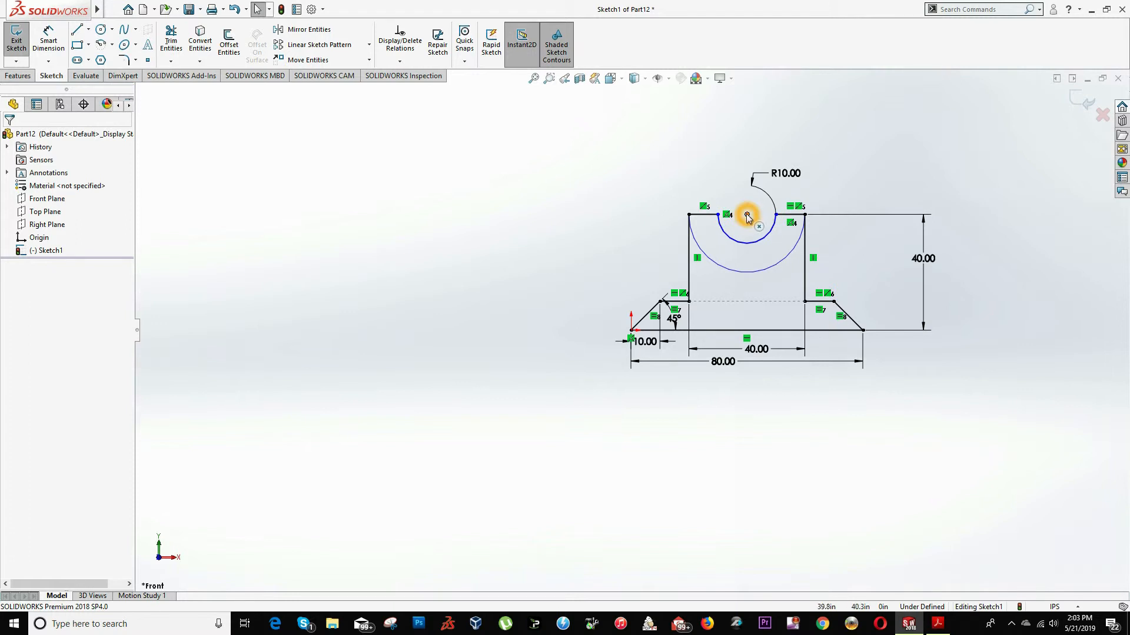
click(747, 216)
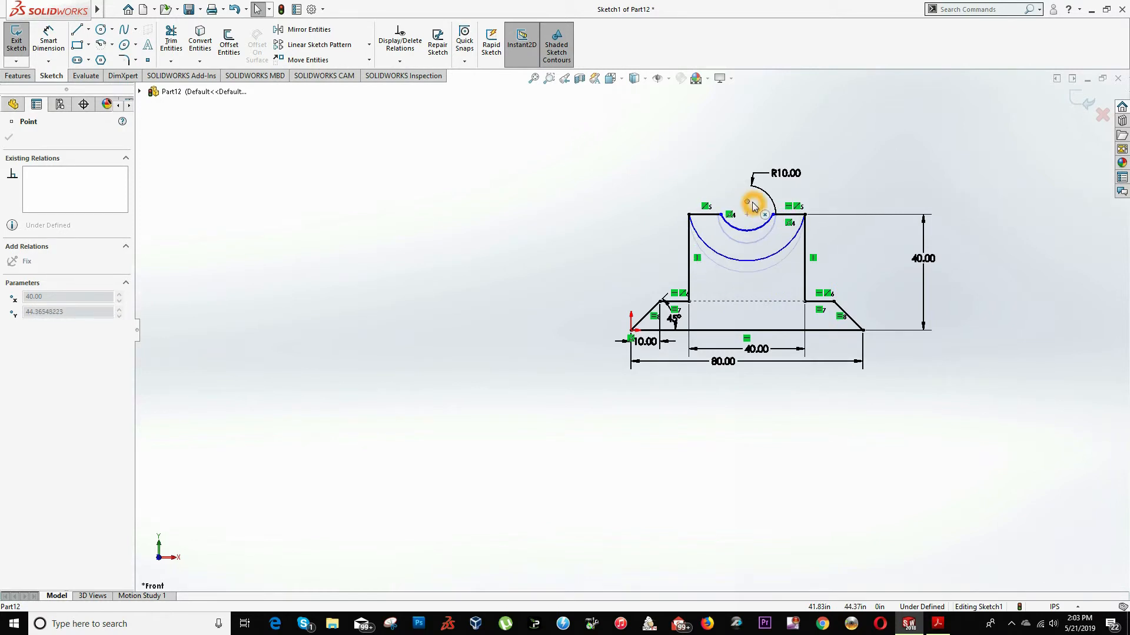
click(747, 202)
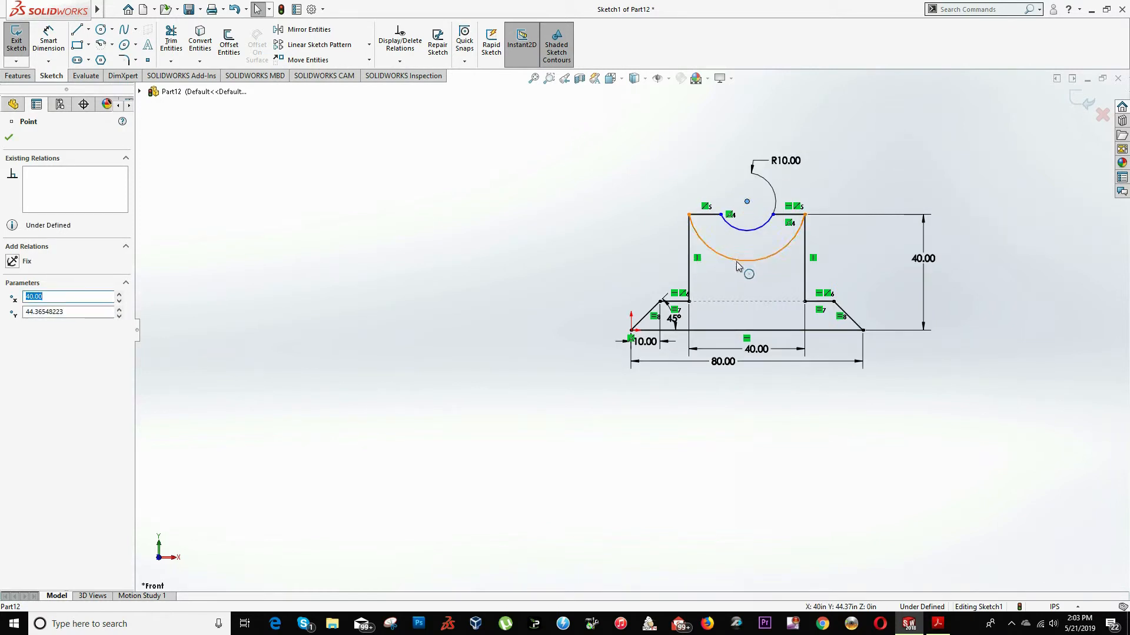
mouse_move(710, 250)
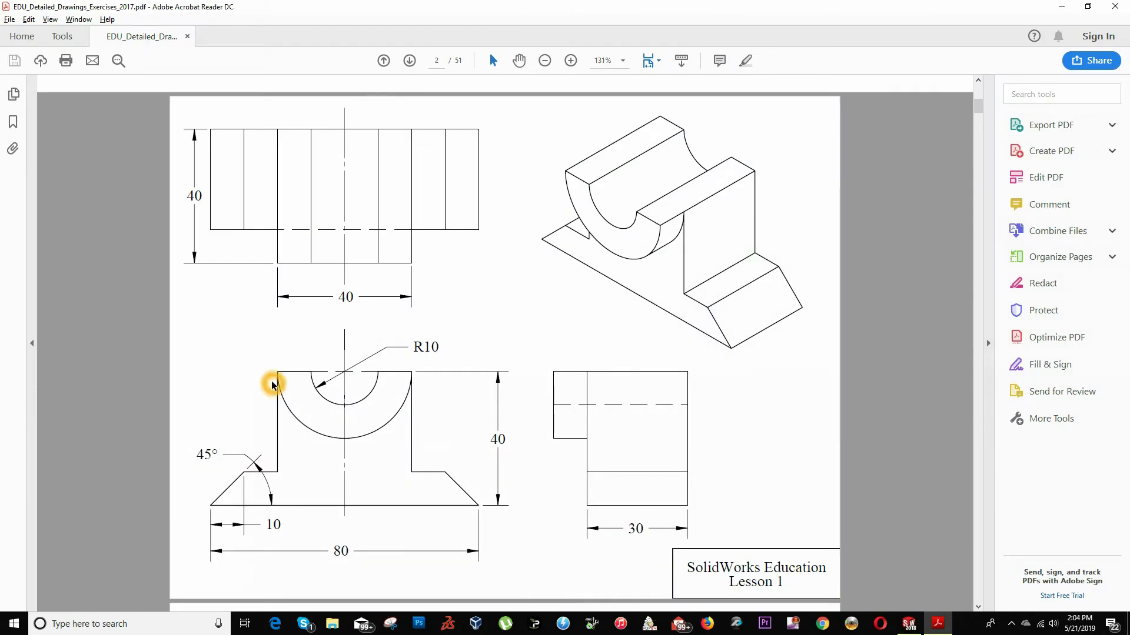
mouse_move(282, 418)
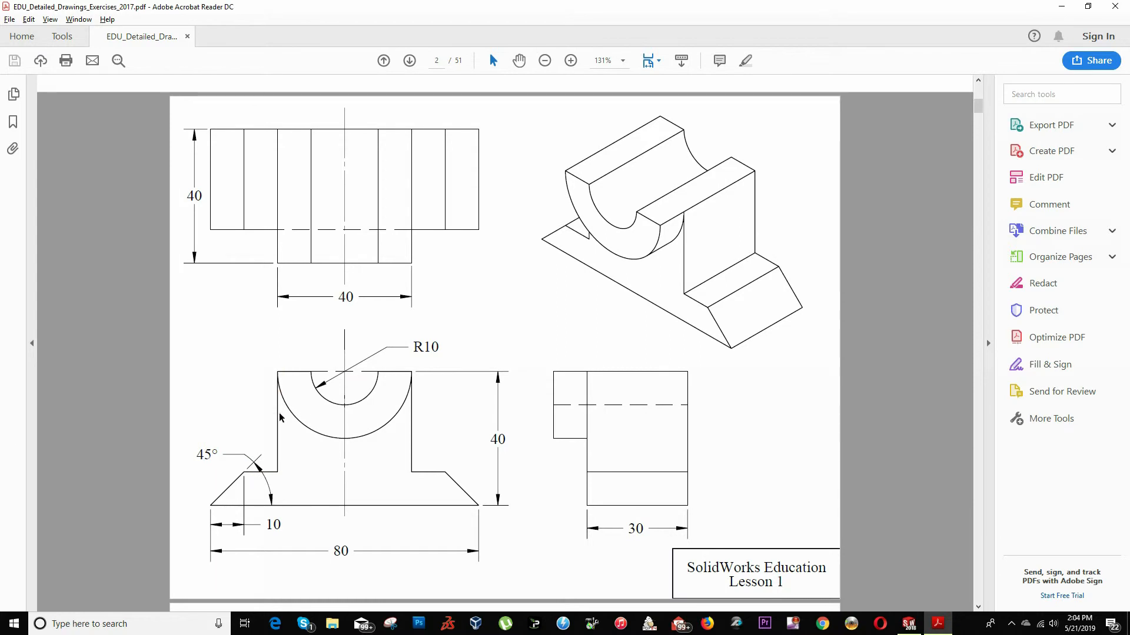
mouse_move(430, 263)
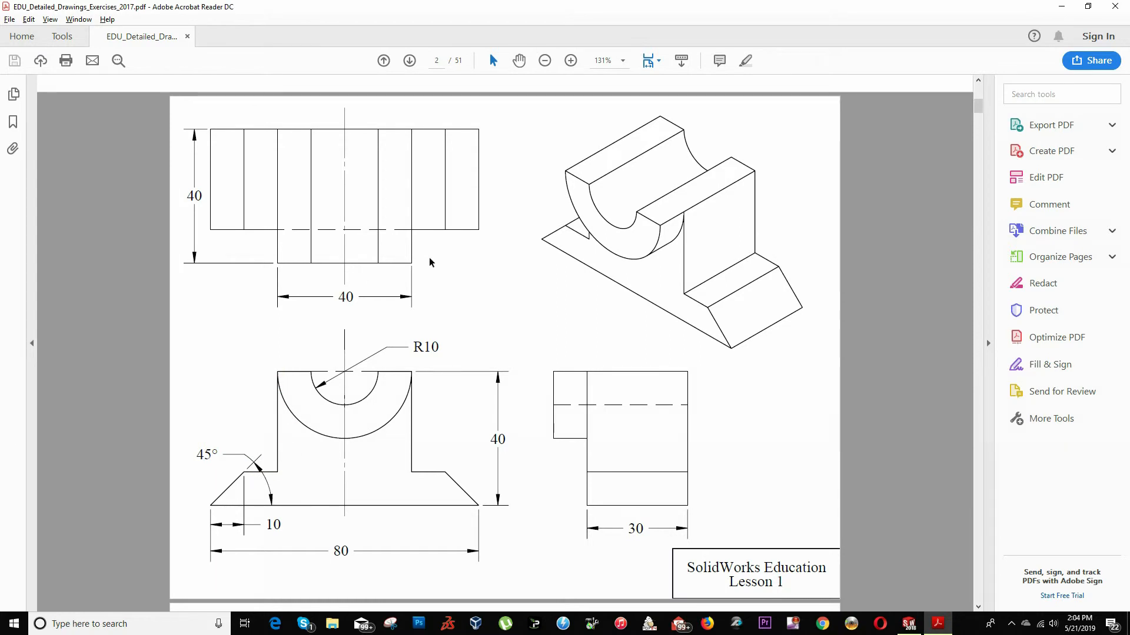
click(906, 624)
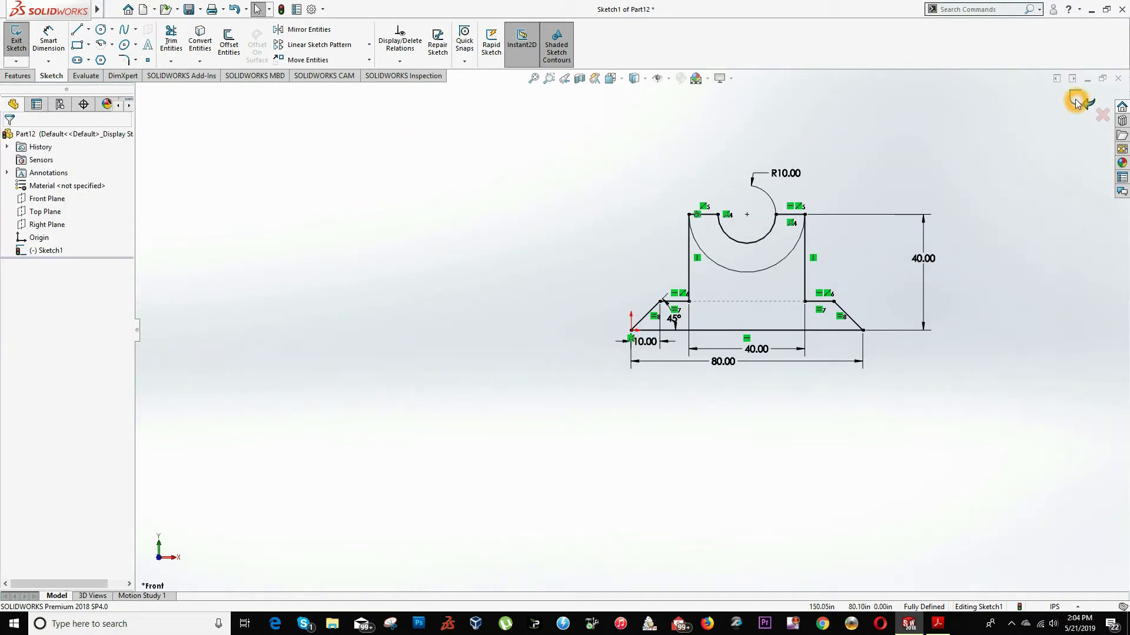
mouse_move(325, 205)
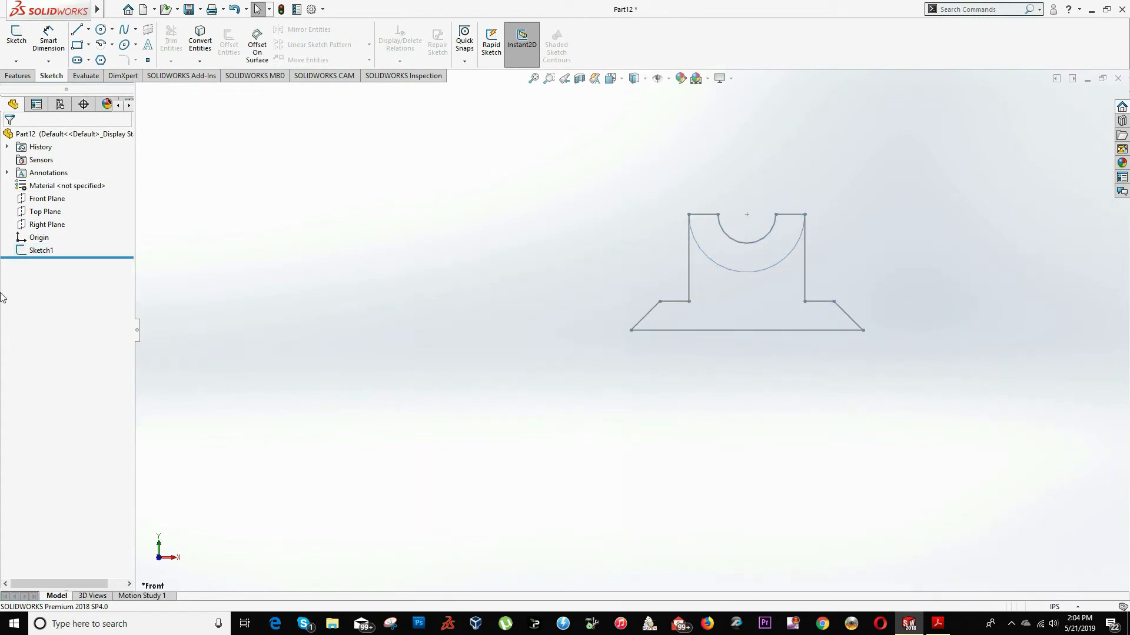
mouse_move(6, 315)
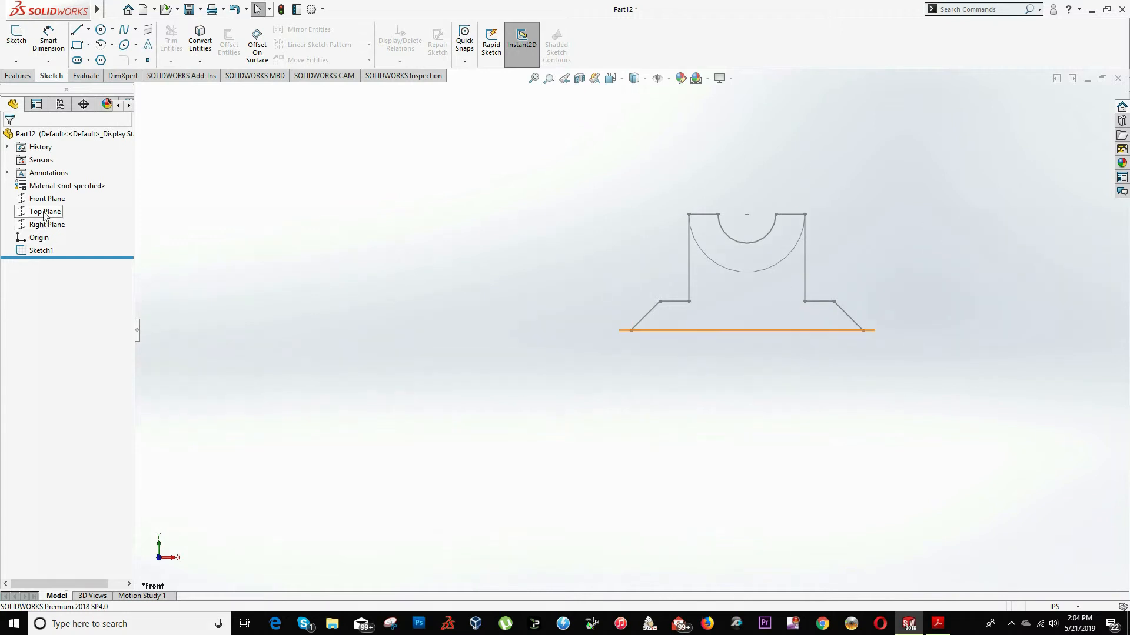
click(936, 623)
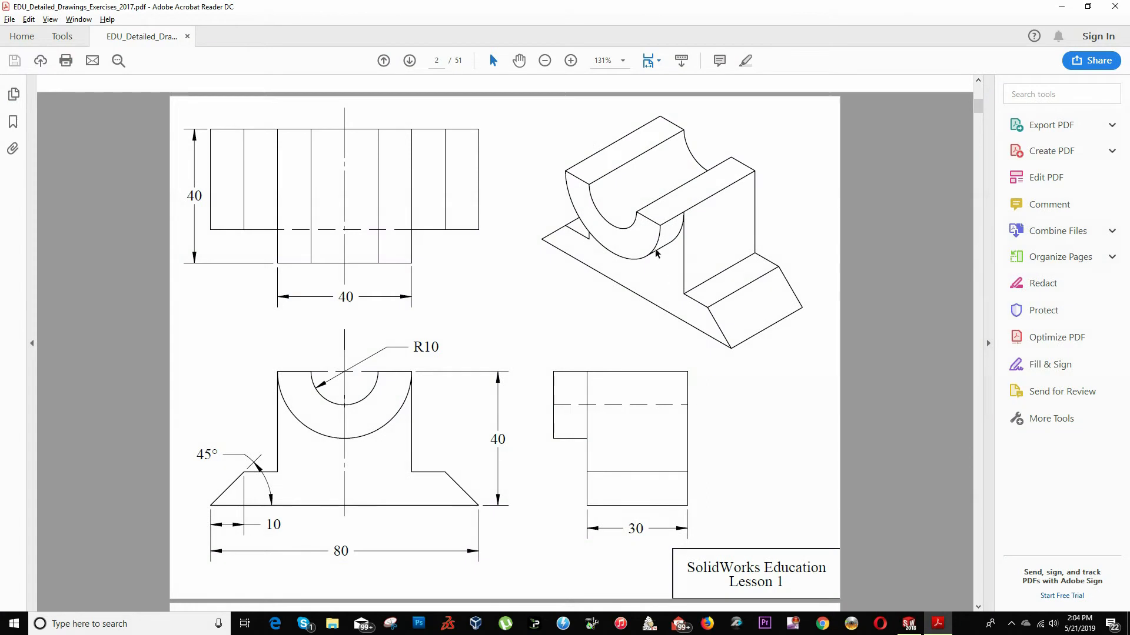
mouse_move(703, 281)
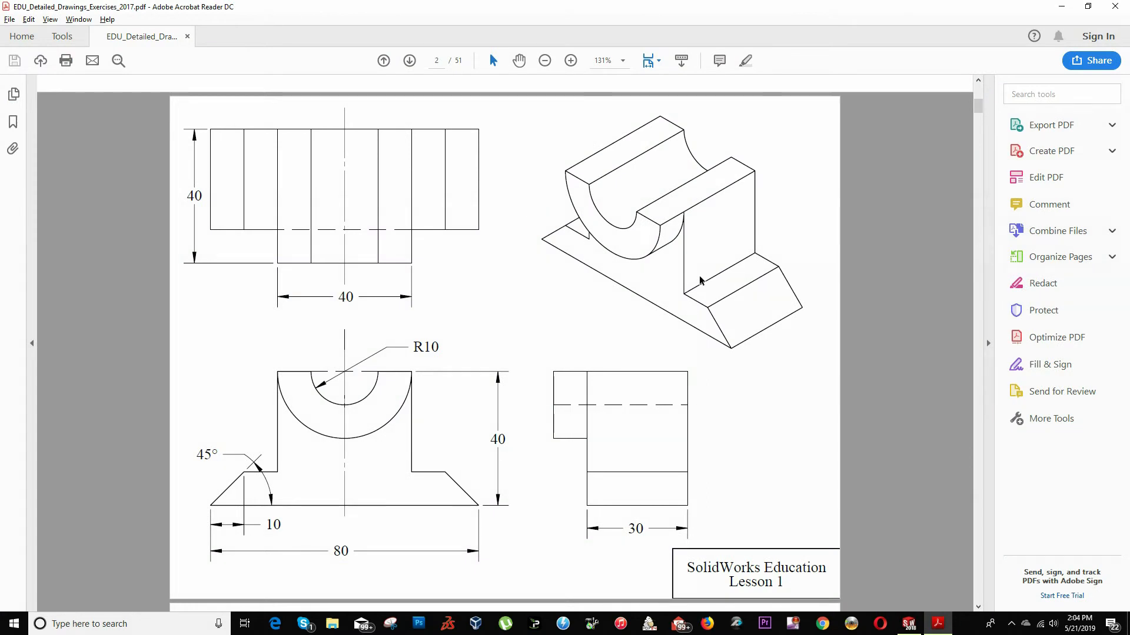
mouse_move(633, 466)
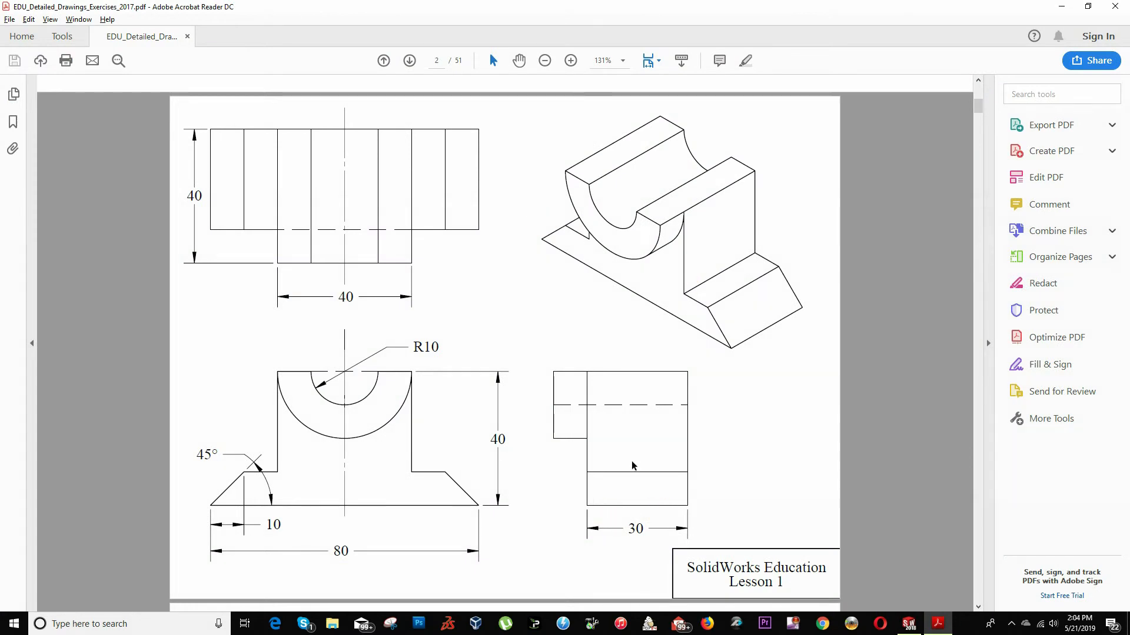
mouse_move(676, 231)
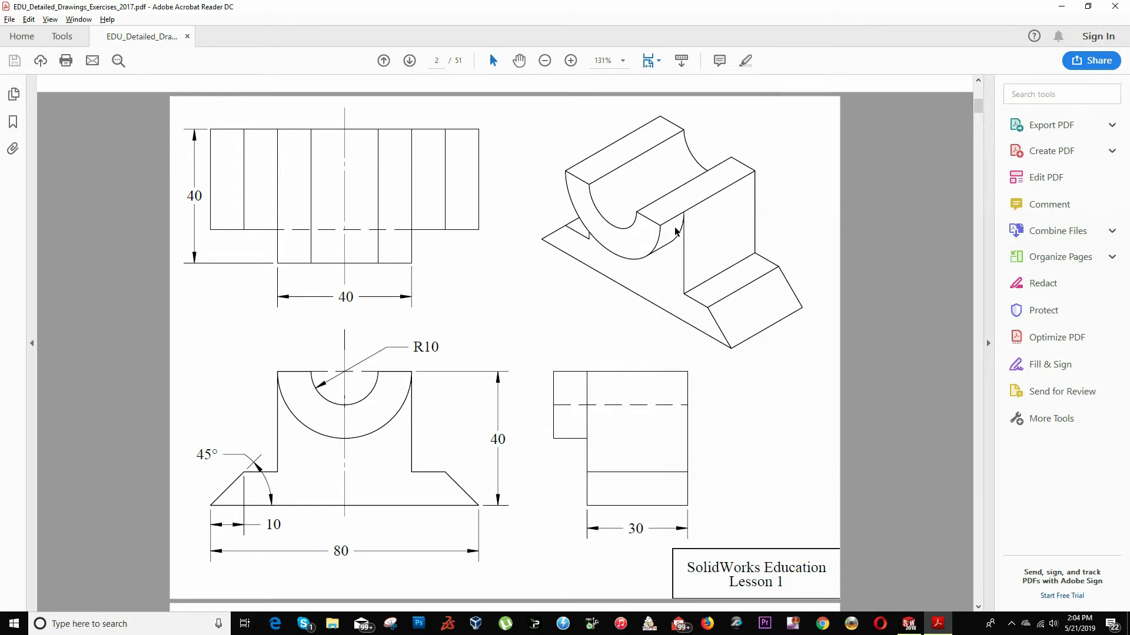
click(584, 407)
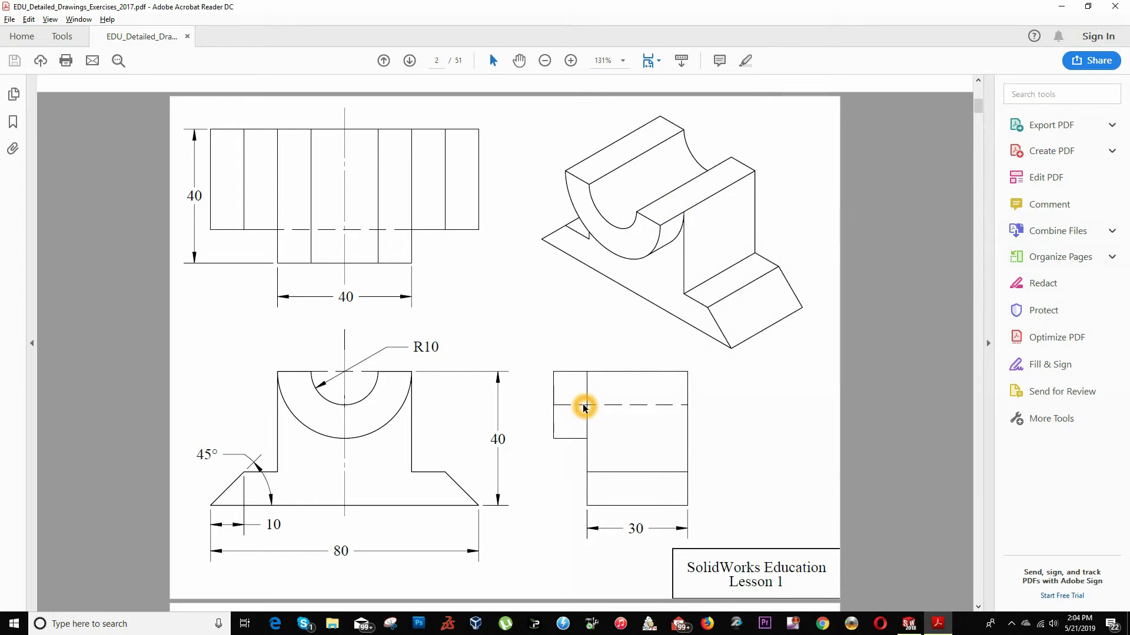
mouse_move(656, 212)
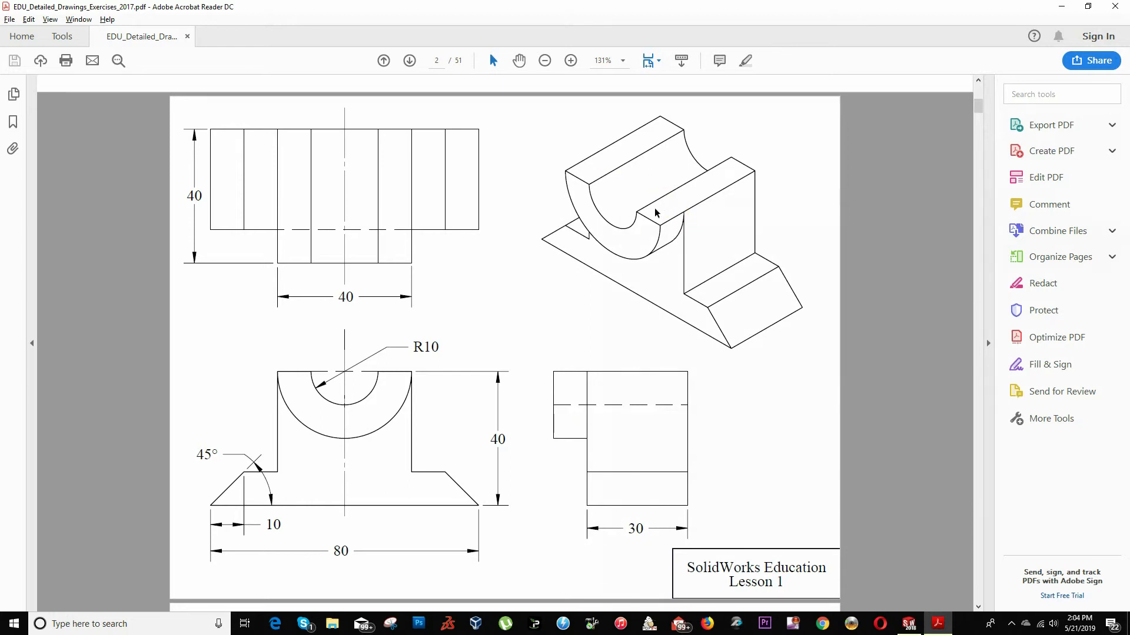
mouse_move(409, 264)
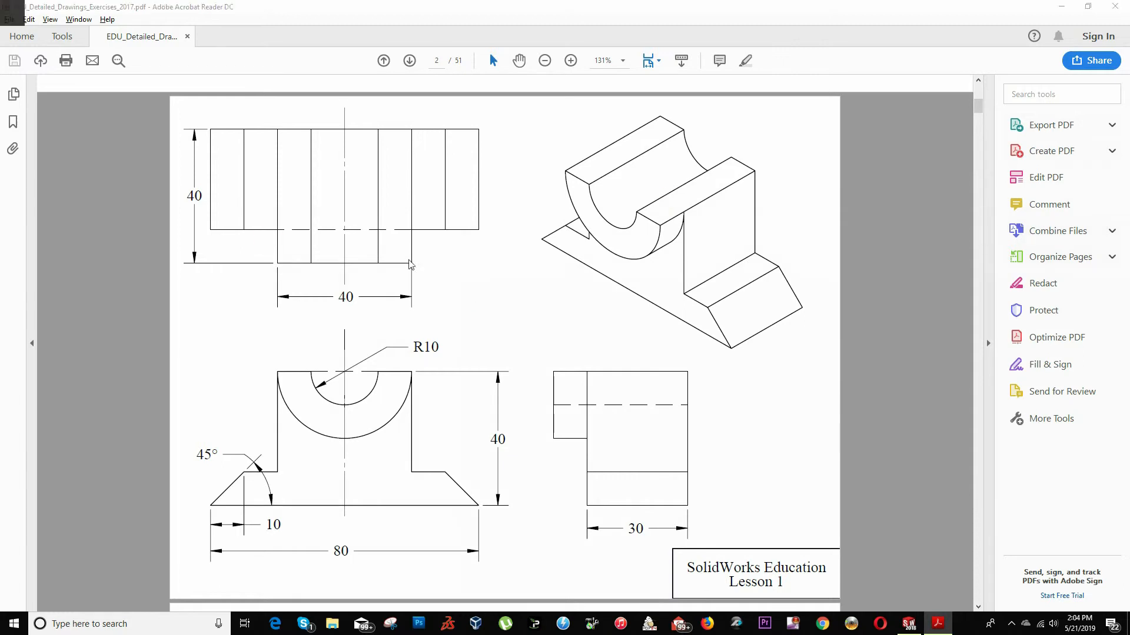
Step: Build Sketch2 from converted Sketch1 edges as a closed, fully defined profile
click(908, 624)
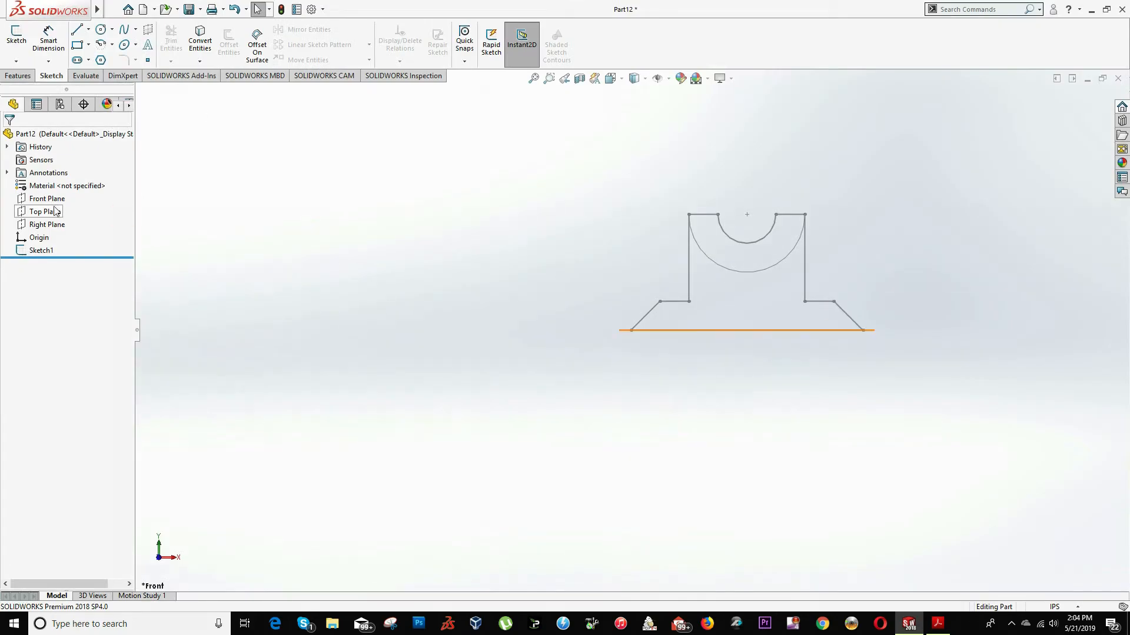
right_click(47, 199)
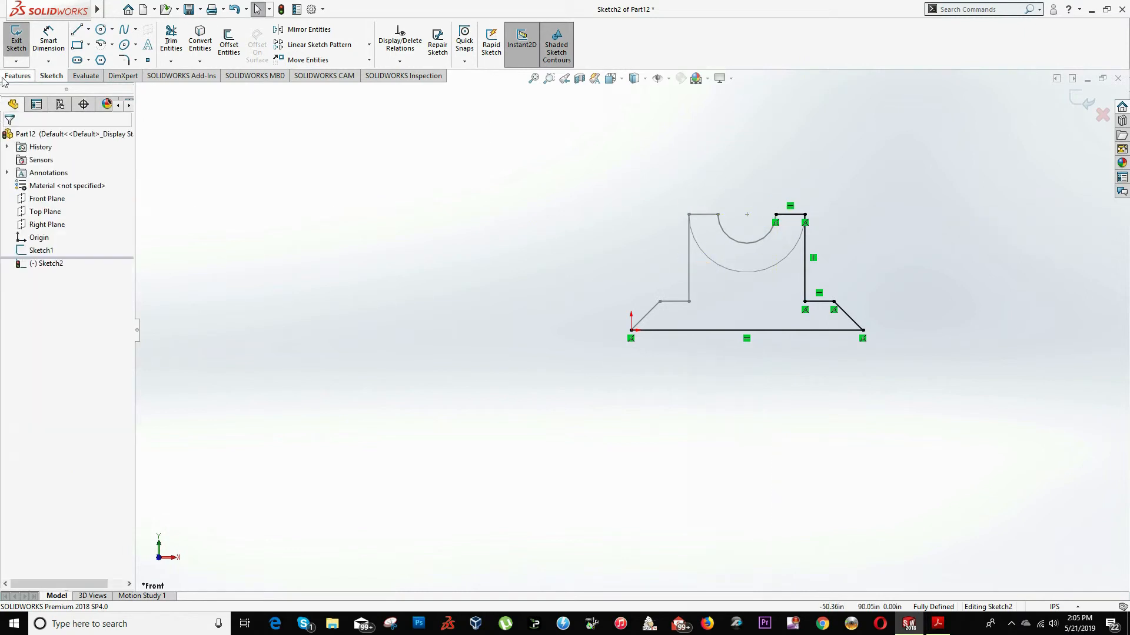
click(78, 29)
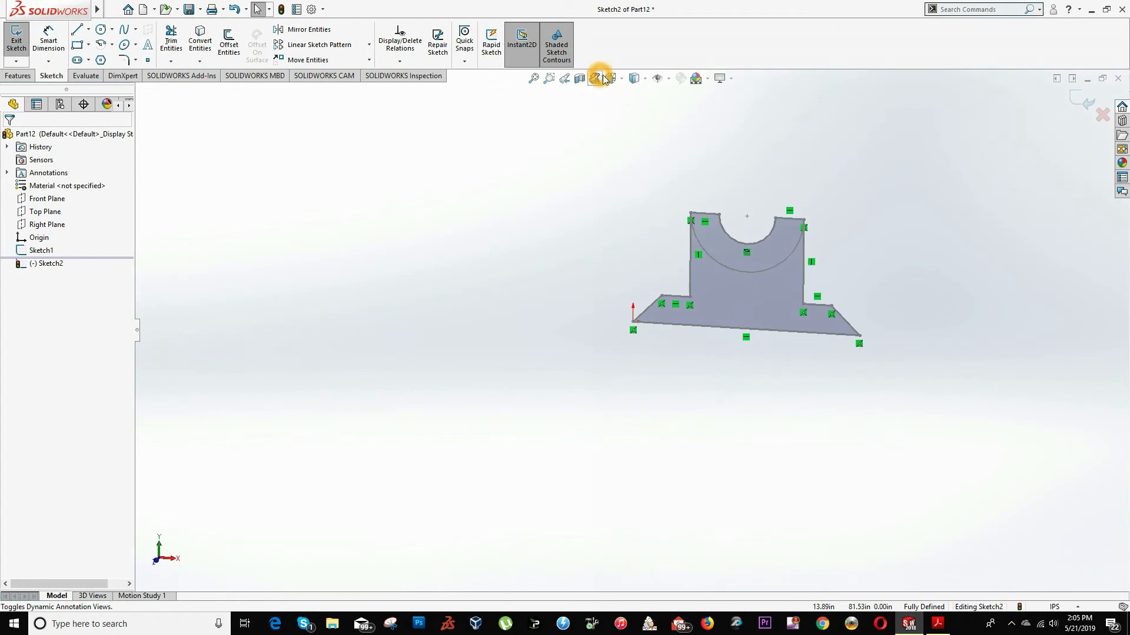
mouse_move(299, 110)
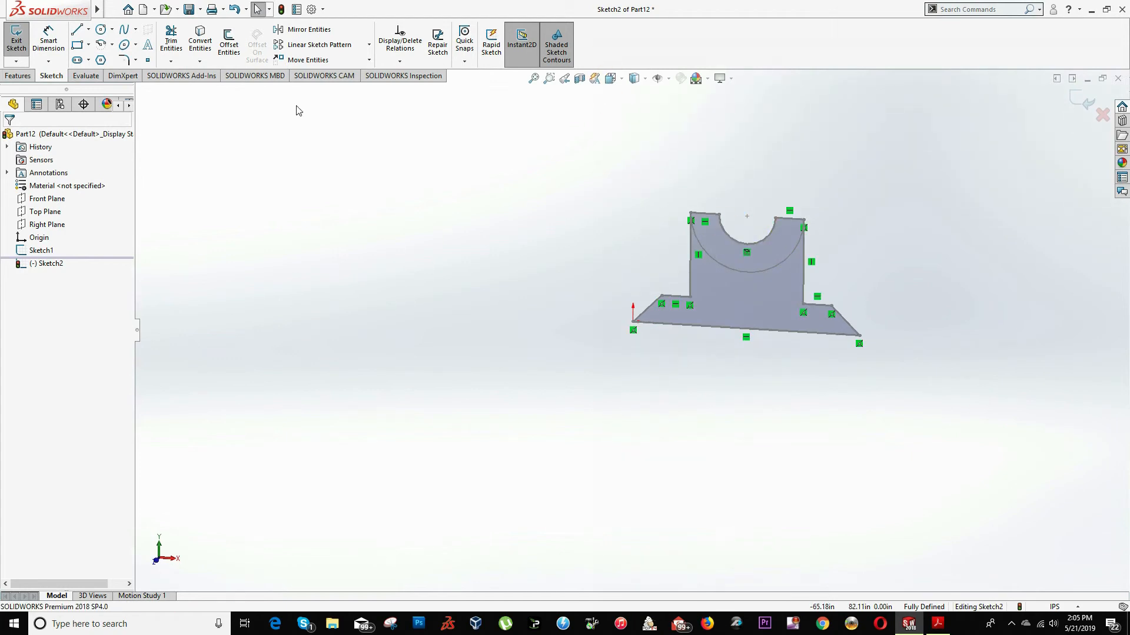
click(937, 624)
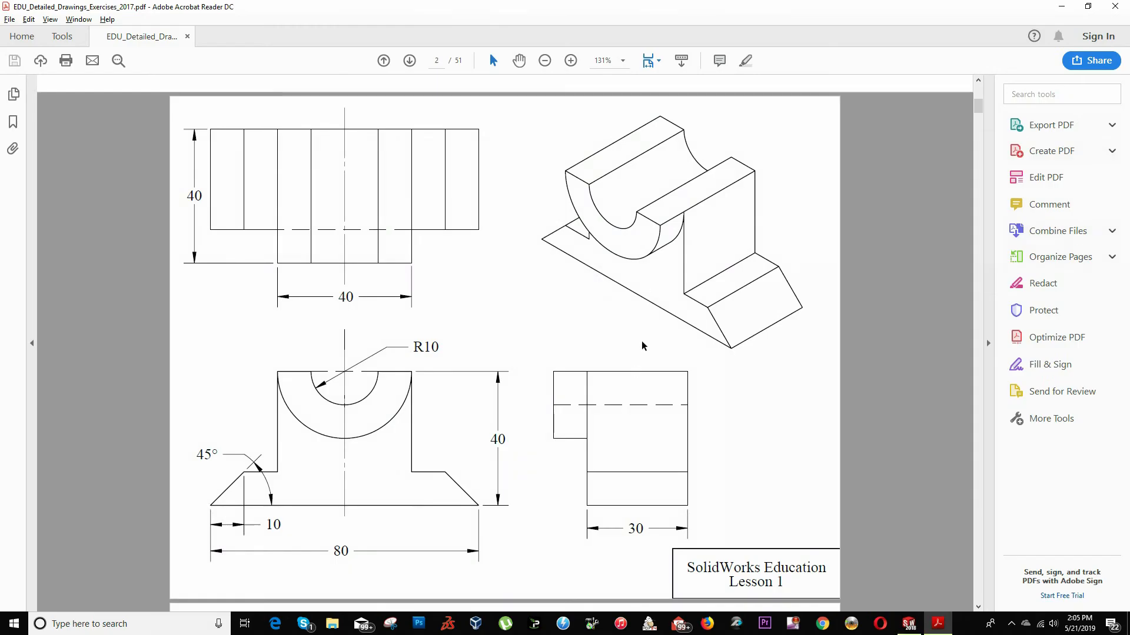
click(907, 624)
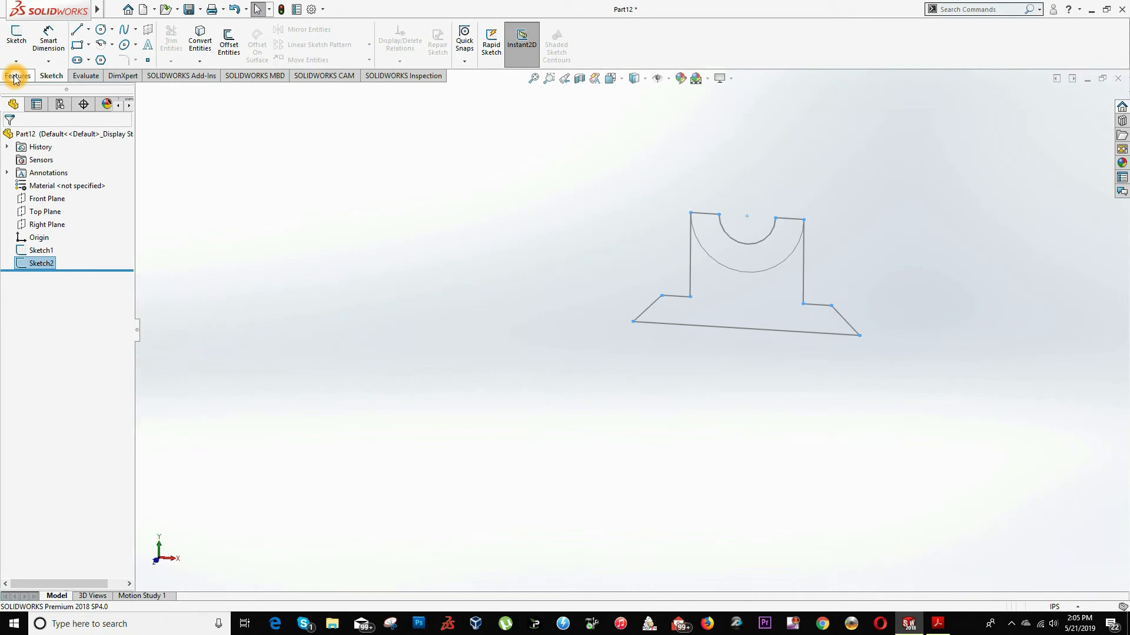
Step: Extrude the grooved closed profile as a blind boss 30 deep
click(17, 75)
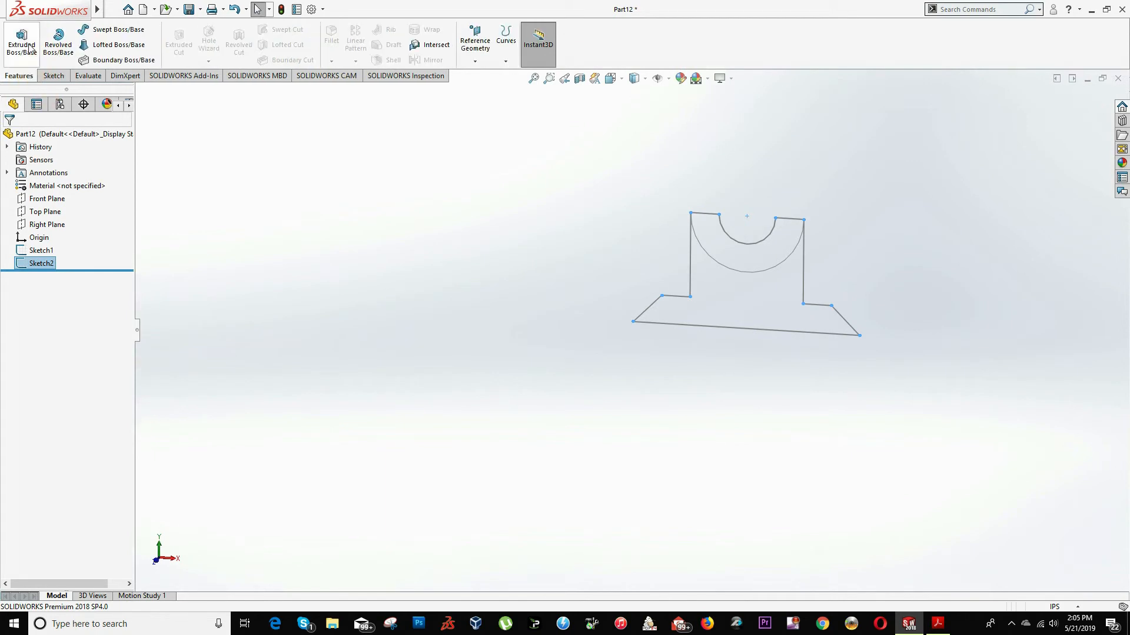
mouse_move(21, 43)
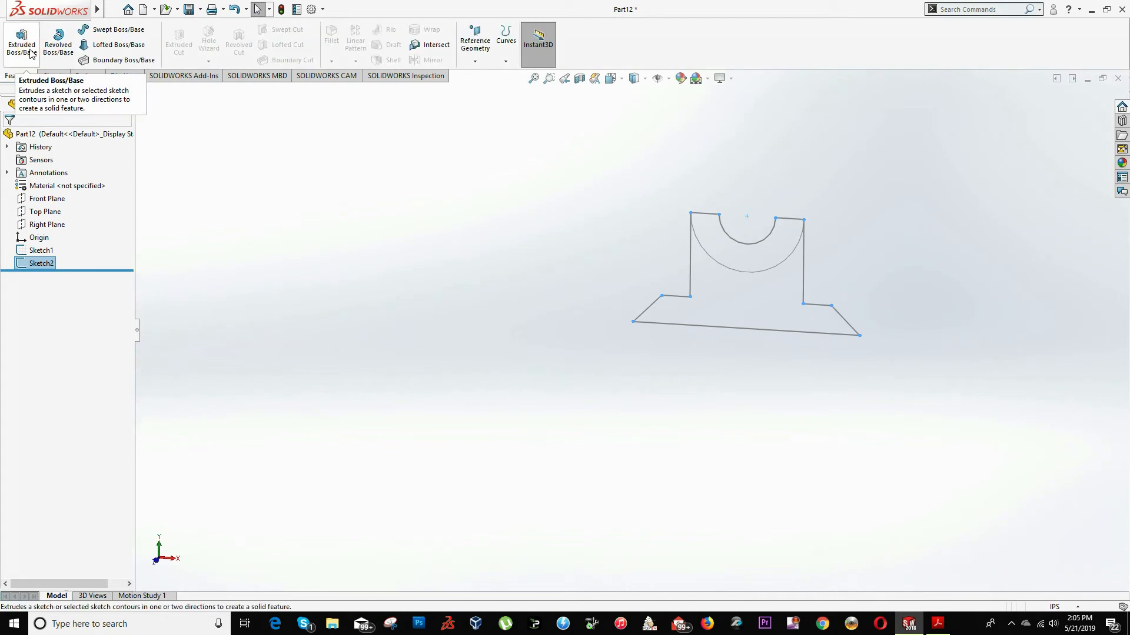
click(21, 43)
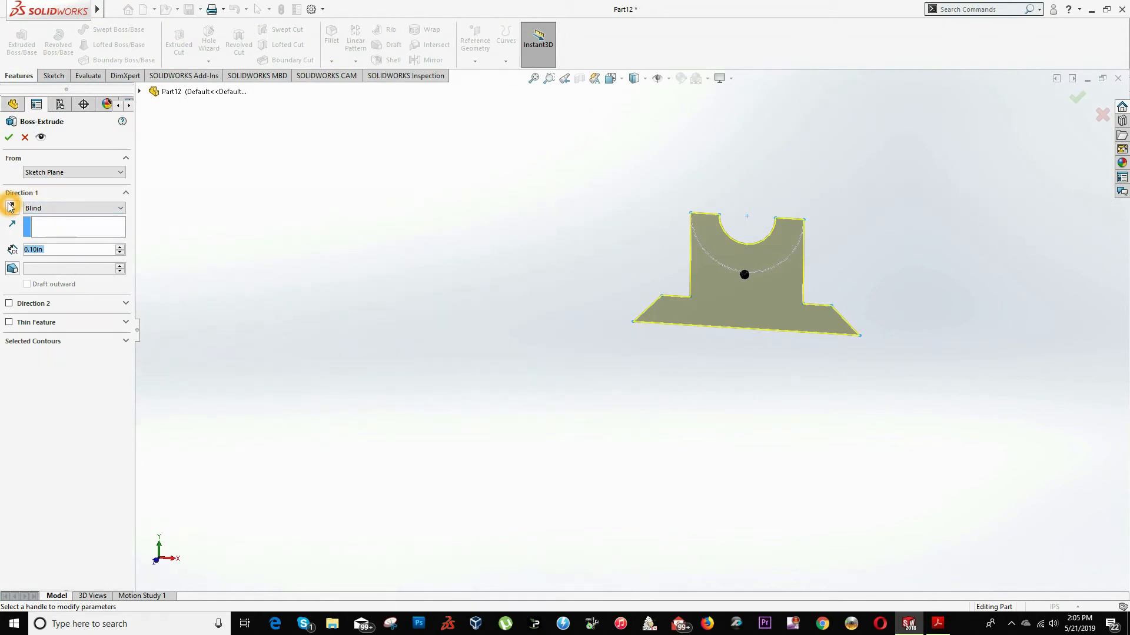
click(13, 208)
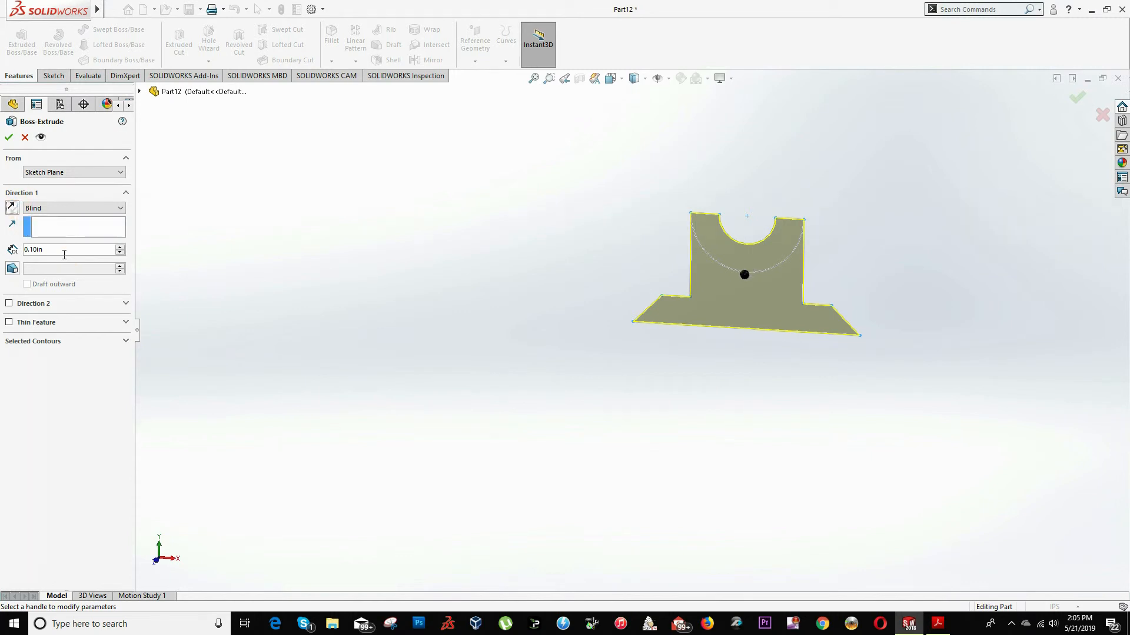
triple_click(61, 249)
text(30)
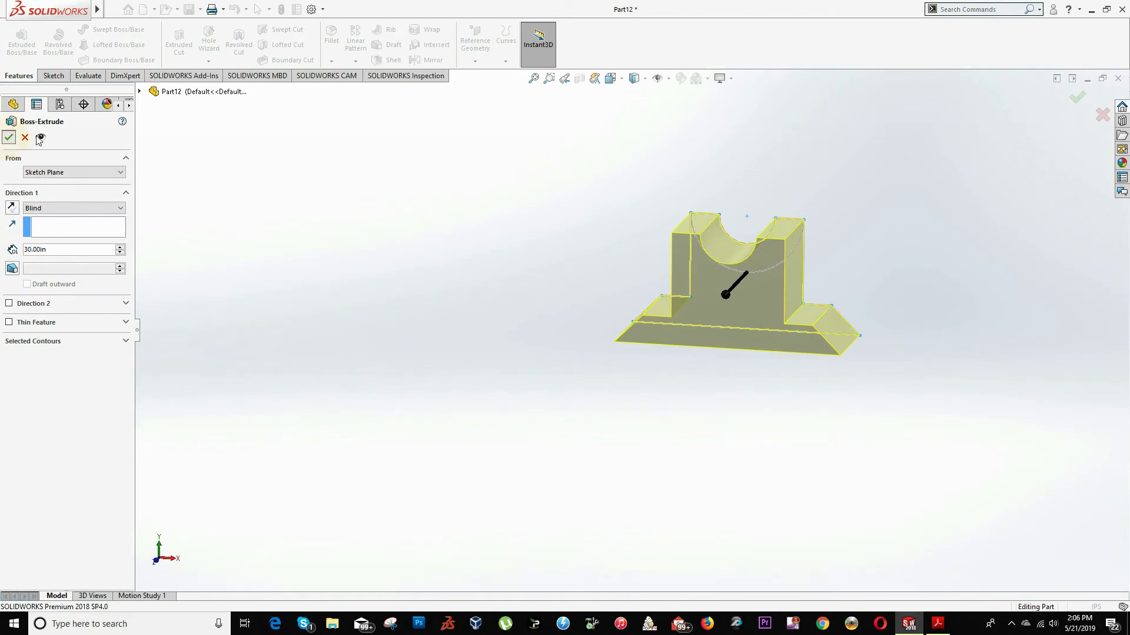
click(938, 624)
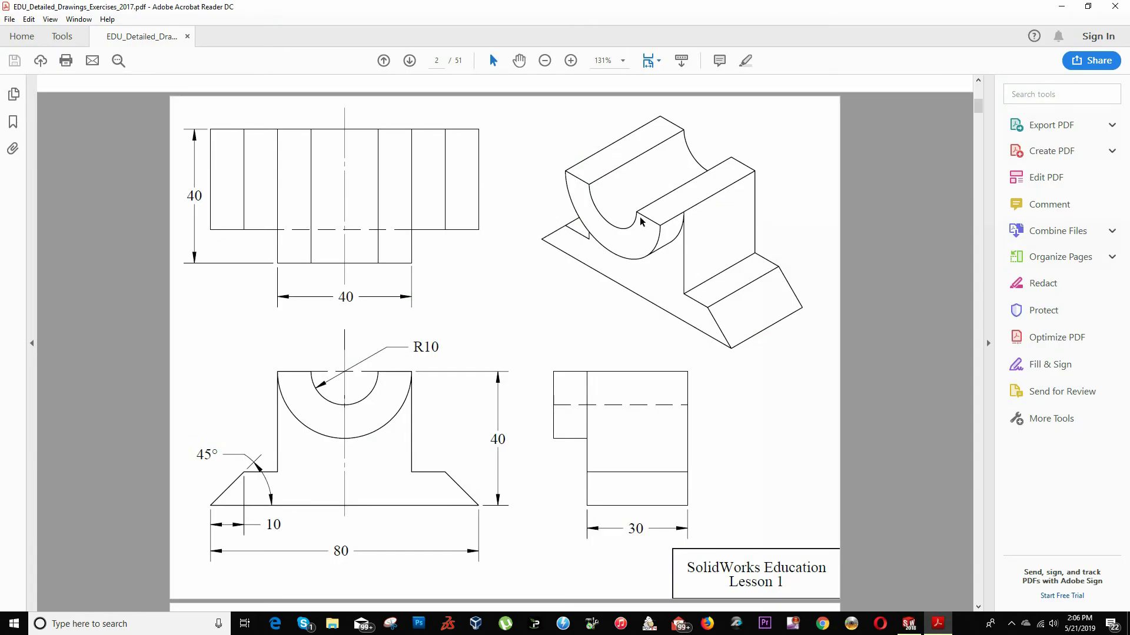
mouse_move(660, 245)
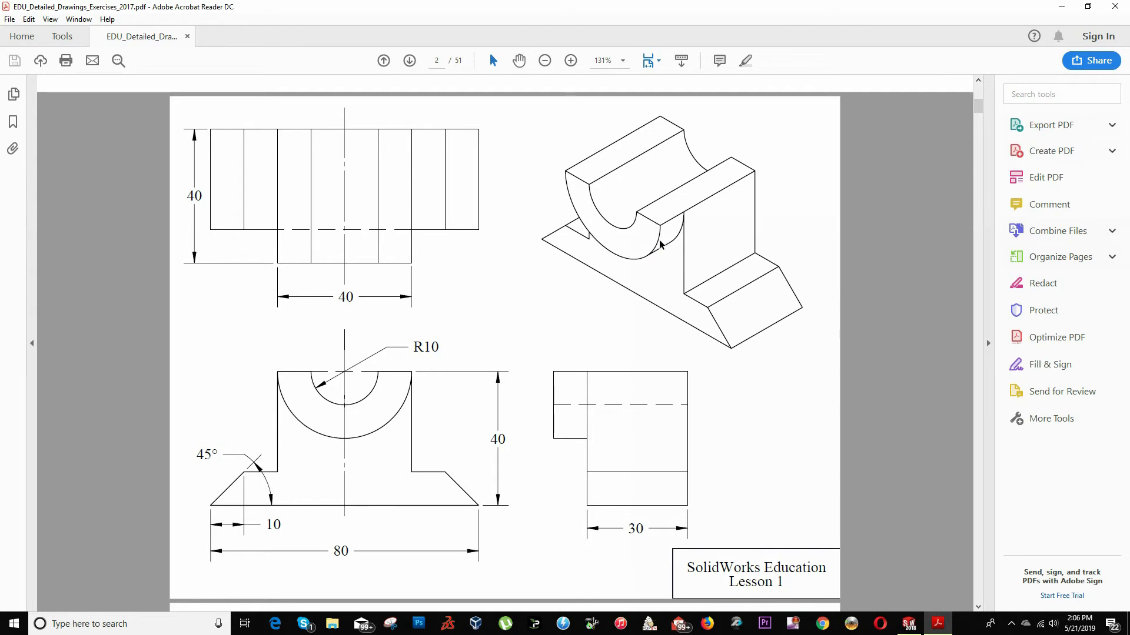
Step: Select the block's front face and view it face-on from the front
click(908, 624)
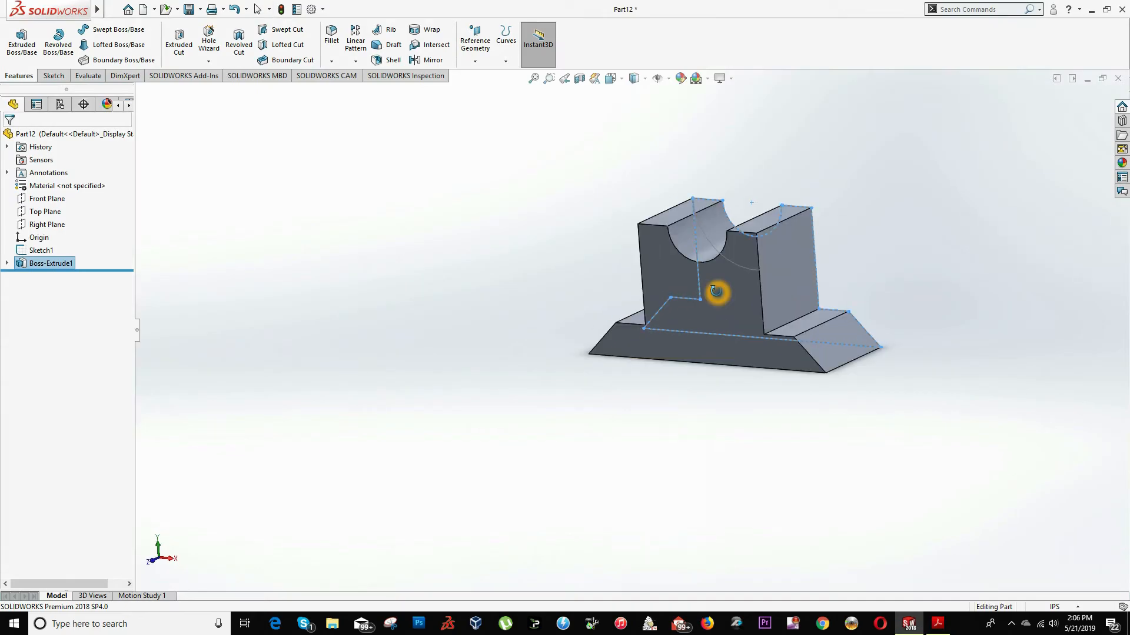
click(717, 292)
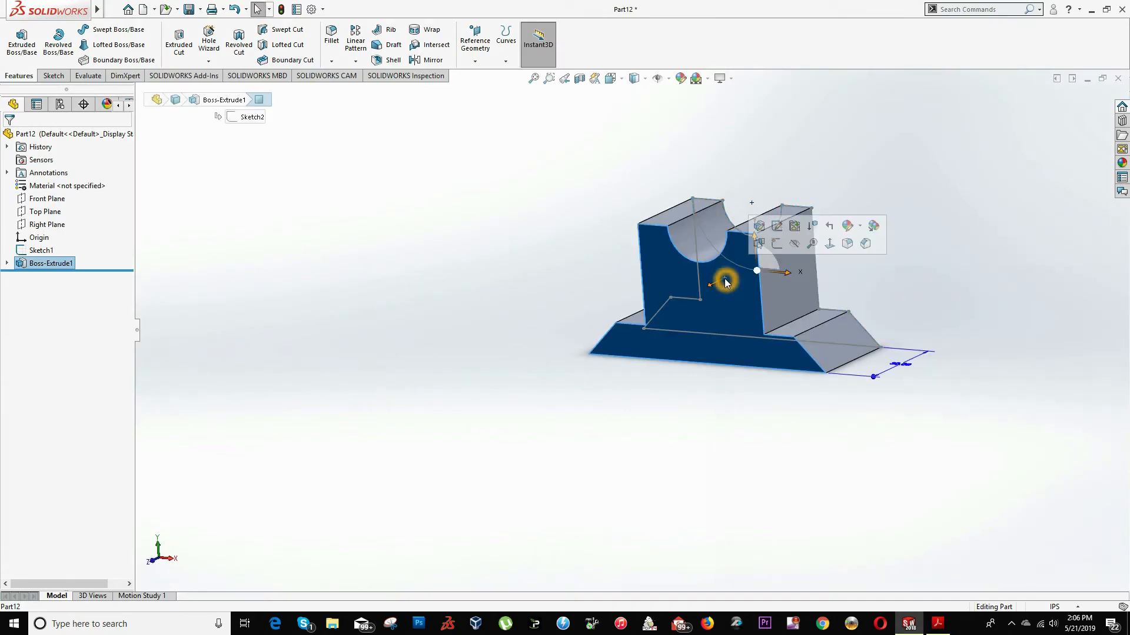
right_click(726, 283)
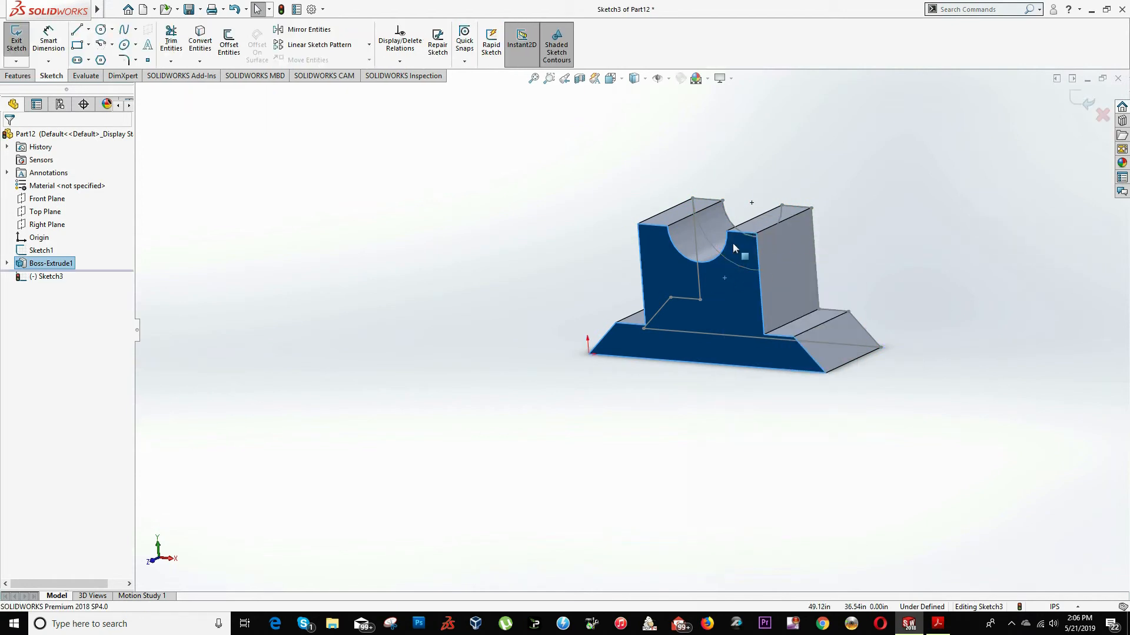
mouse_move(610, 78)
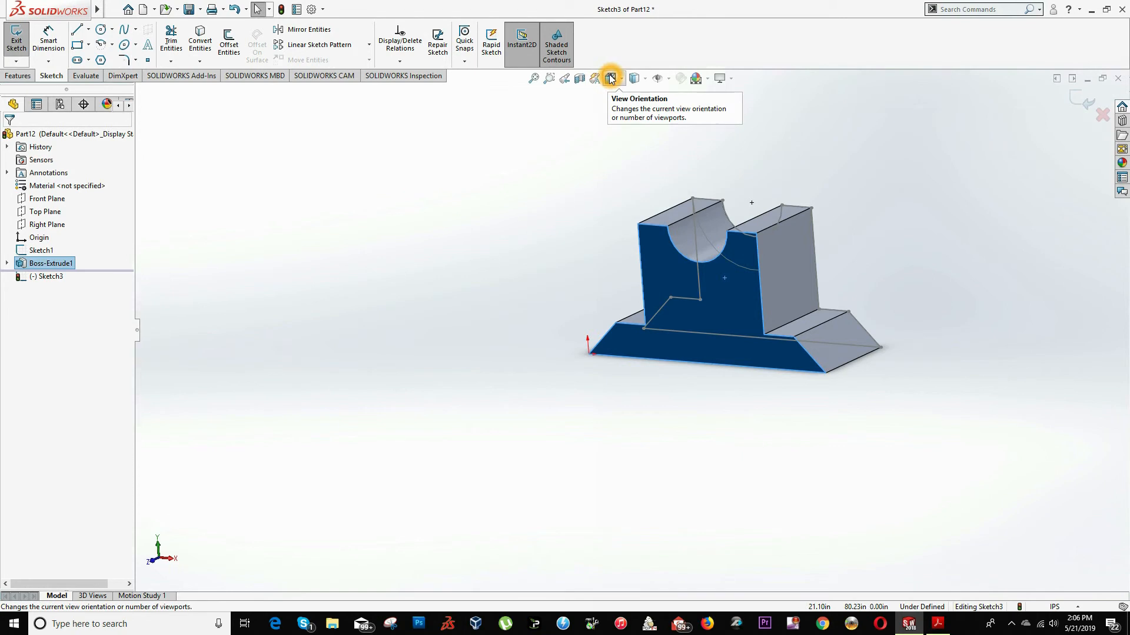
click(609, 78)
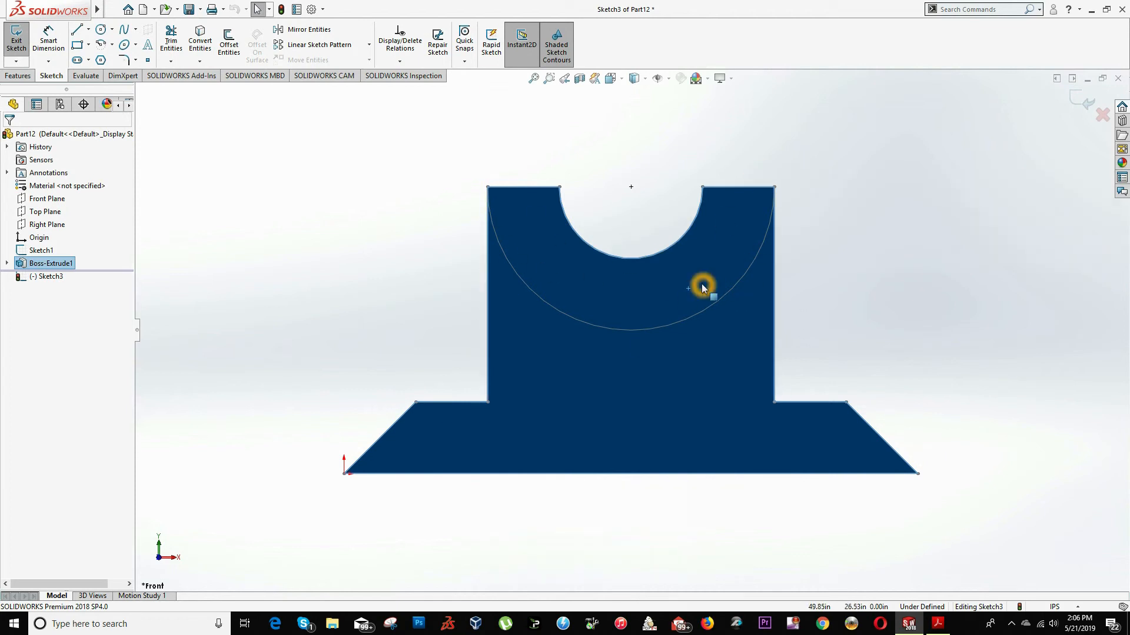
mouse_move(295, 299)
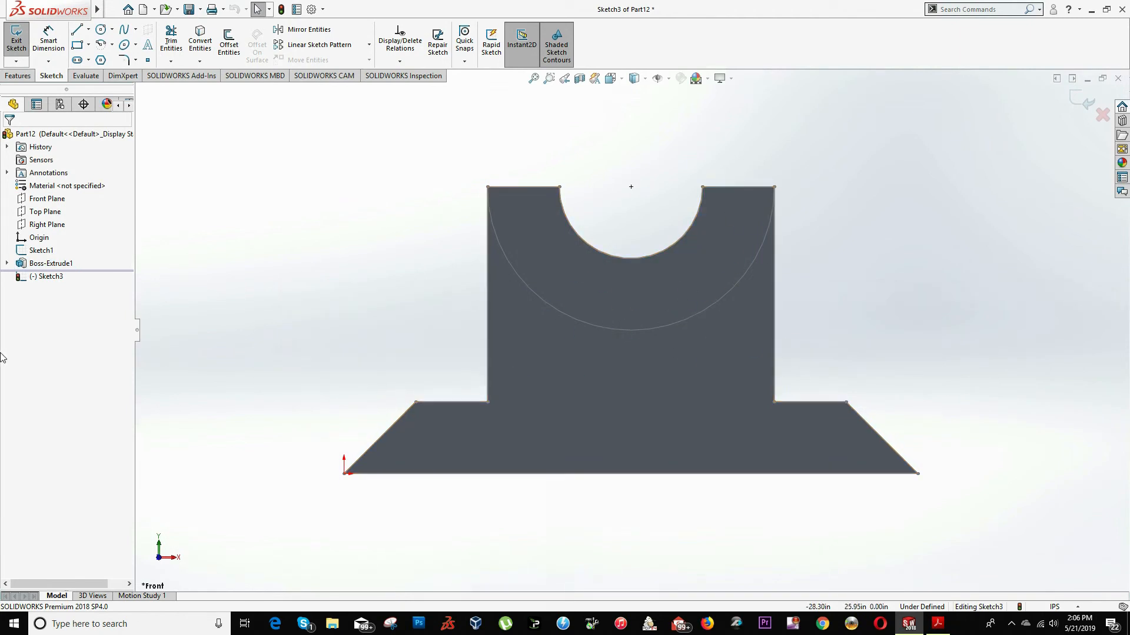
Step: Hide the Boss-Extrude1 body
click(47, 199)
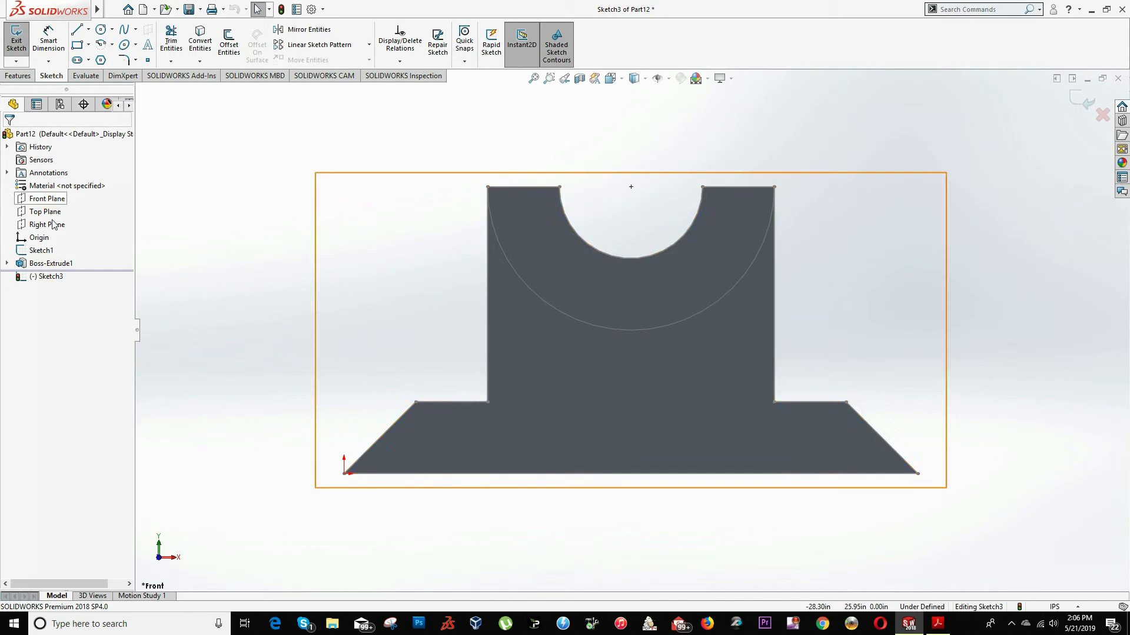
click(50, 263)
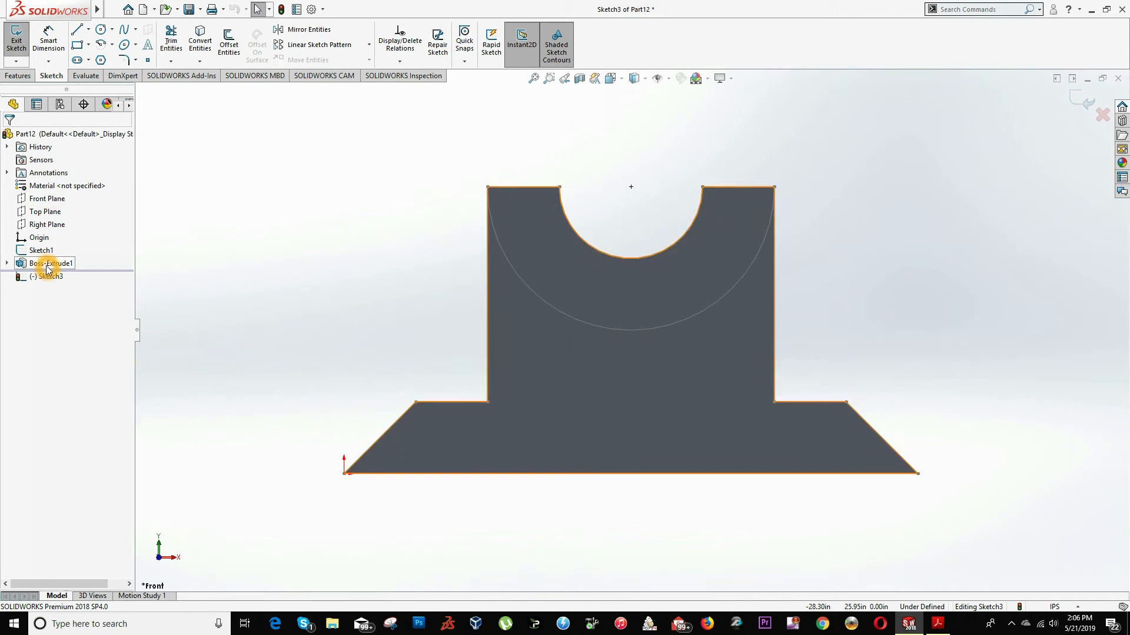
right_click(49, 263)
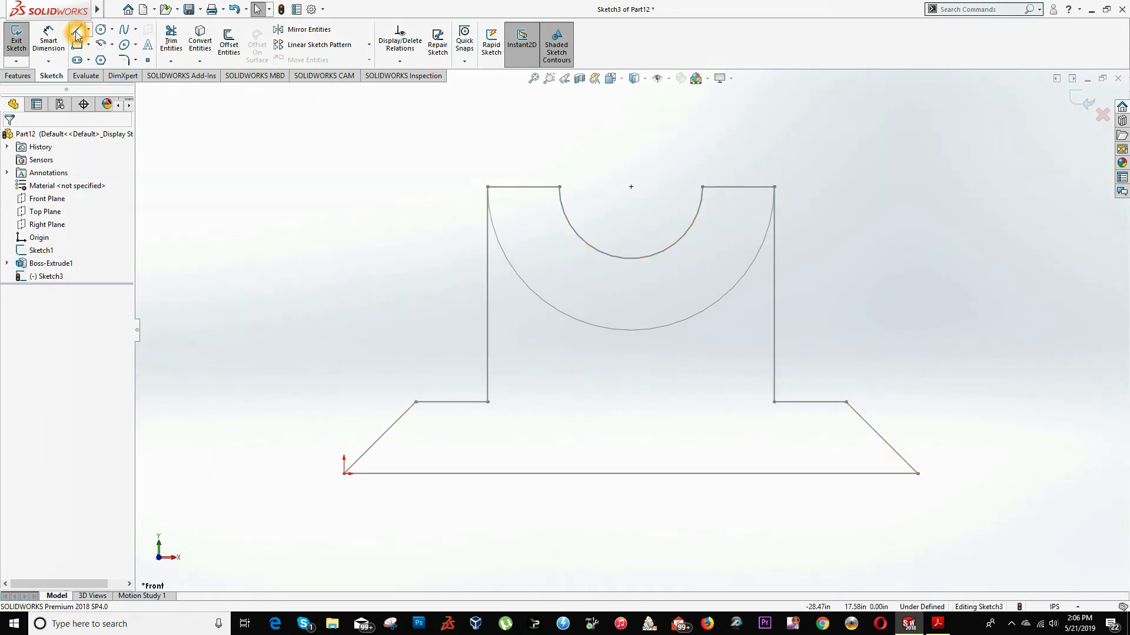
Step: Draw short top lines joining the outer and inner arcs to close the half-ring
click(77, 34)
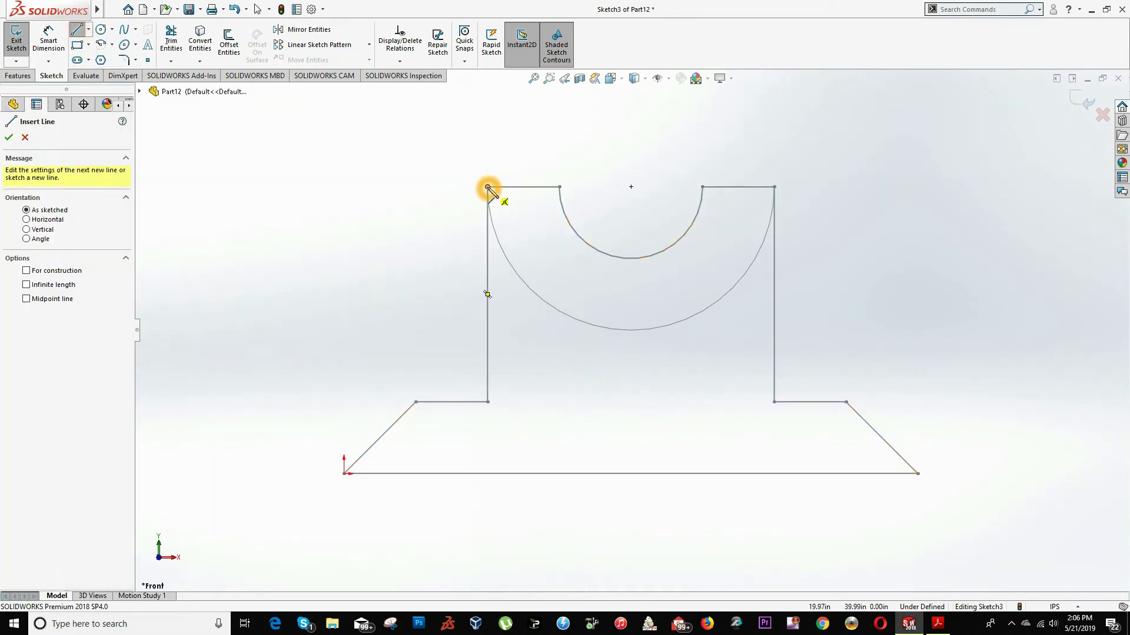
click(562, 190)
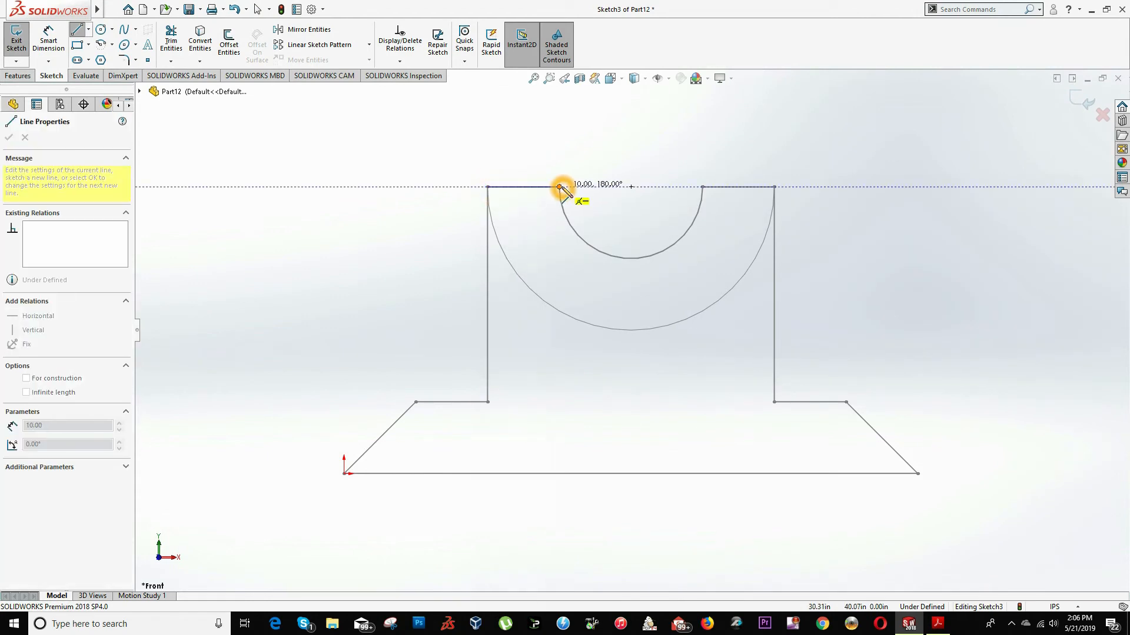
click(7, 138)
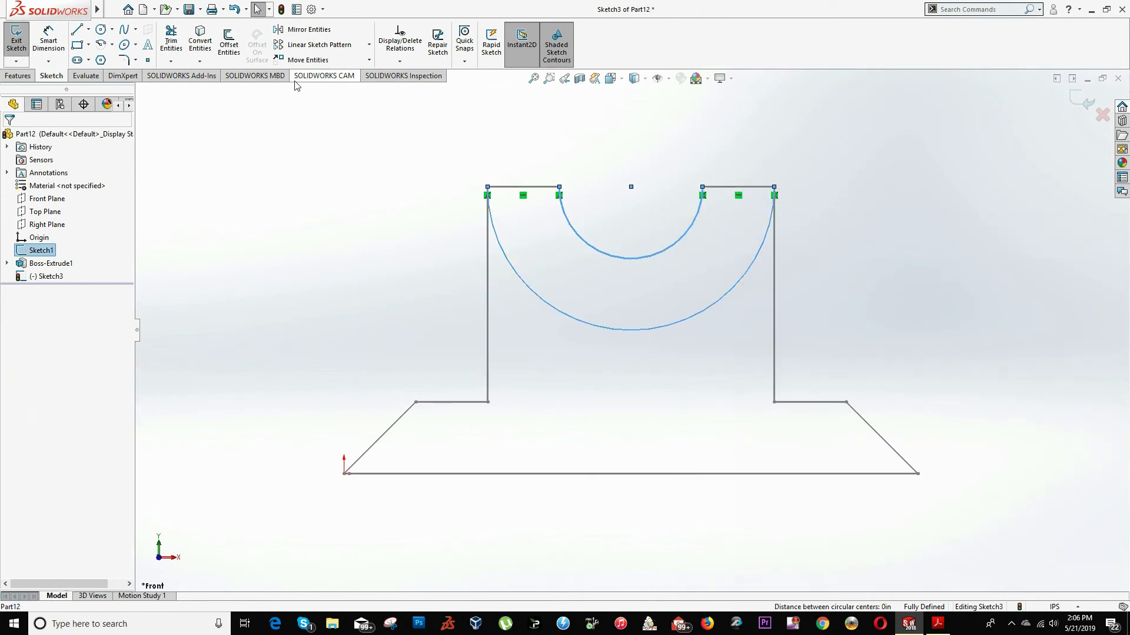
click(199, 39)
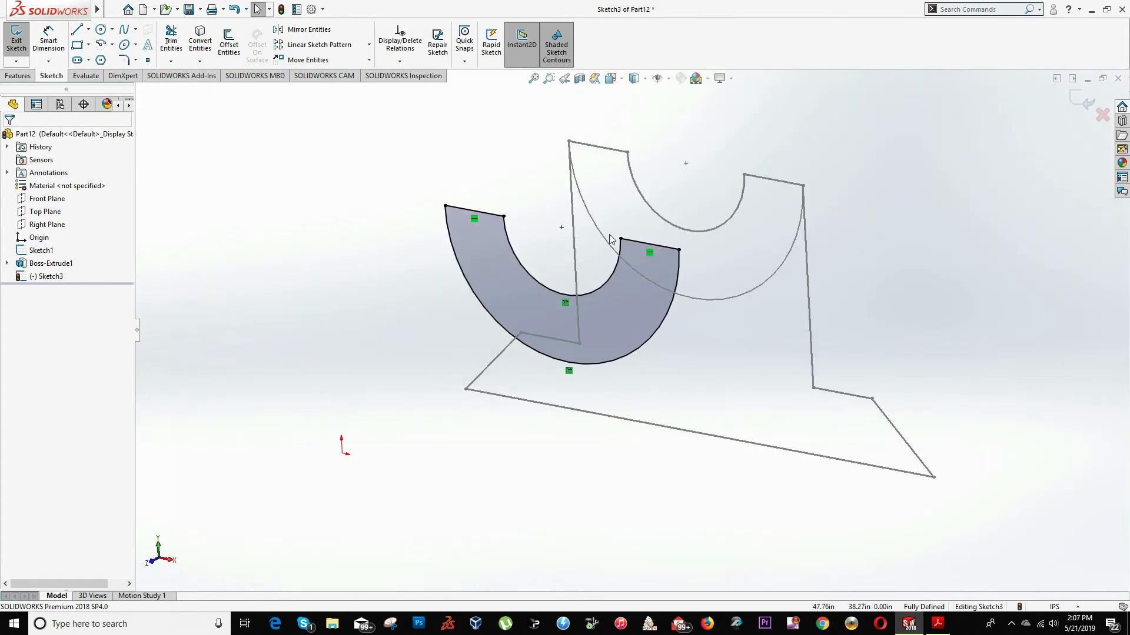
Step: Show Boss-Extrude1 again and start a boss extrusion of the half-ring sketch
right_click(51, 263)
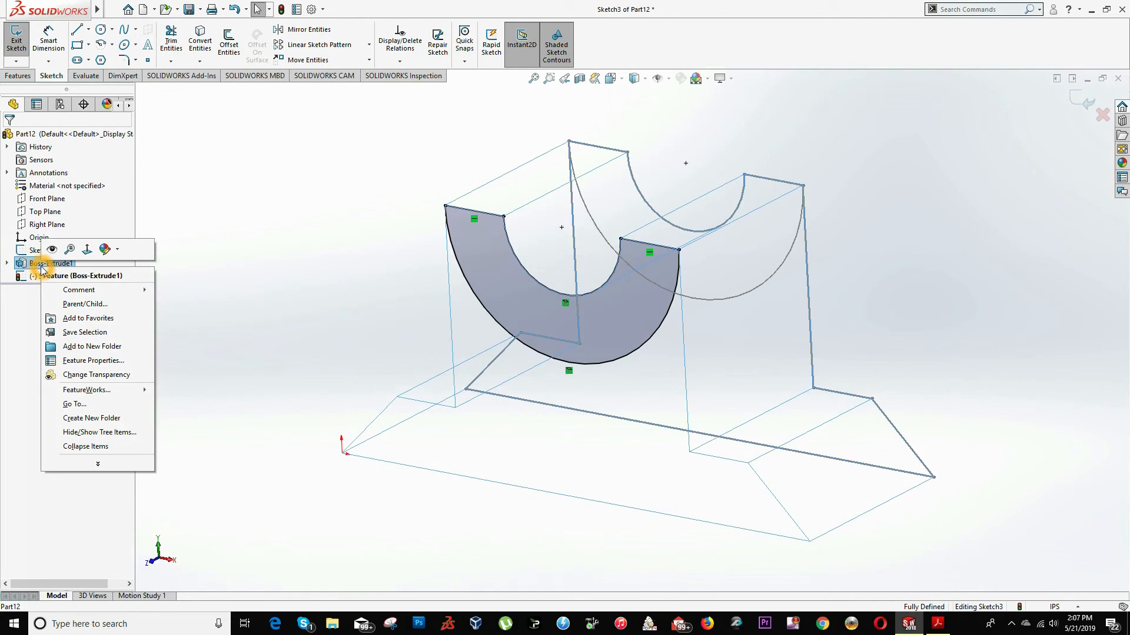
mouse_move(51, 250)
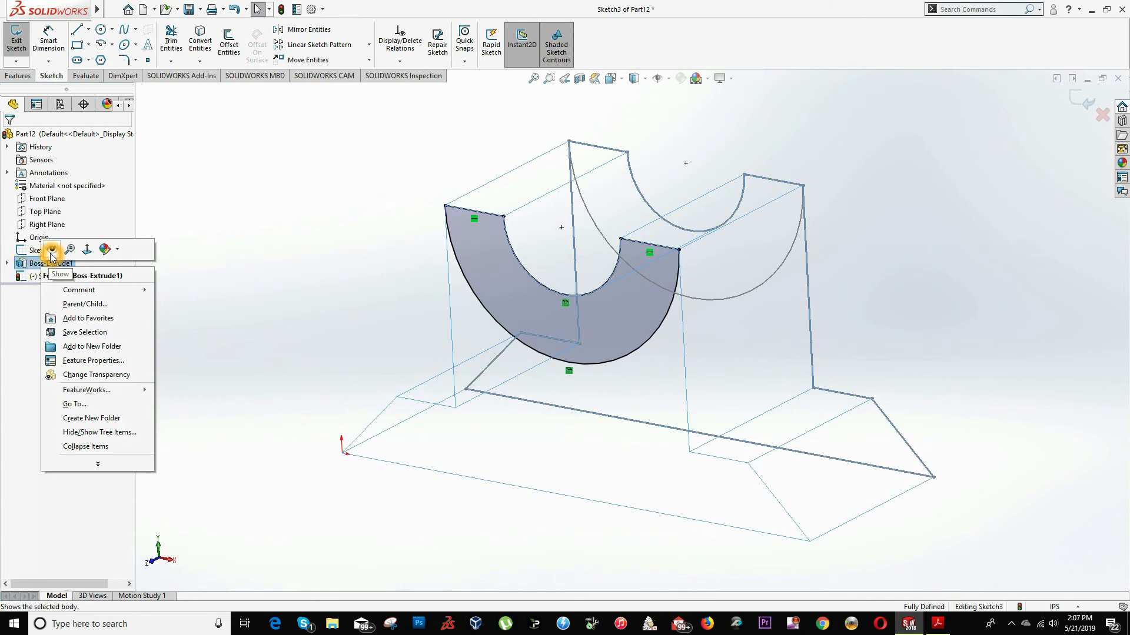
click(61, 275)
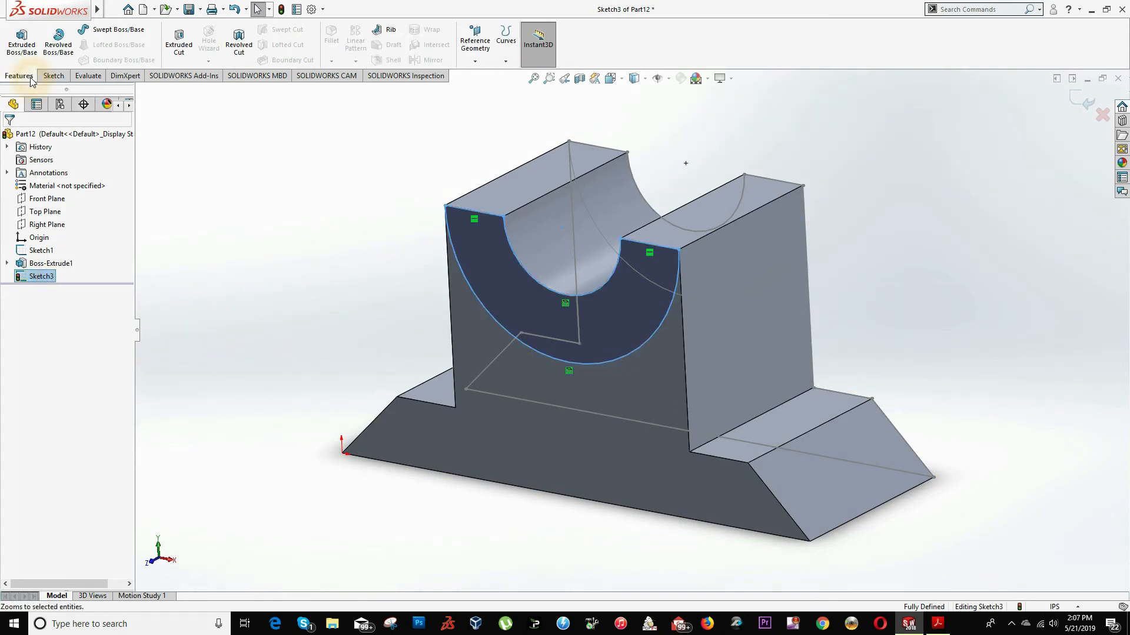
mouse_move(21, 42)
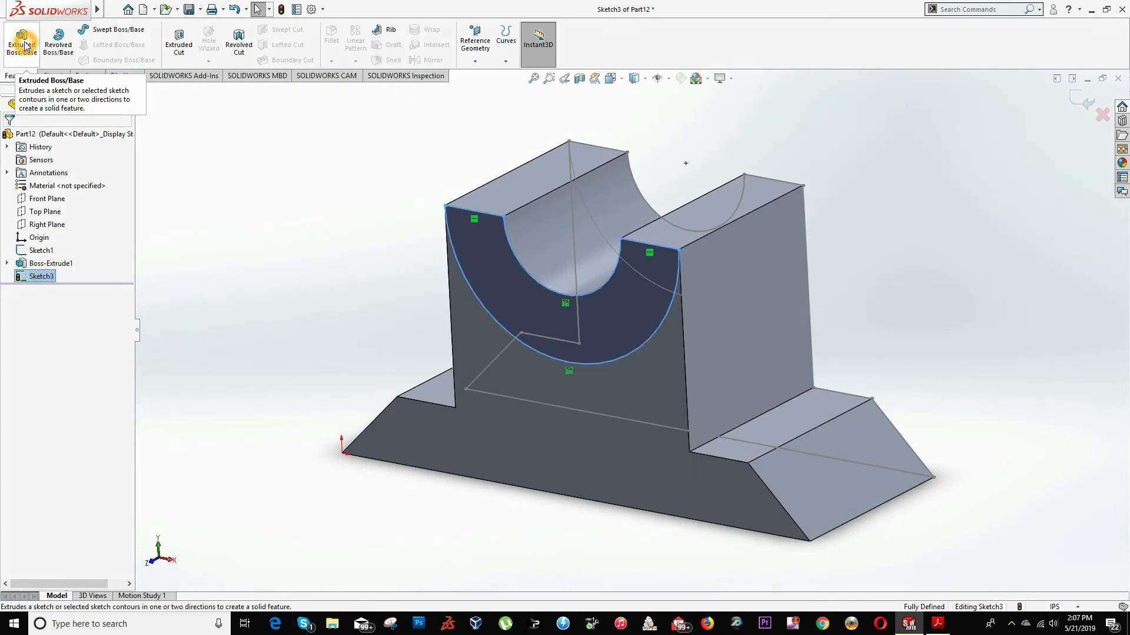
click(22, 42)
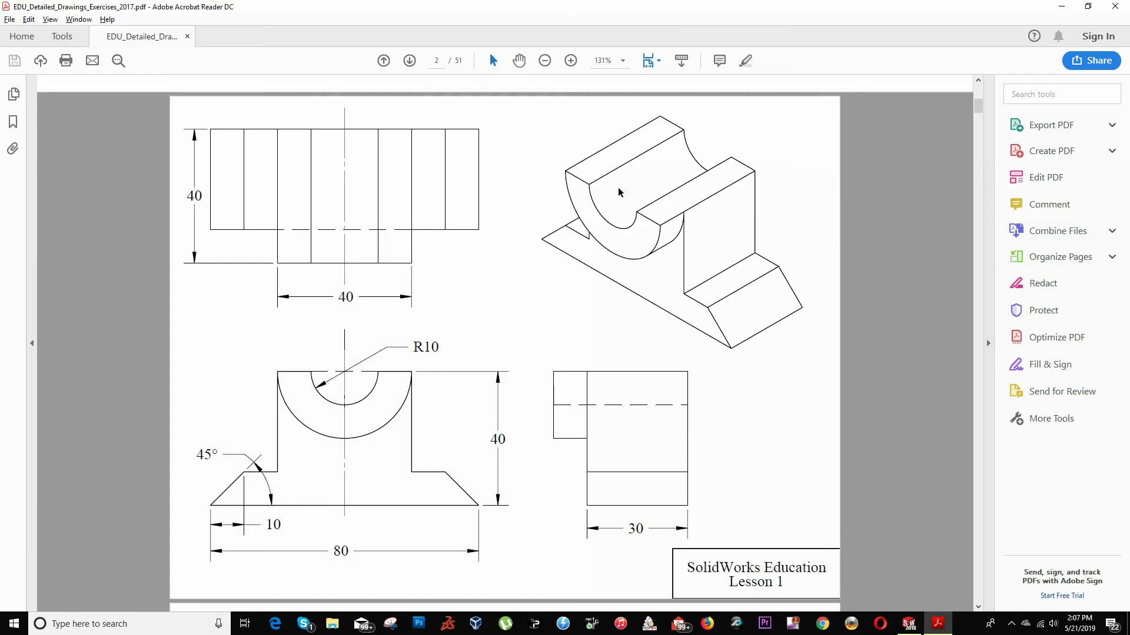
mouse_move(678, 213)
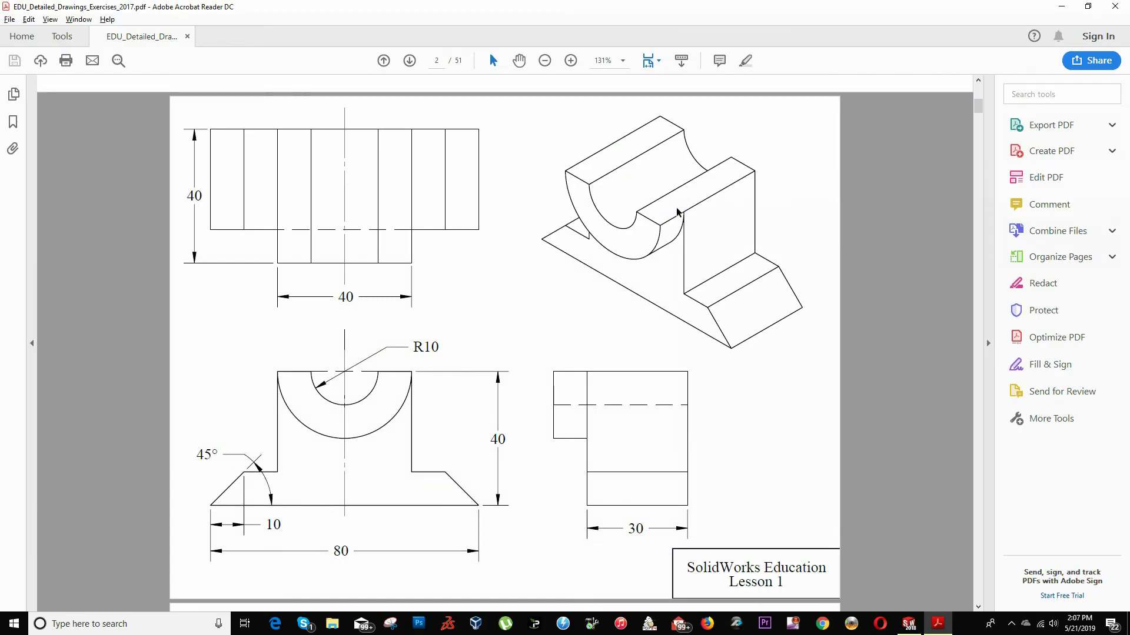
Step: Extrude the half-ring region 10 inches as Boss-Extrude2
click(908, 624)
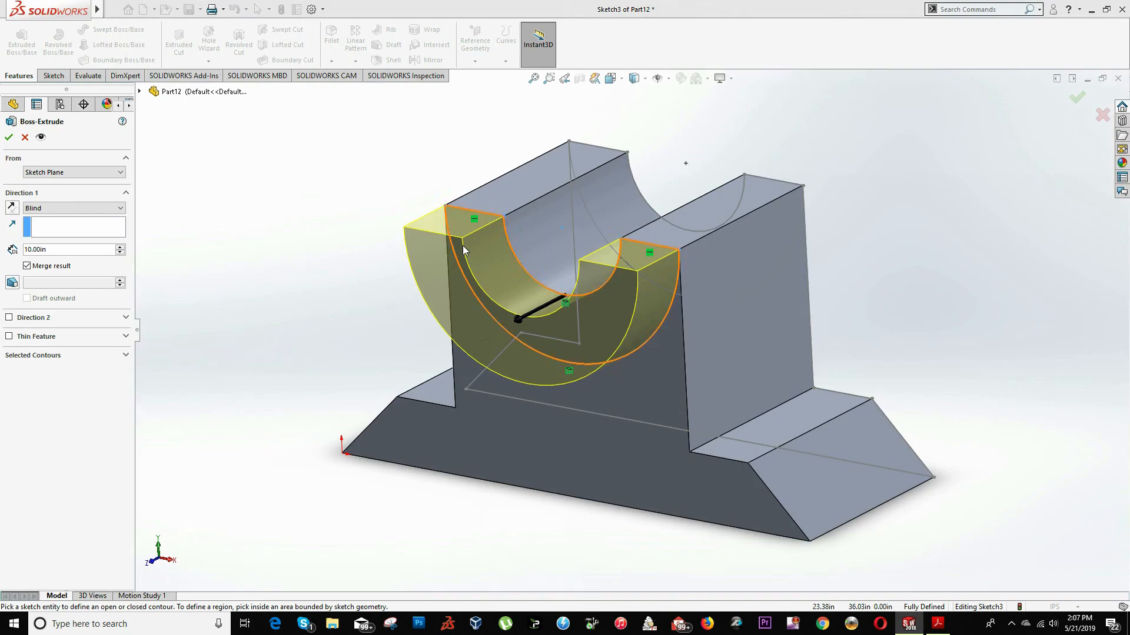
click(10, 138)
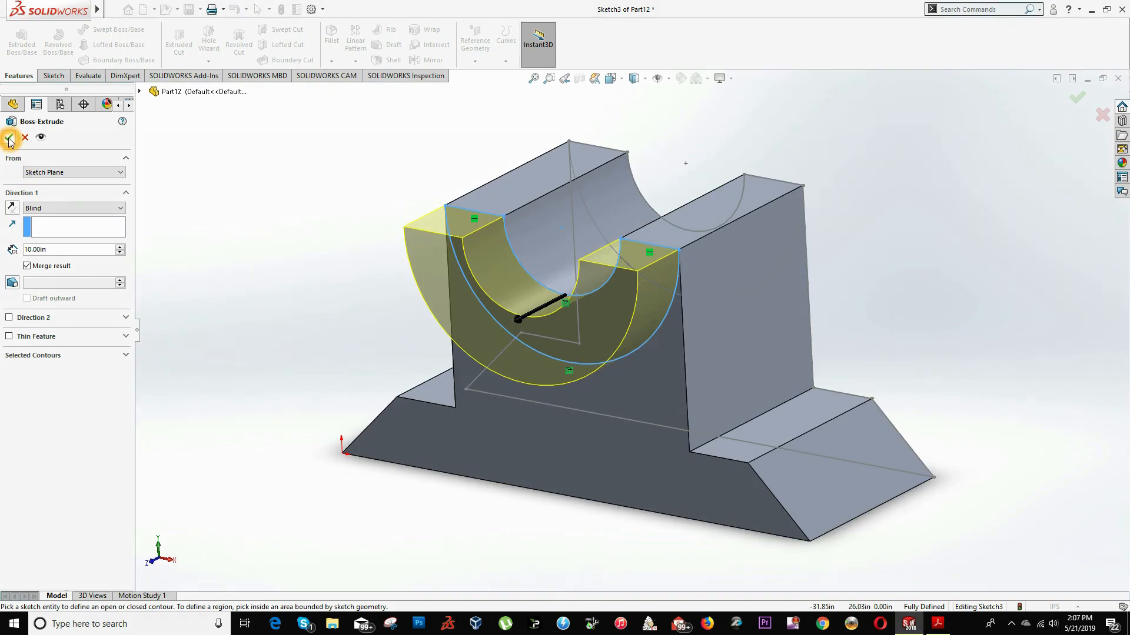
click(10, 138)
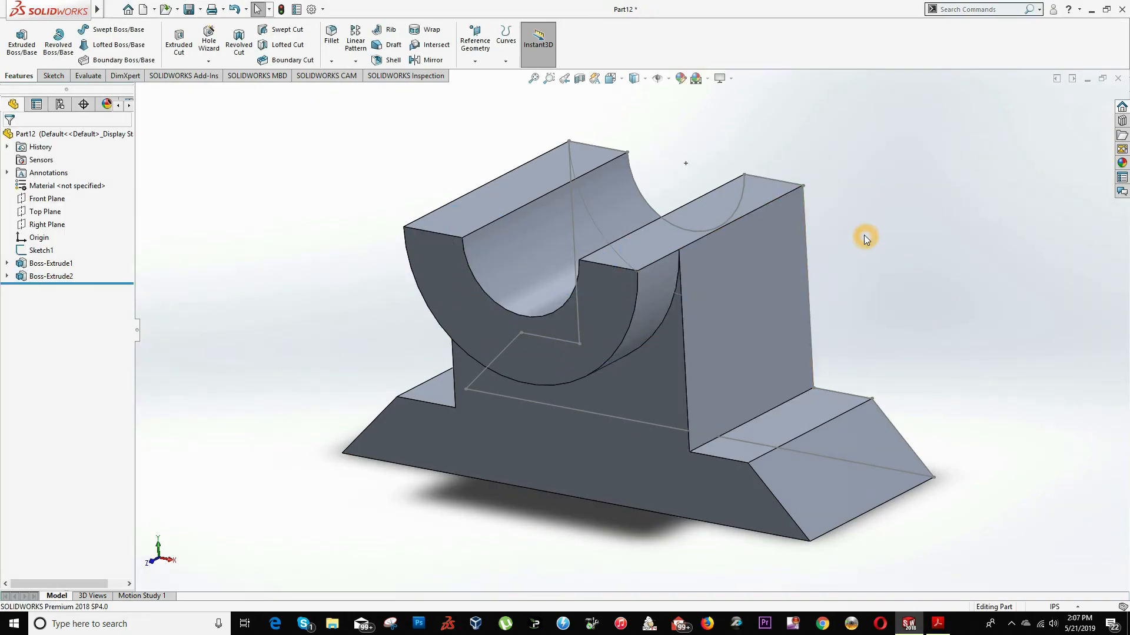
mouse_move(760, 270)
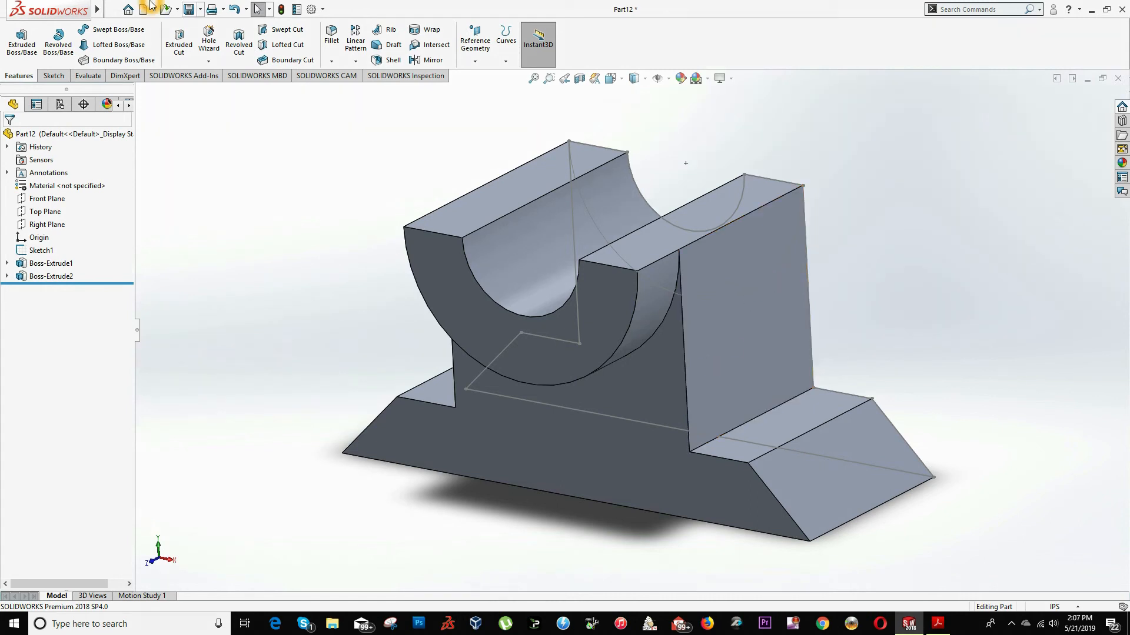
mouse_move(504, 180)
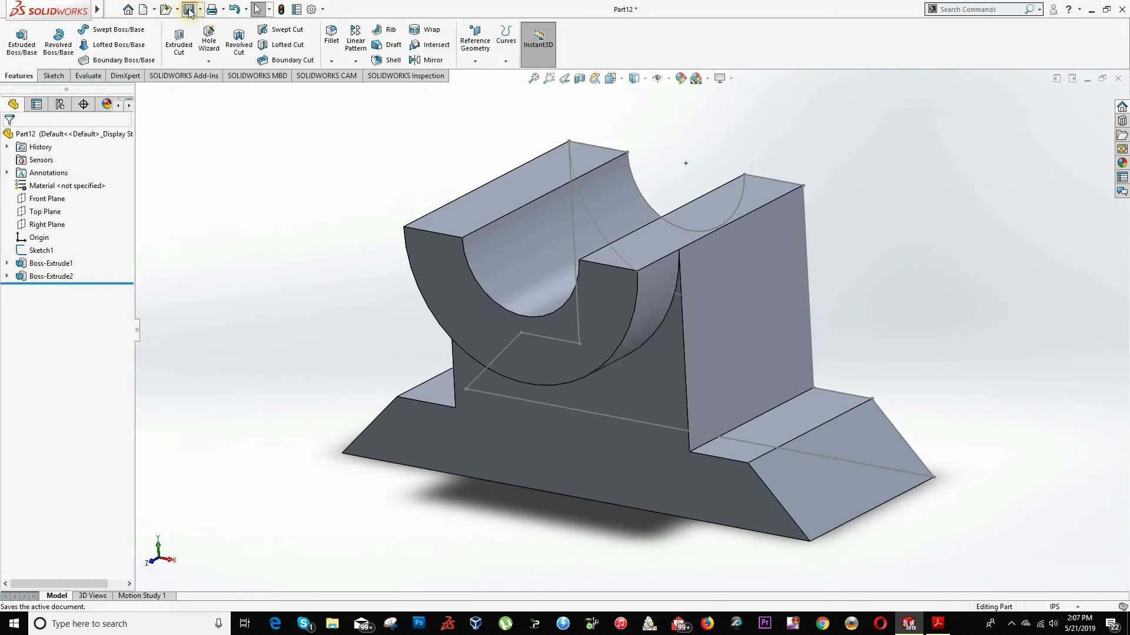
Step: Save the part as Part7 Example, replacing the existing file
click(187, 9)
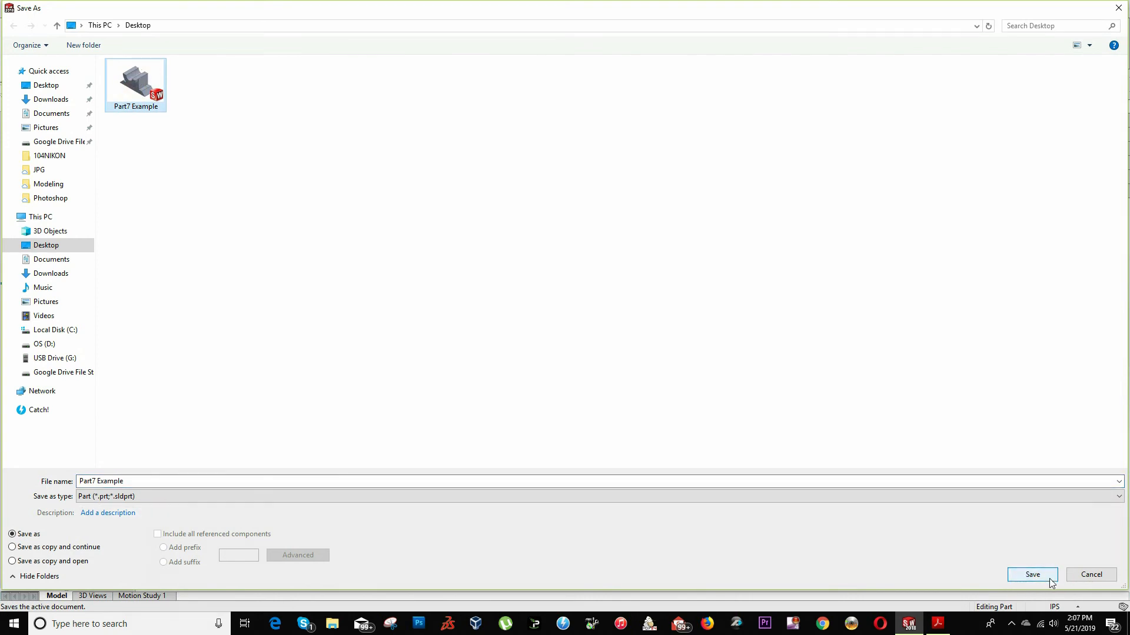
click(1032, 574)
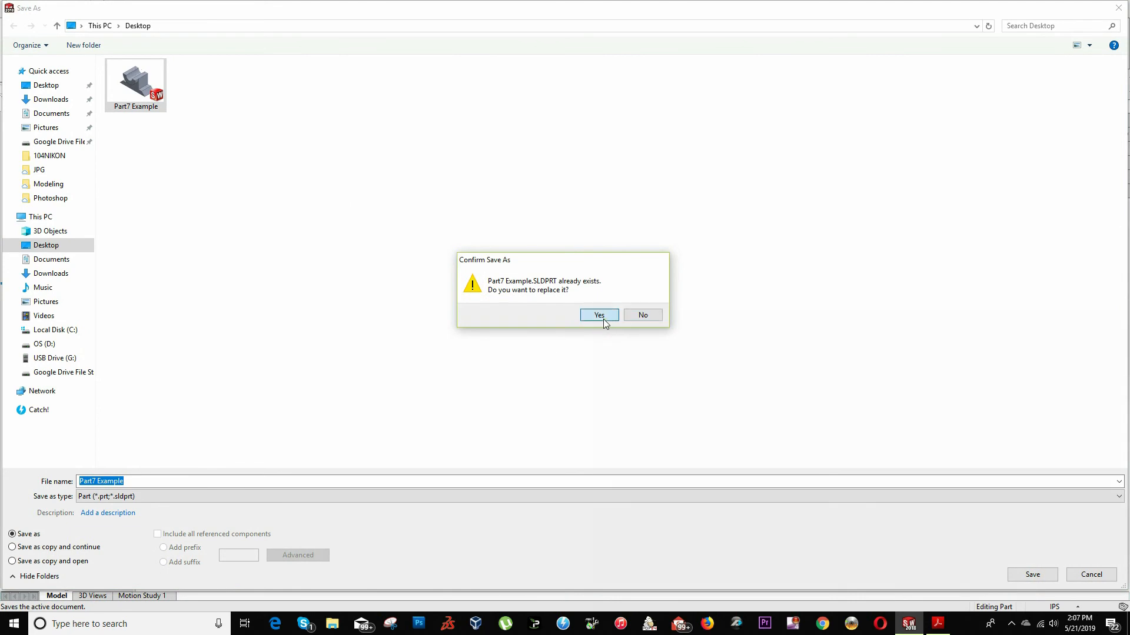
click(598, 315)
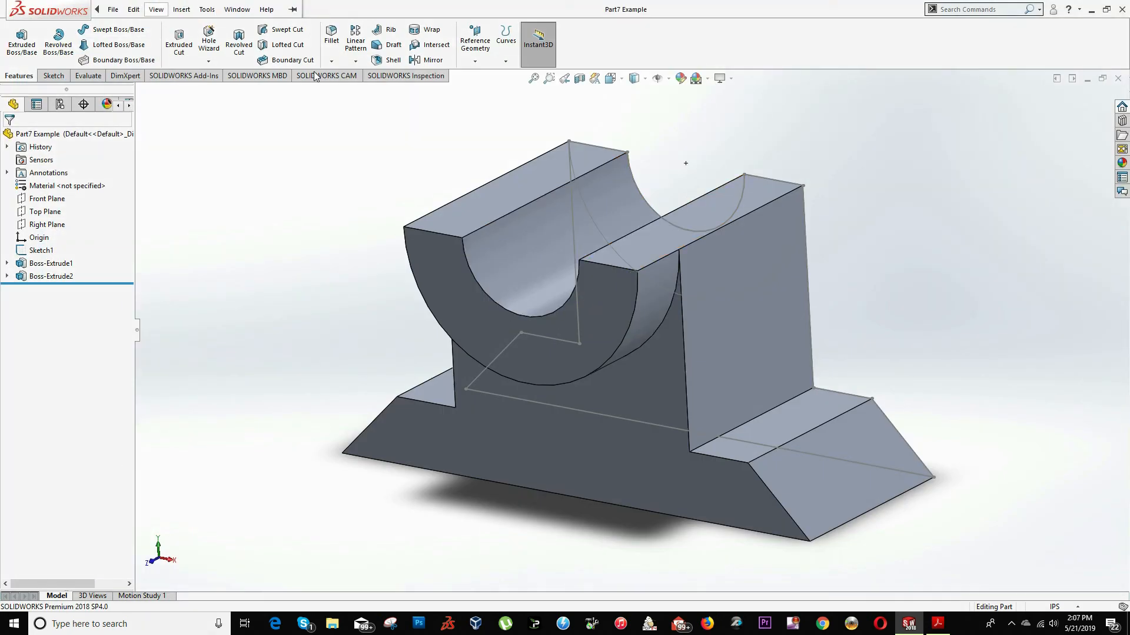
mouse_move(142, 10)
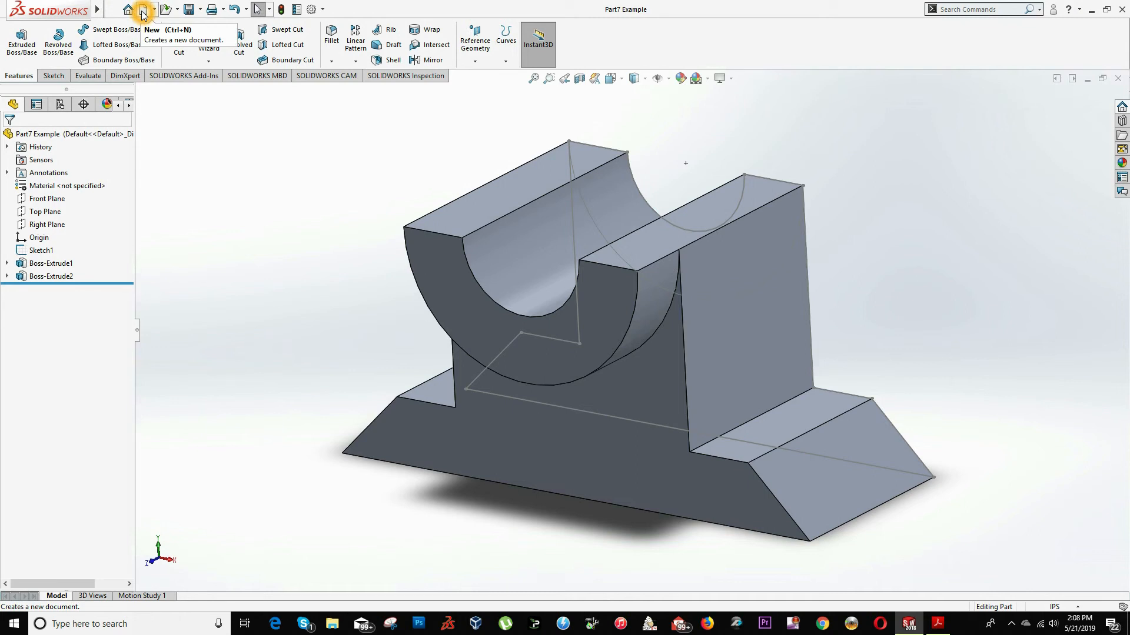
click(142, 9)
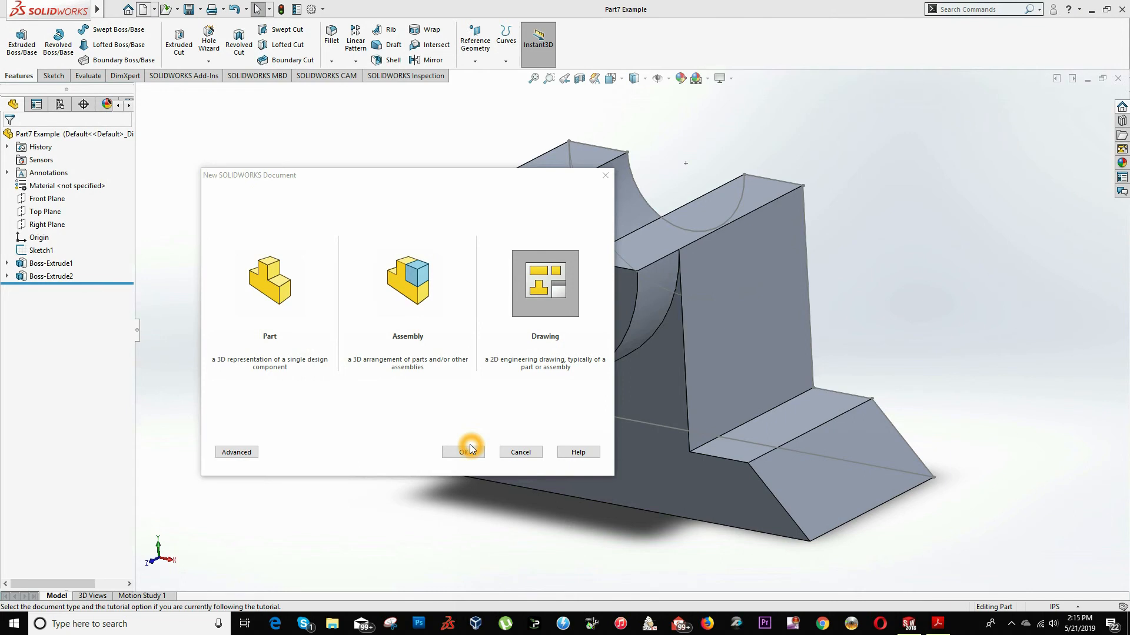
mouse_move(544, 283)
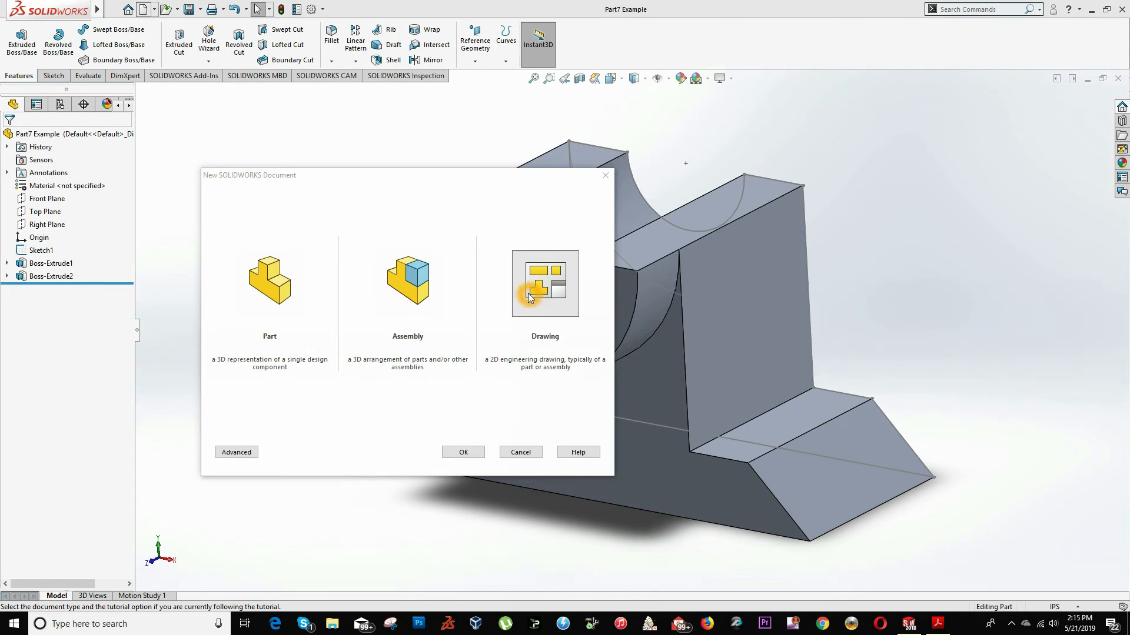
click(463, 452)
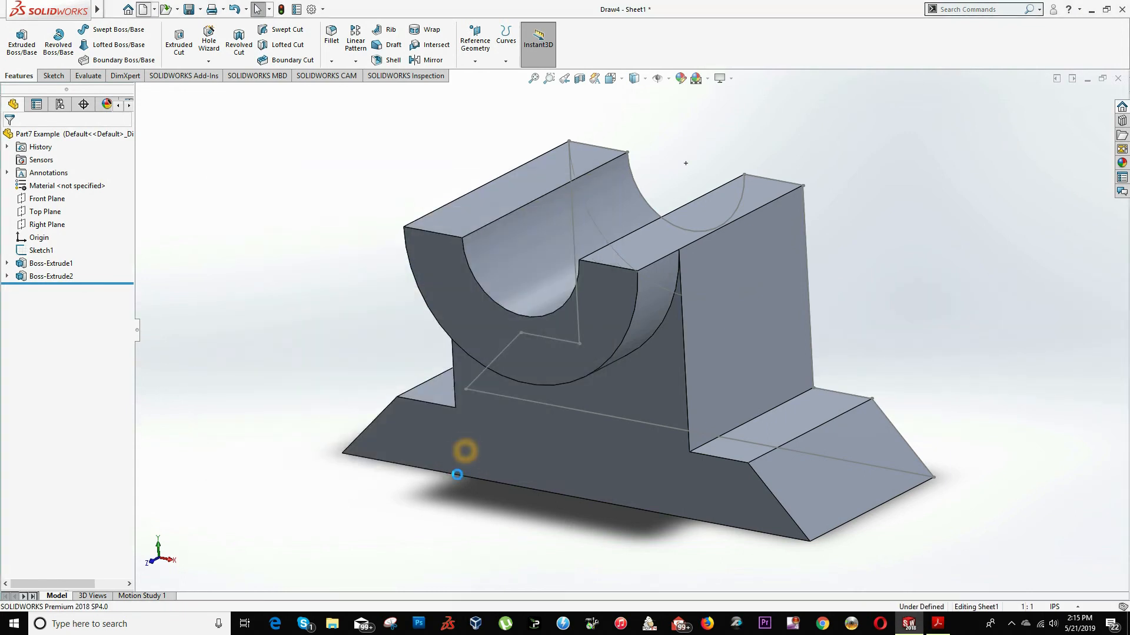
click(937, 623)
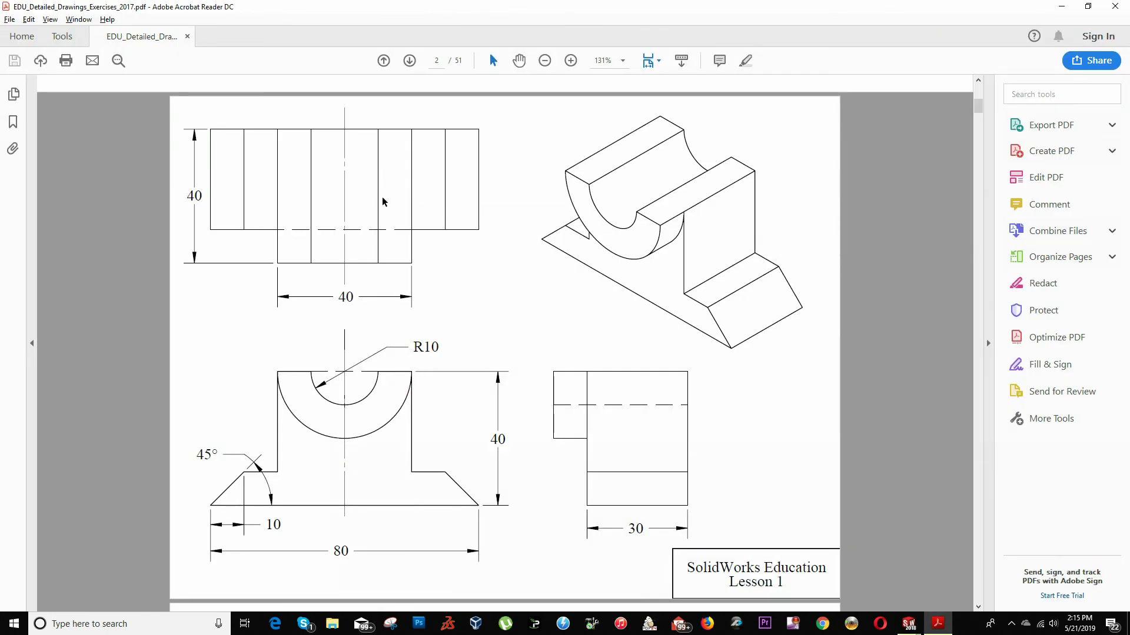
click(661, 430)
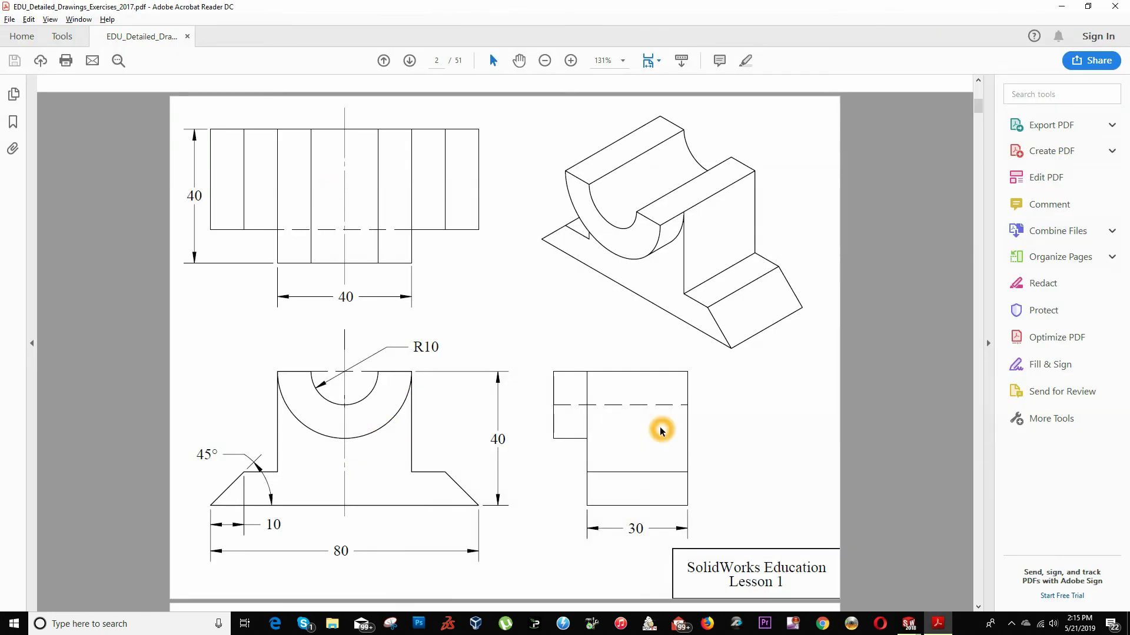
mouse_move(552, 282)
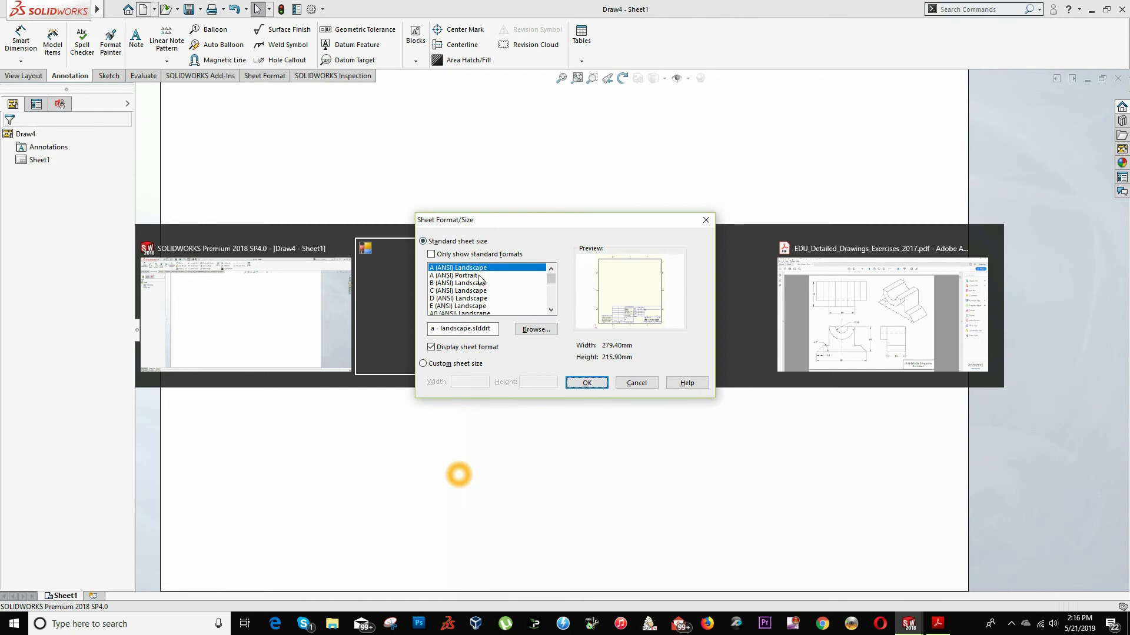
Step: Create an A (ANSI) Landscape sheet and place Part7 Example's front, top, side and isometric views
click(585, 383)
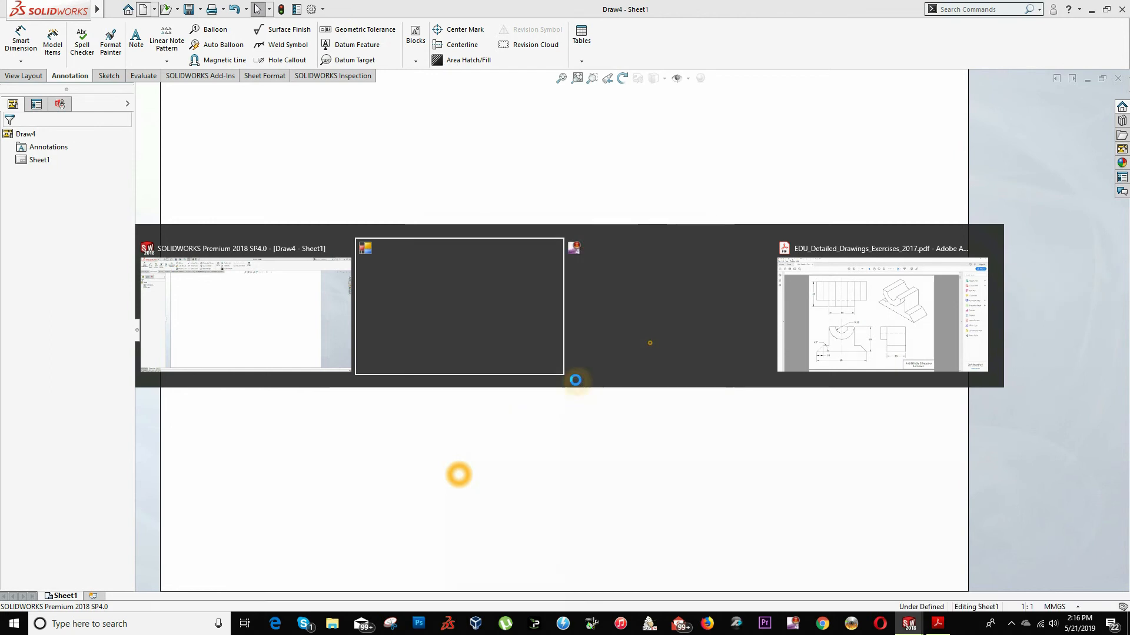
click(245, 313)
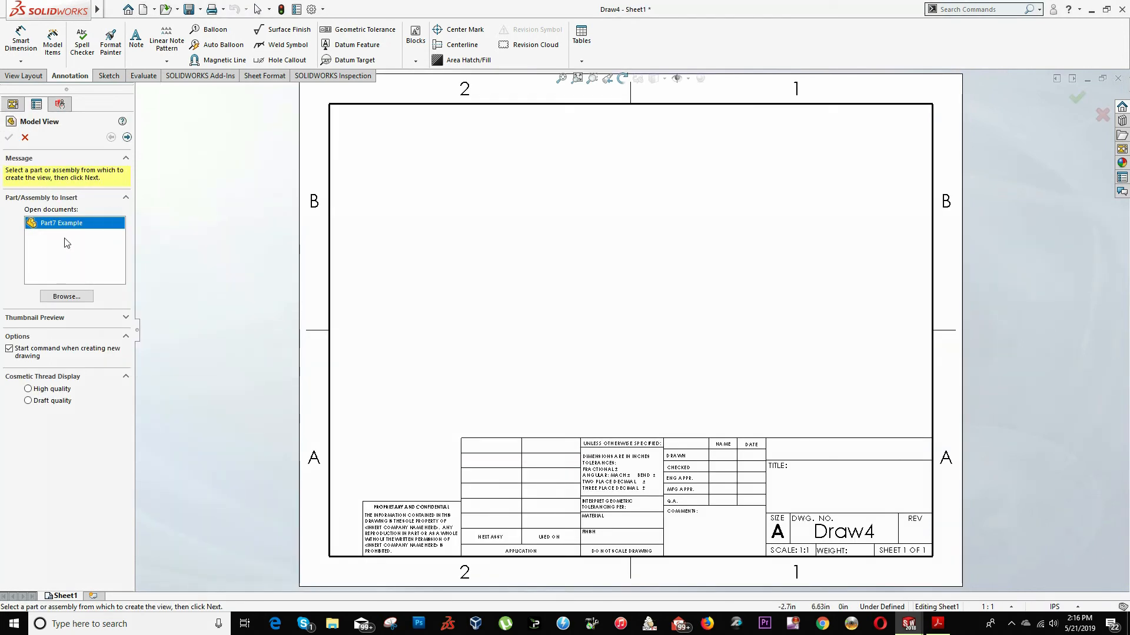
click(65, 296)
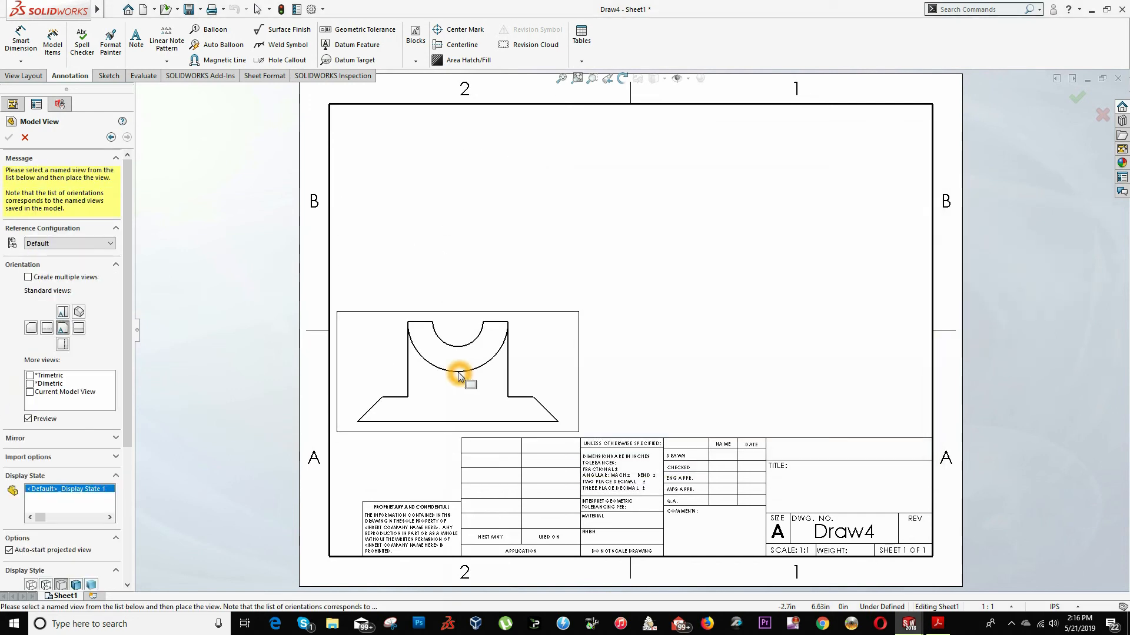
click(734, 380)
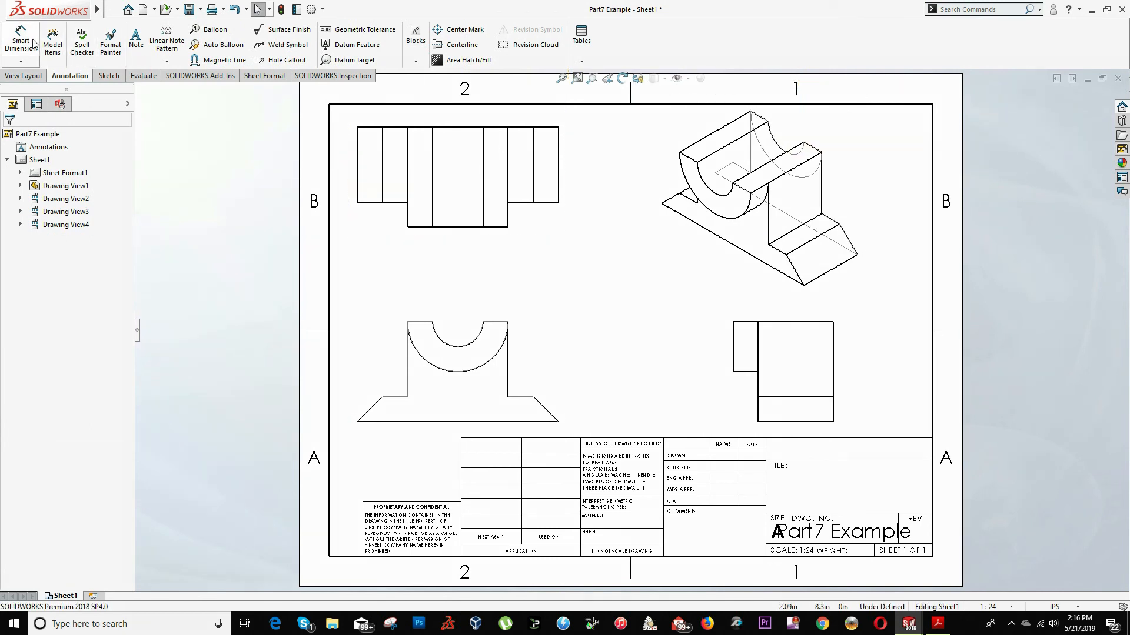
Step: Add 30 and Ø40 to the top view, and R10, 40 and 80 to the front view
click(21, 41)
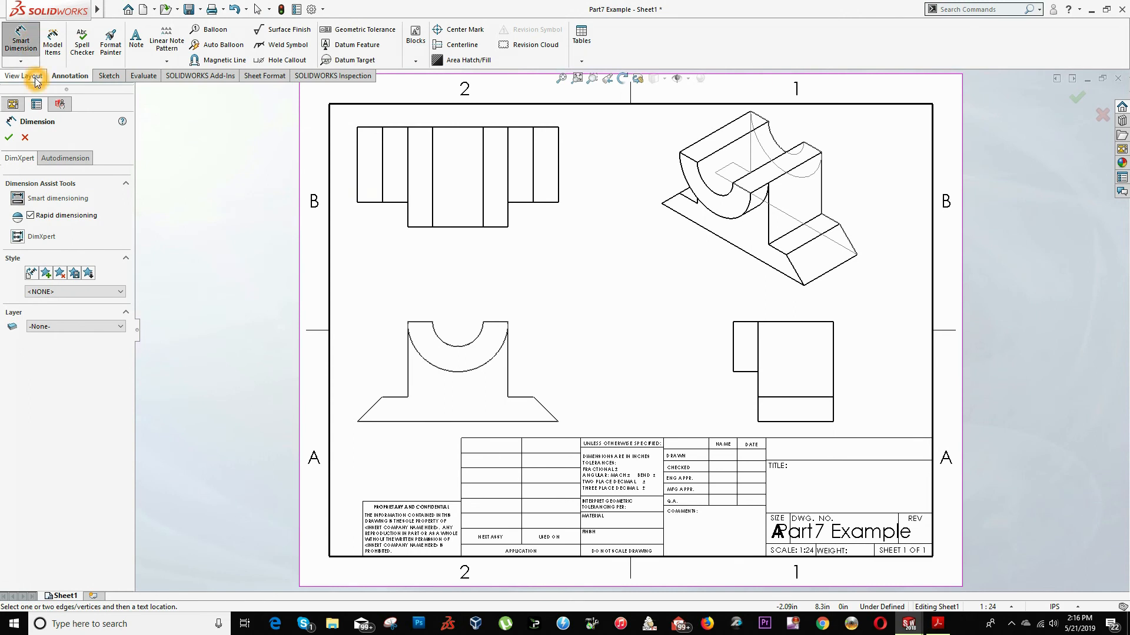
mouse_move(70, 76)
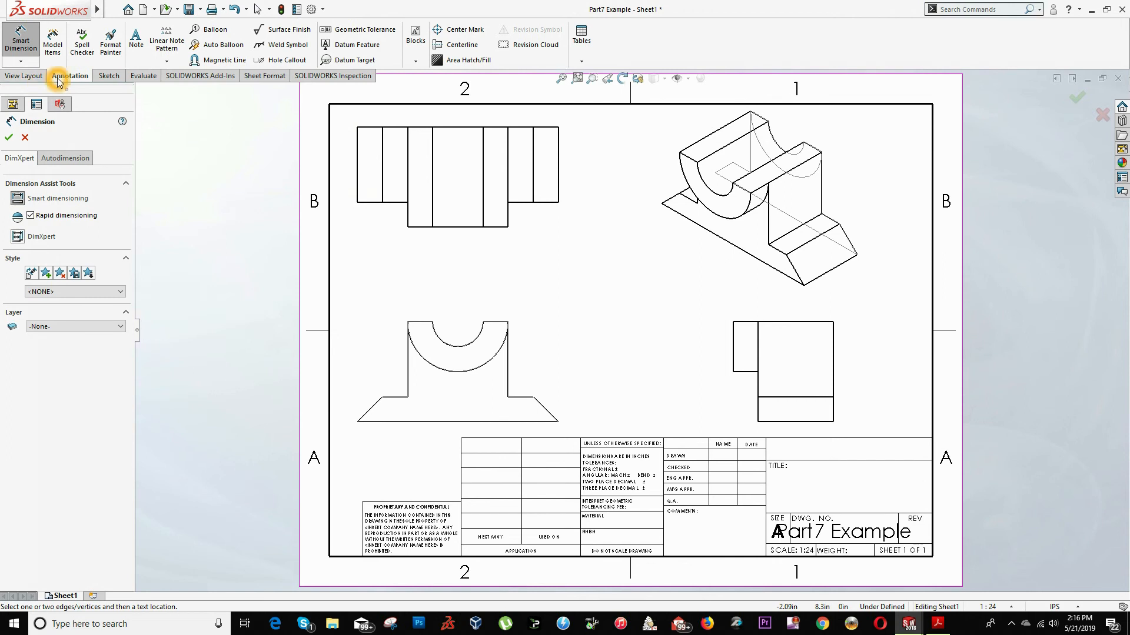
mouse_move(20, 40)
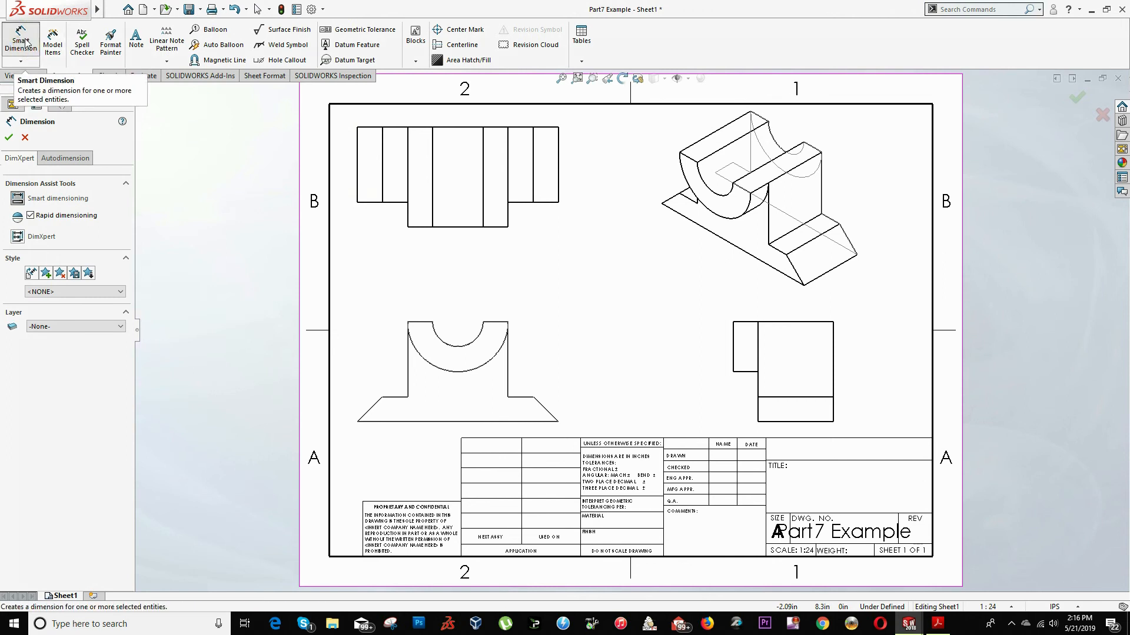
click(453, 227)
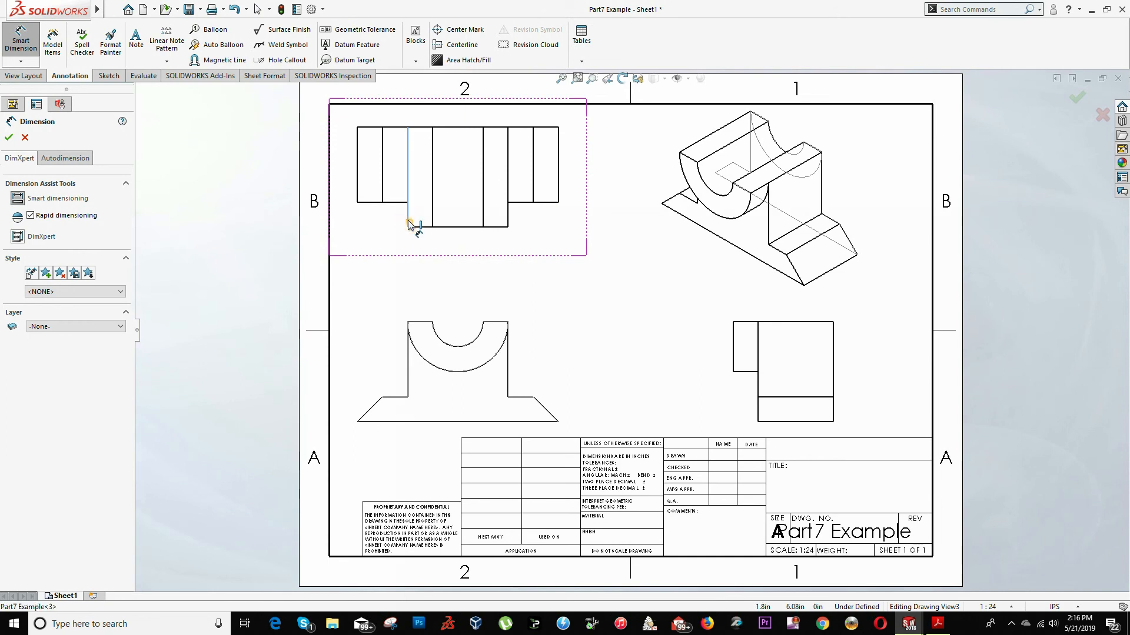
click(456, 256)
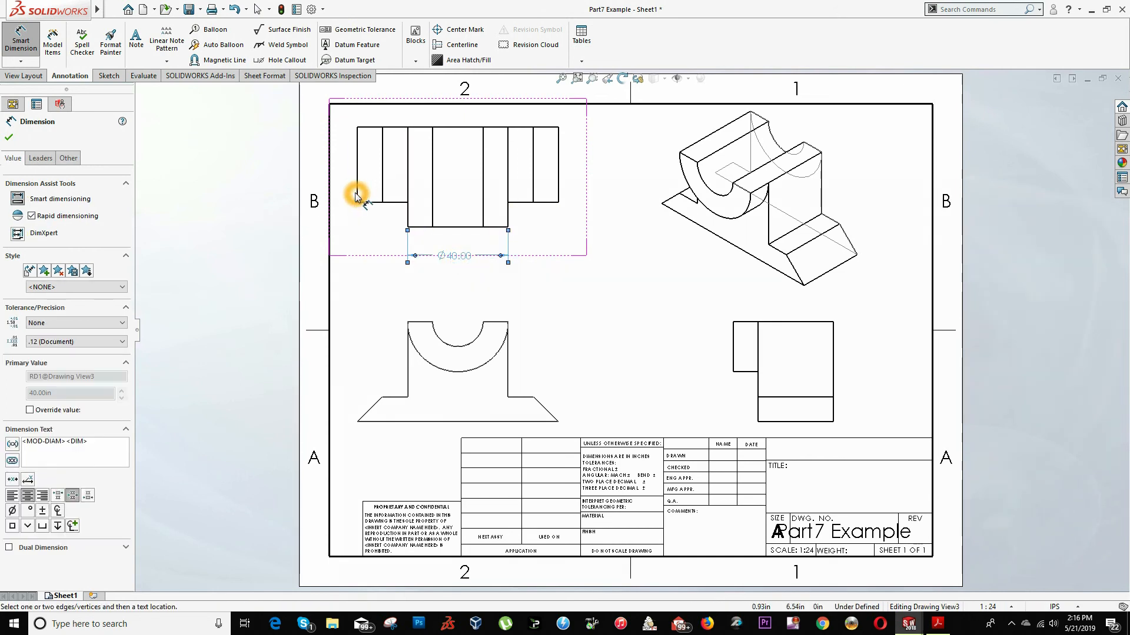
click(358, 193)
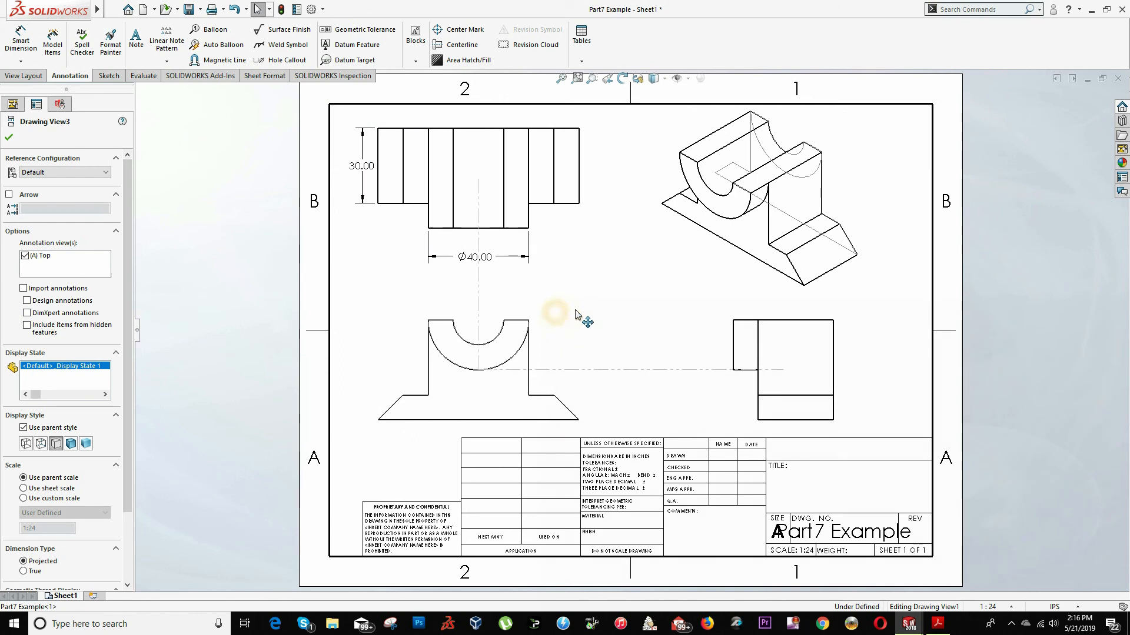
click(22, 41)
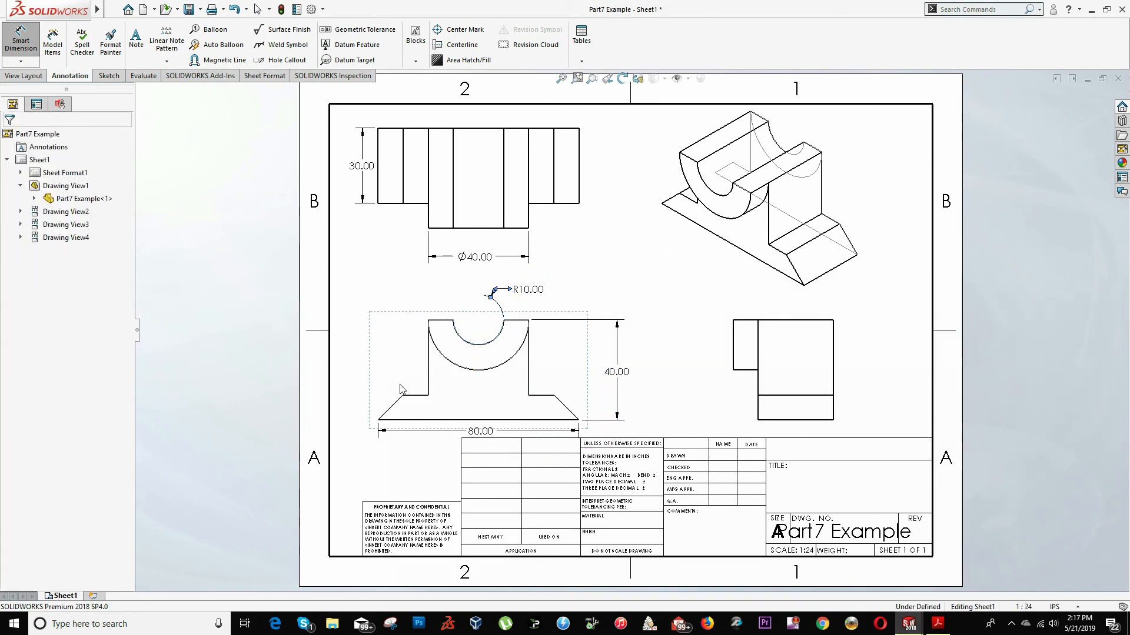
Step: Dimension the front view's 45° slope and the side view's 10 and 30 widths
click(20, 39)
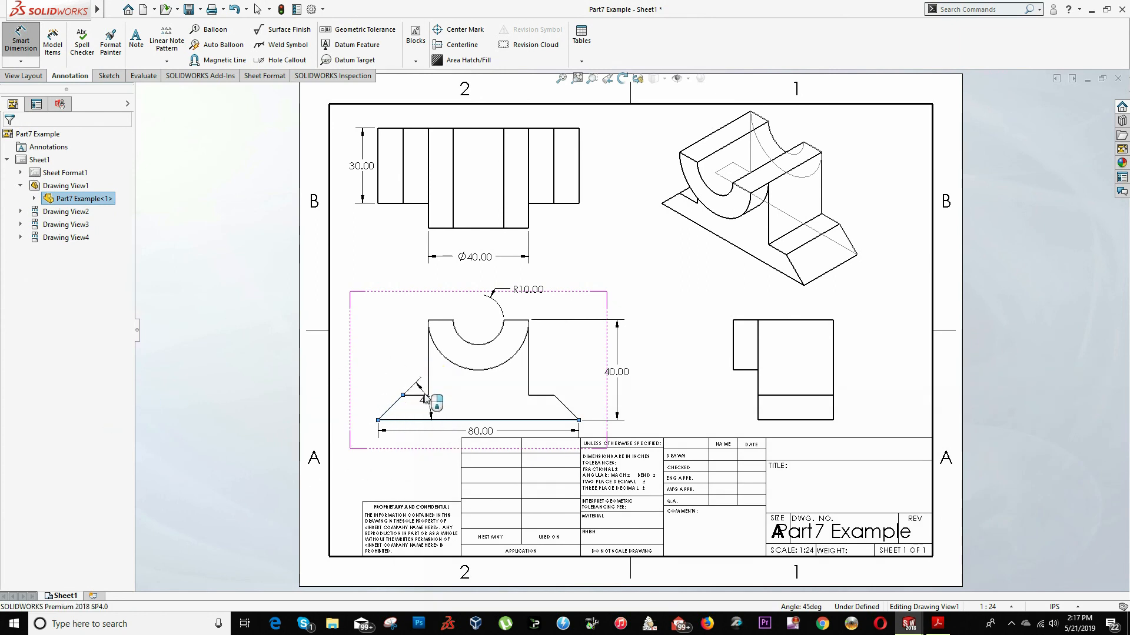
click(581, 384)
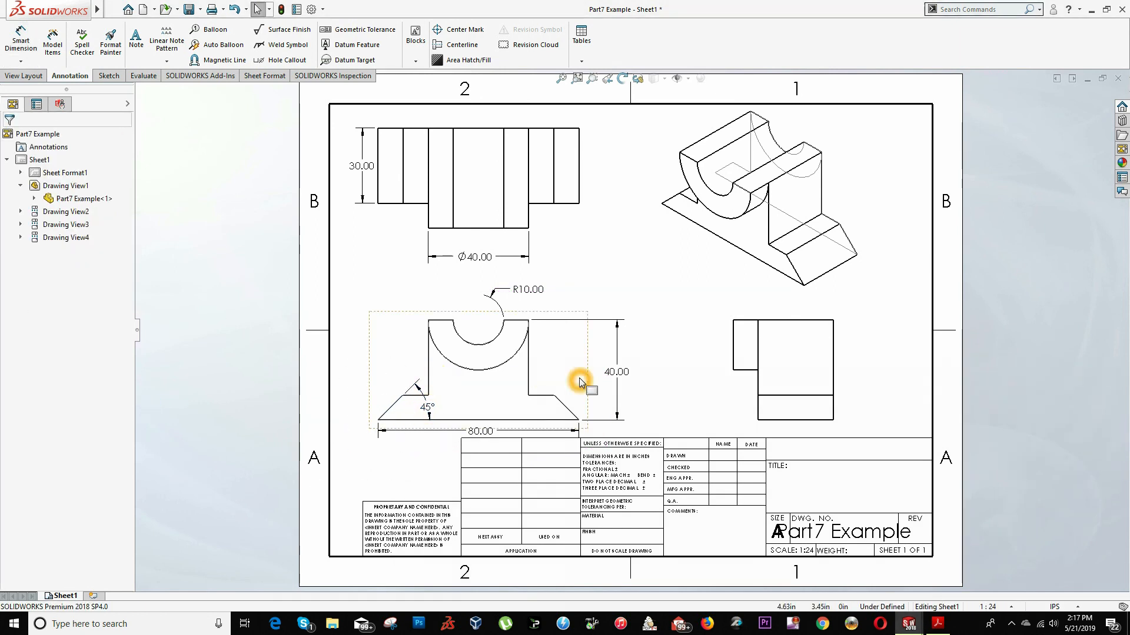
click(20, 38)
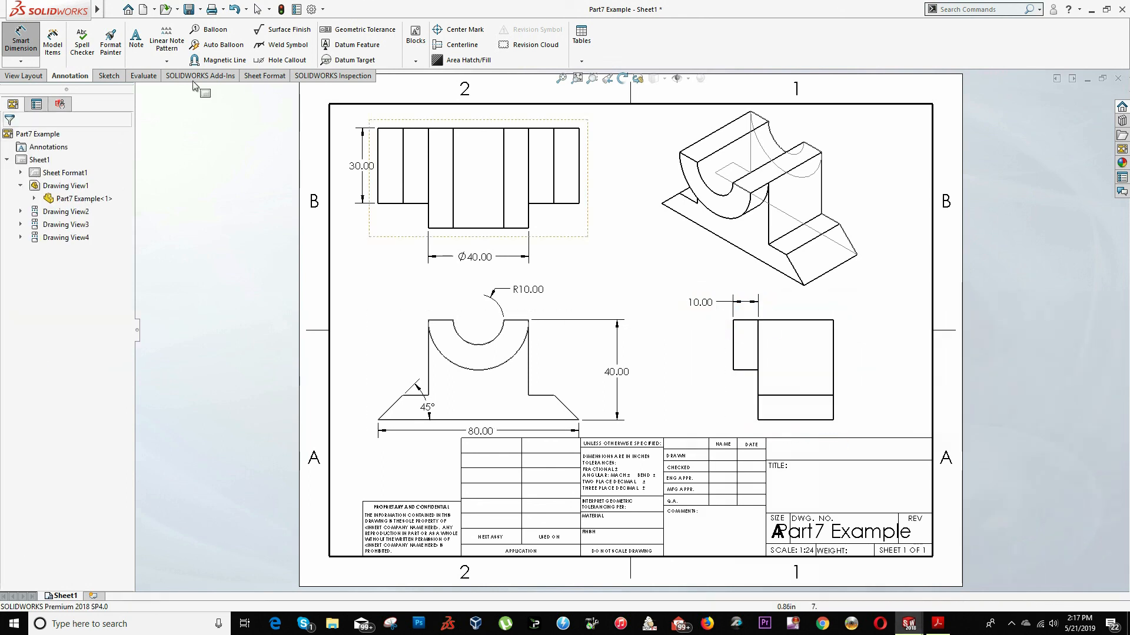
click(20, 39)
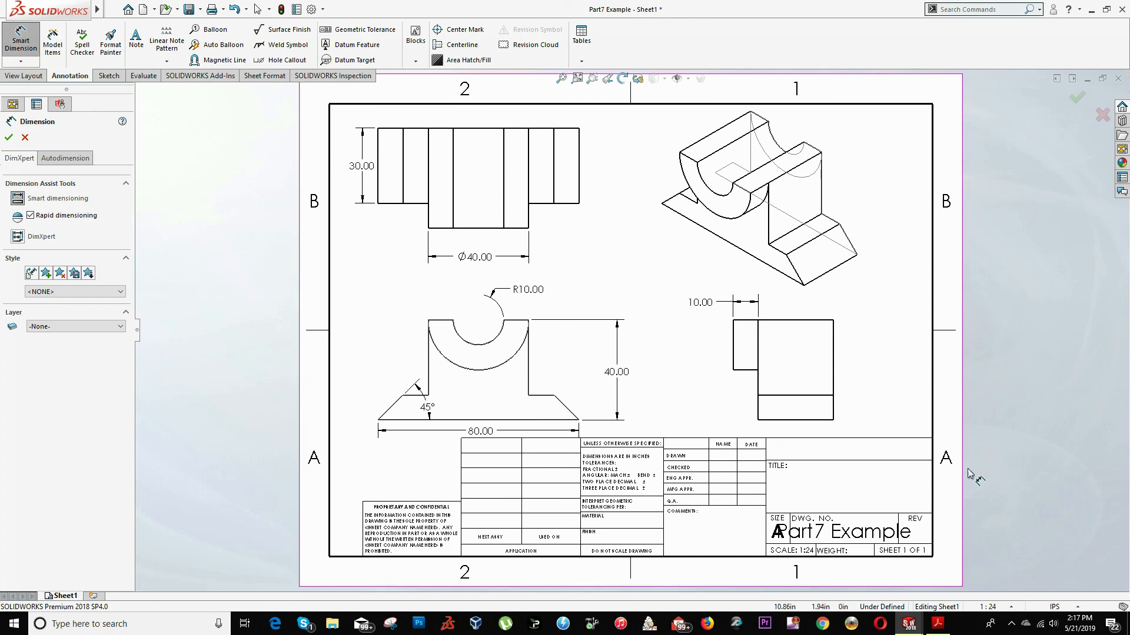
click(793, 417)
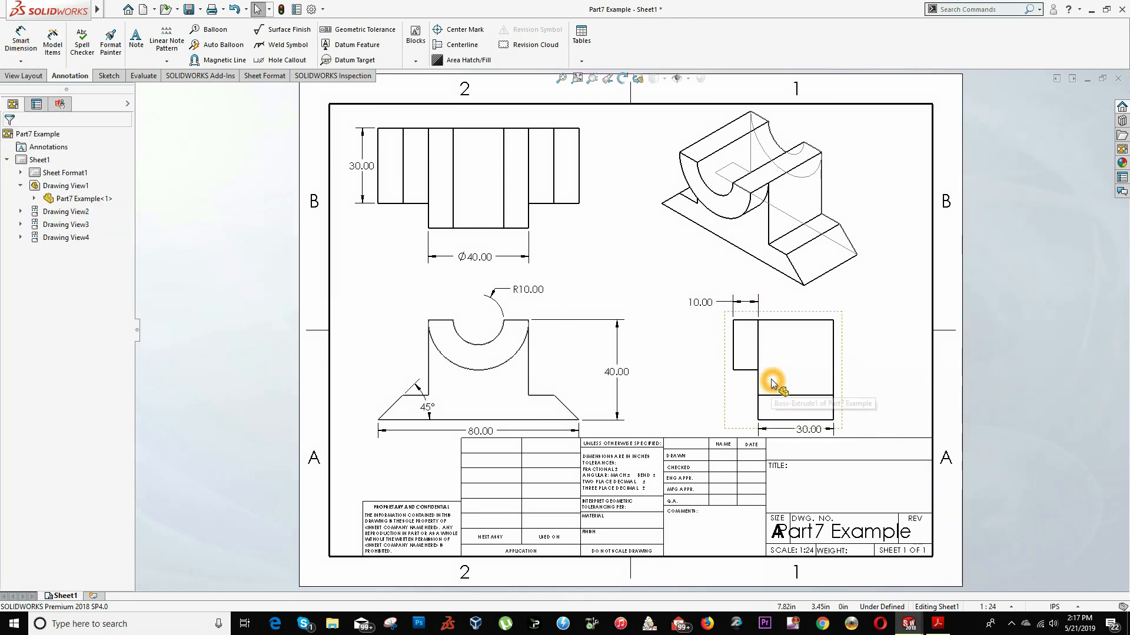
mouse_move(735, 194)
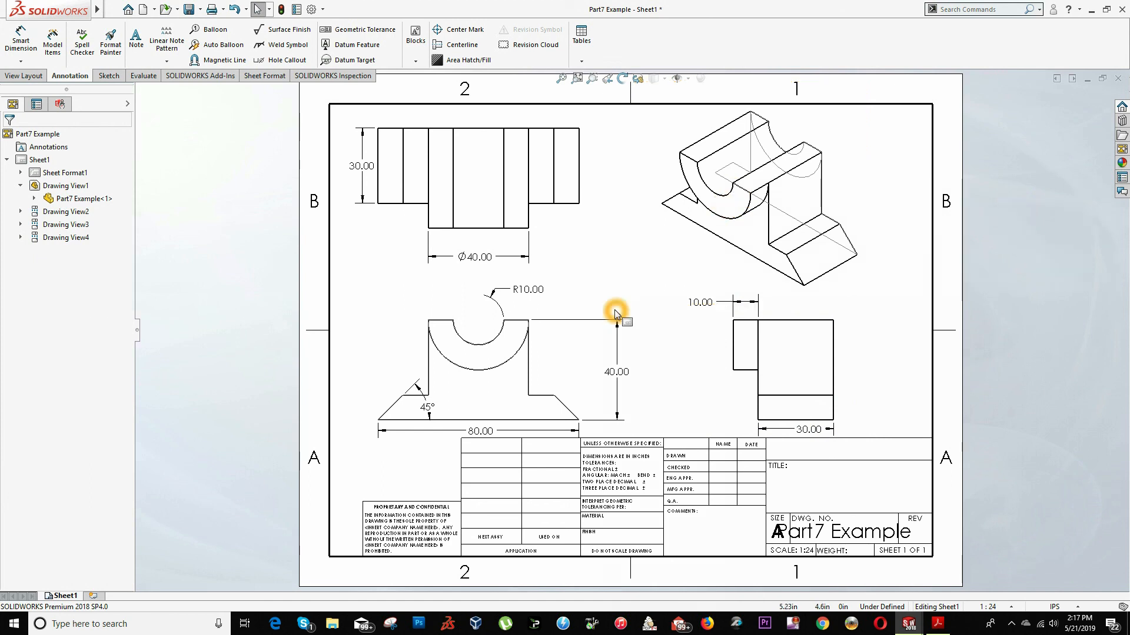
mouse_move(616, 313)
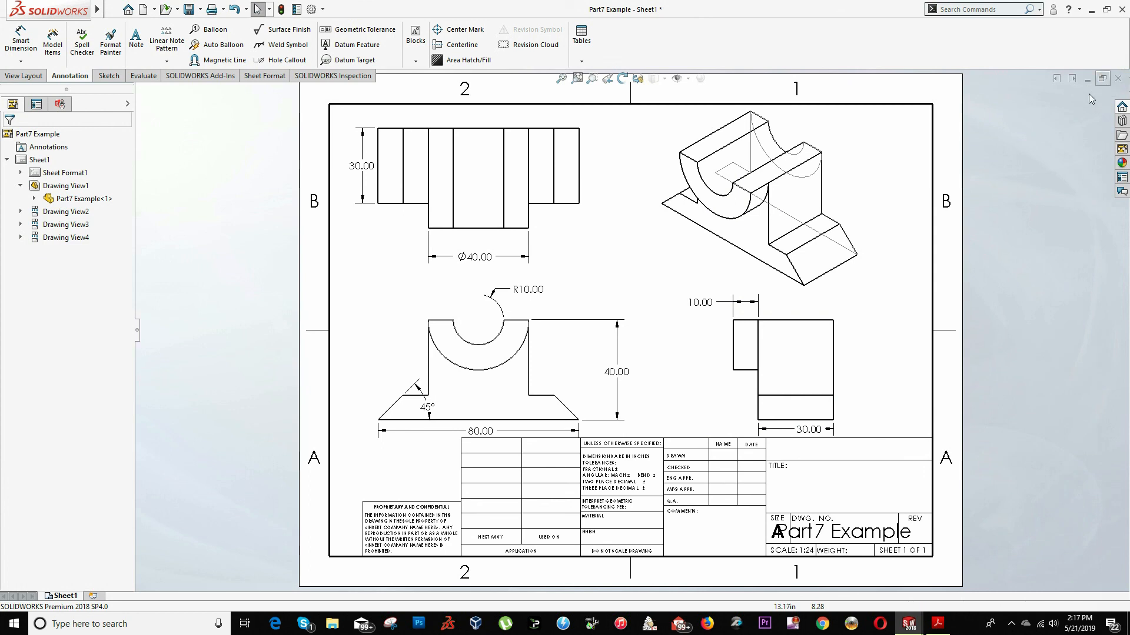
mouse_move(1078, 103)
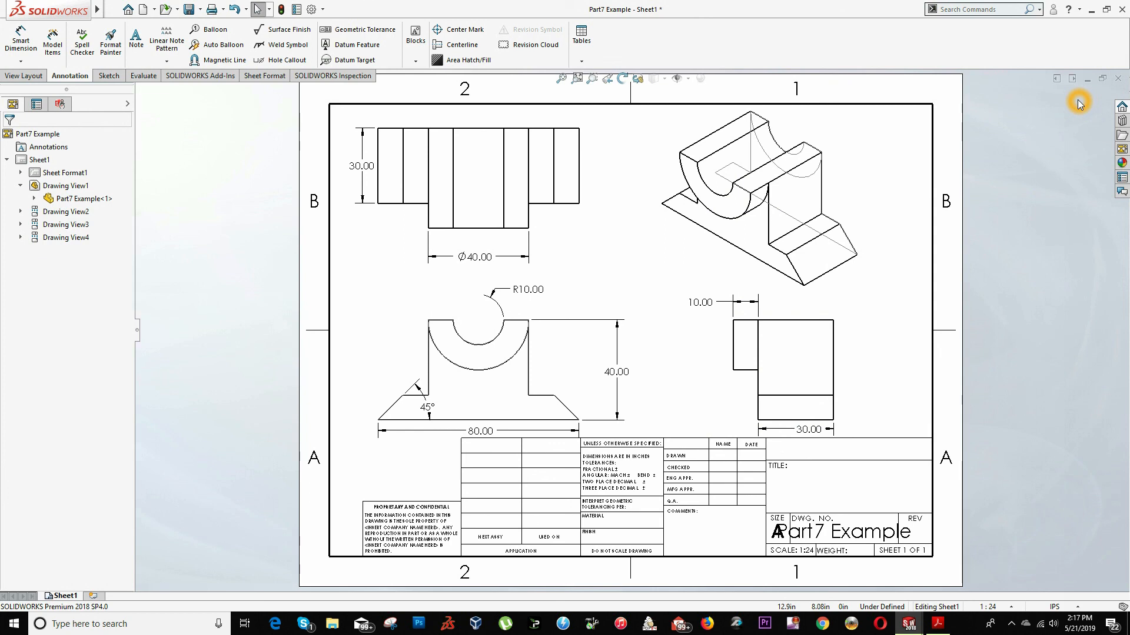
mouse_move(1049, 44)
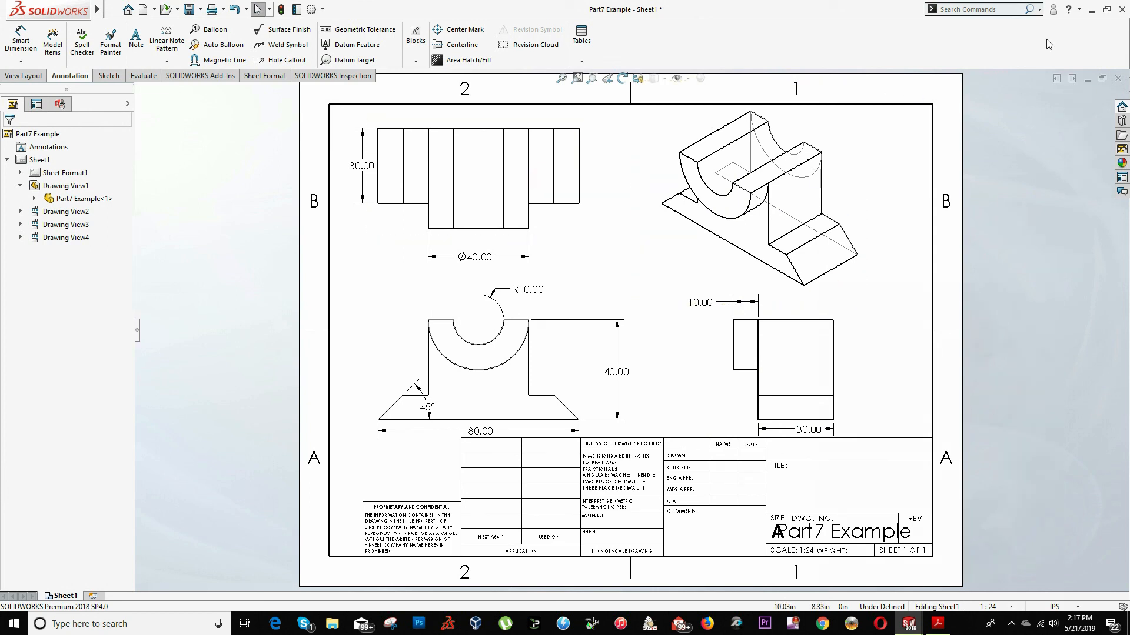